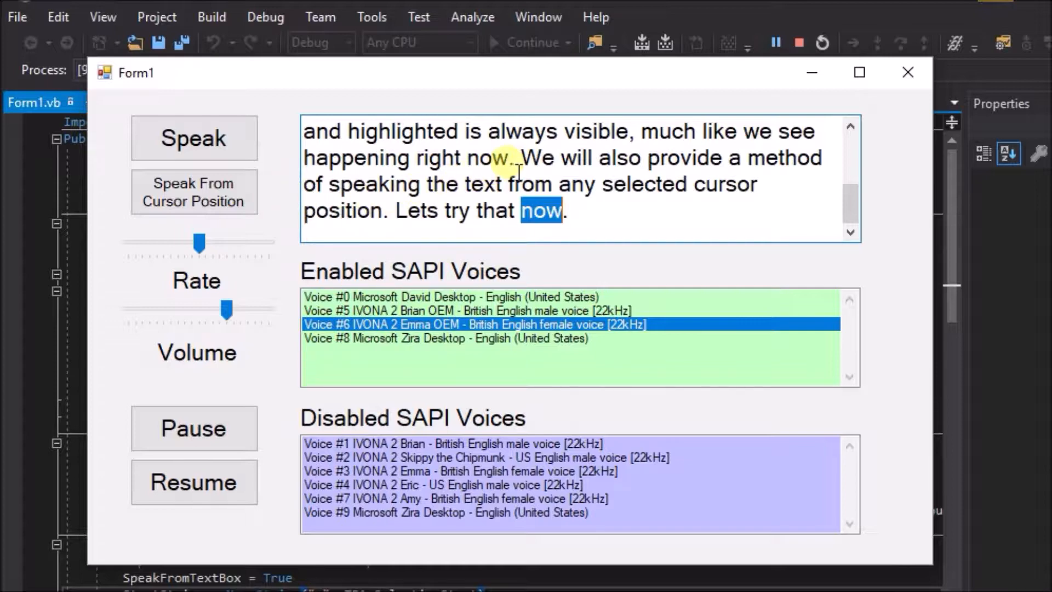
# Close the running speech demo form to stop debugging.
pyautogui.click(458, 191)
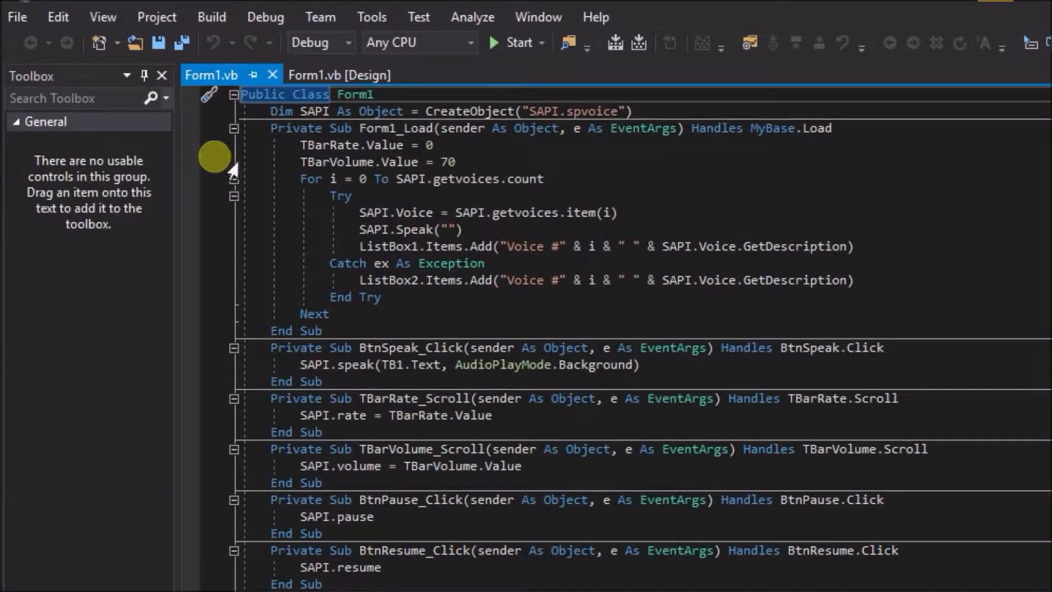
# Open the Reference Manager from the Project menu's Add Reference command.
pyautogui.click(157, 17)
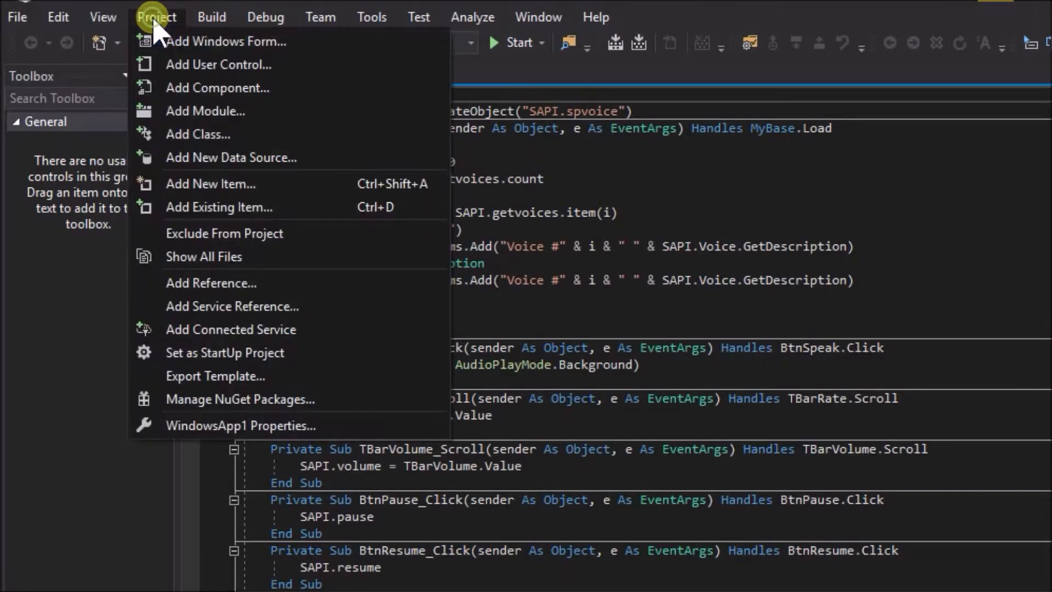
pyautogui.moveTo(188, 257)
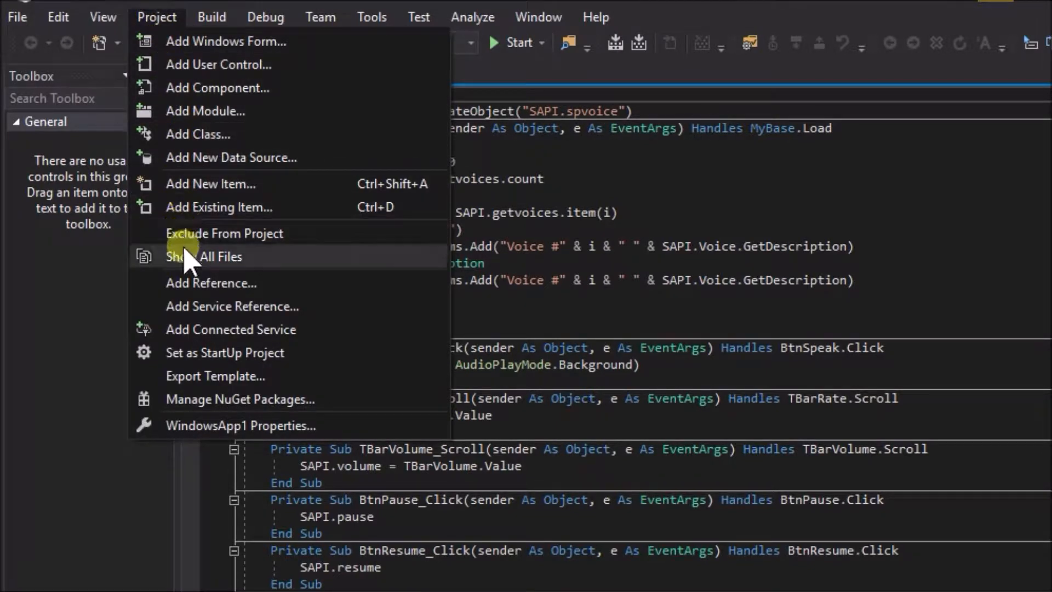
pyautogui.click(210, 283)
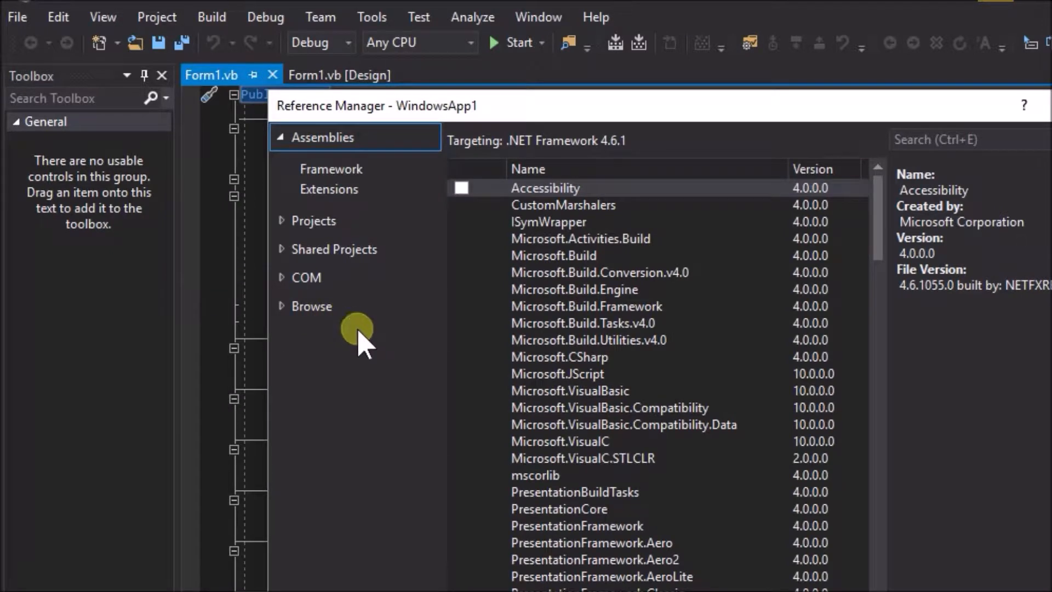
pyautogui.moveTo(393, 366)
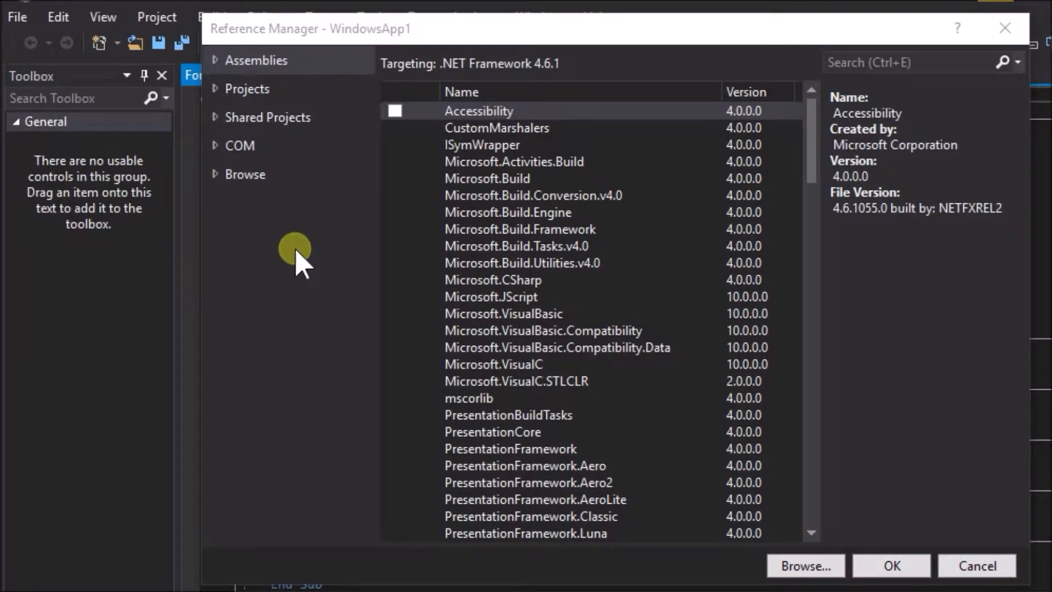
# Tick Microsoft Speech Object Library 5.4 in the COM type libraries list.
pyautogui.click(239, 146)
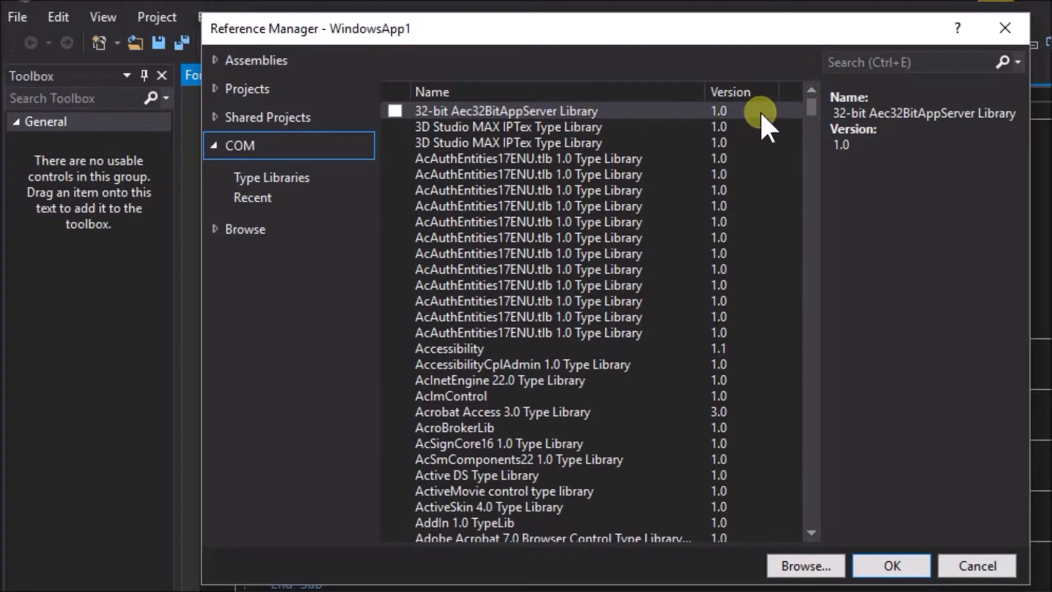
pyautogui.scroll(-3)
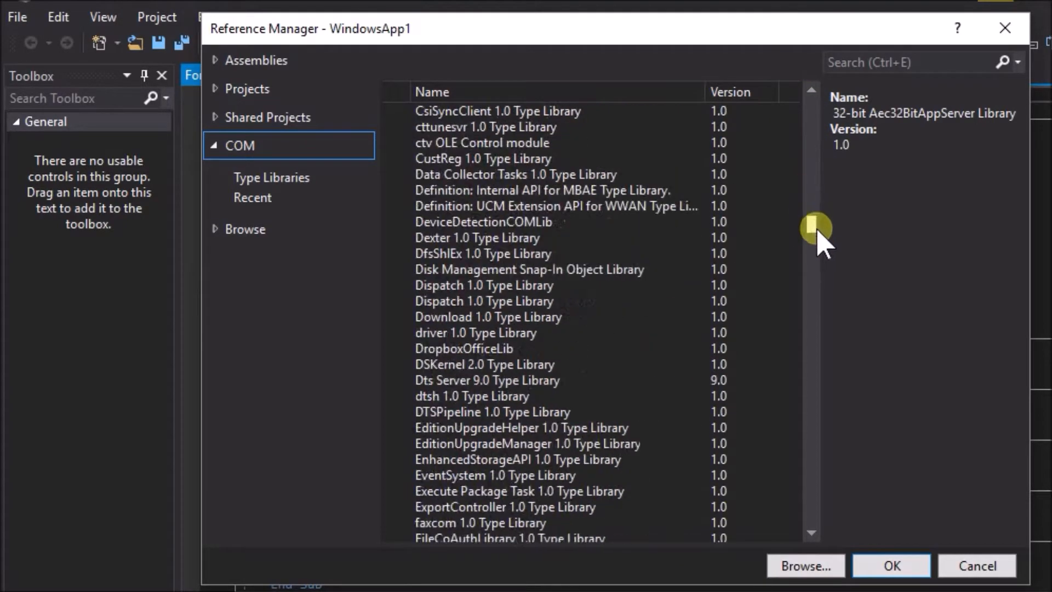
pyautogui.scroll(-3)
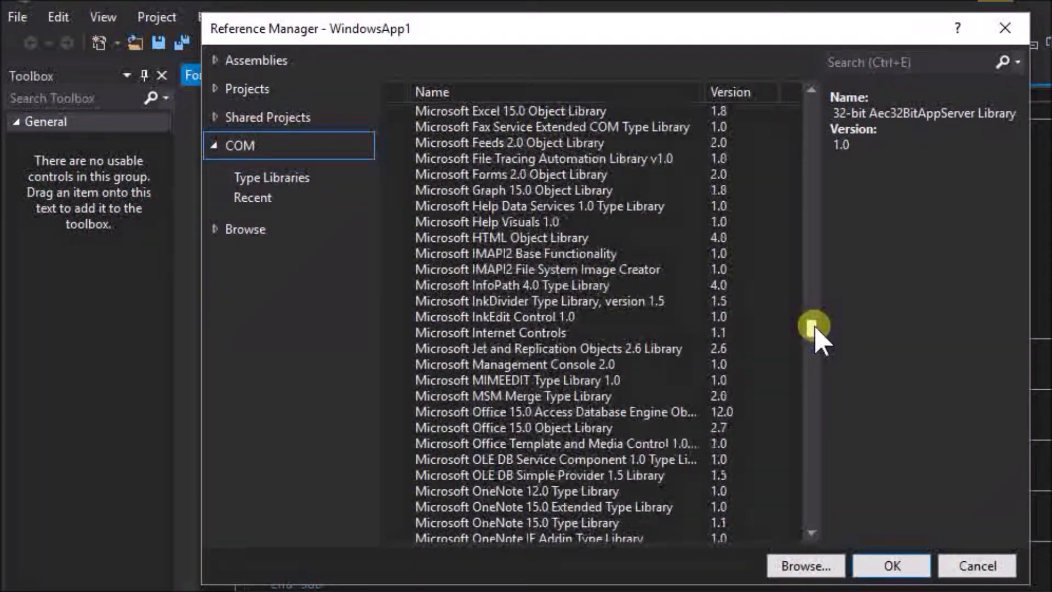
pyautogui.scroll(-3)
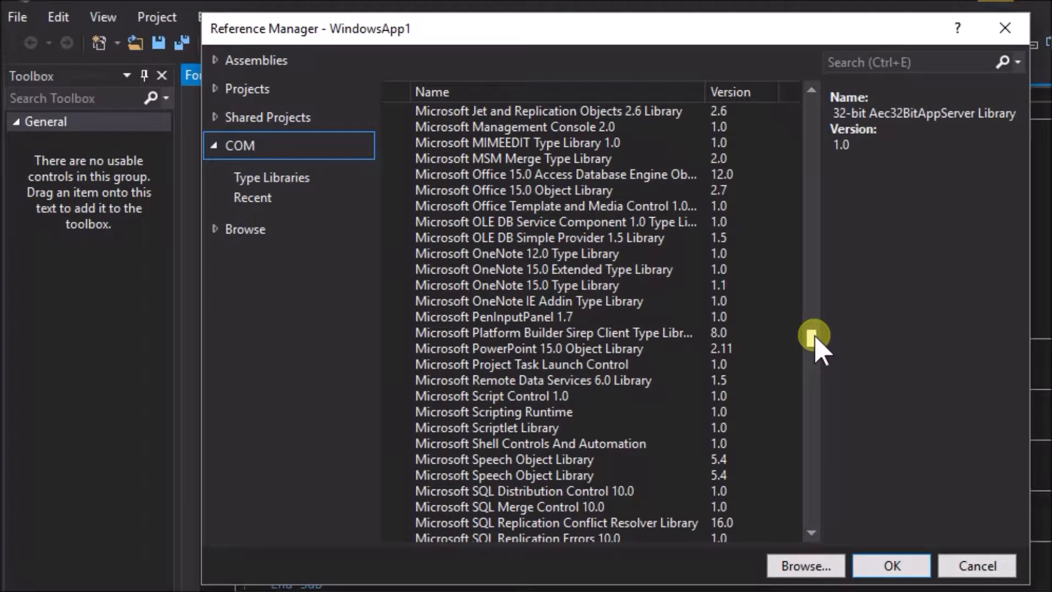
pyautogui.scroll(-3)
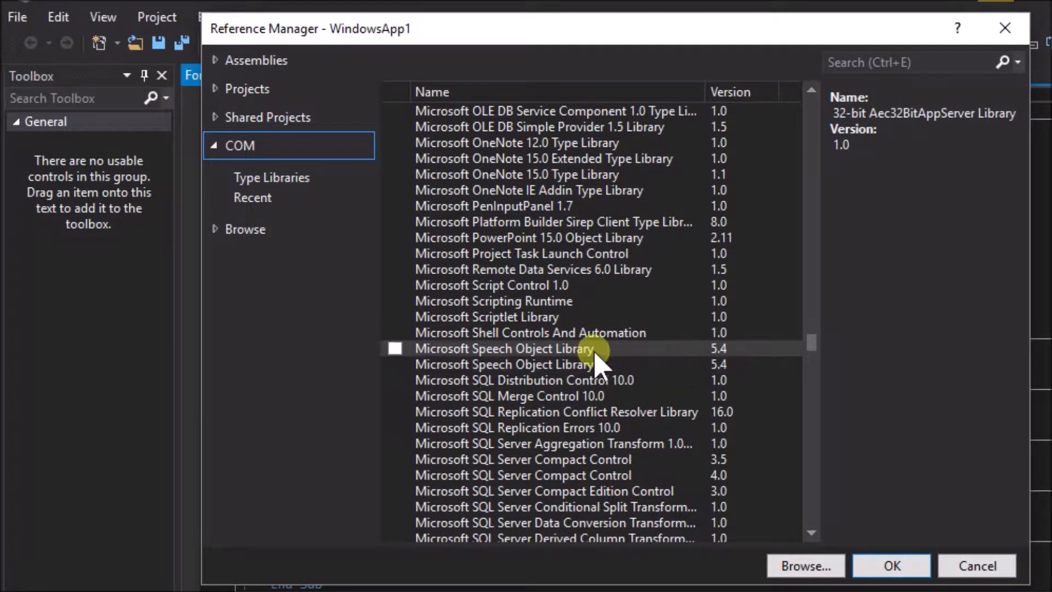
pyautogui.moveTo(430, 353)
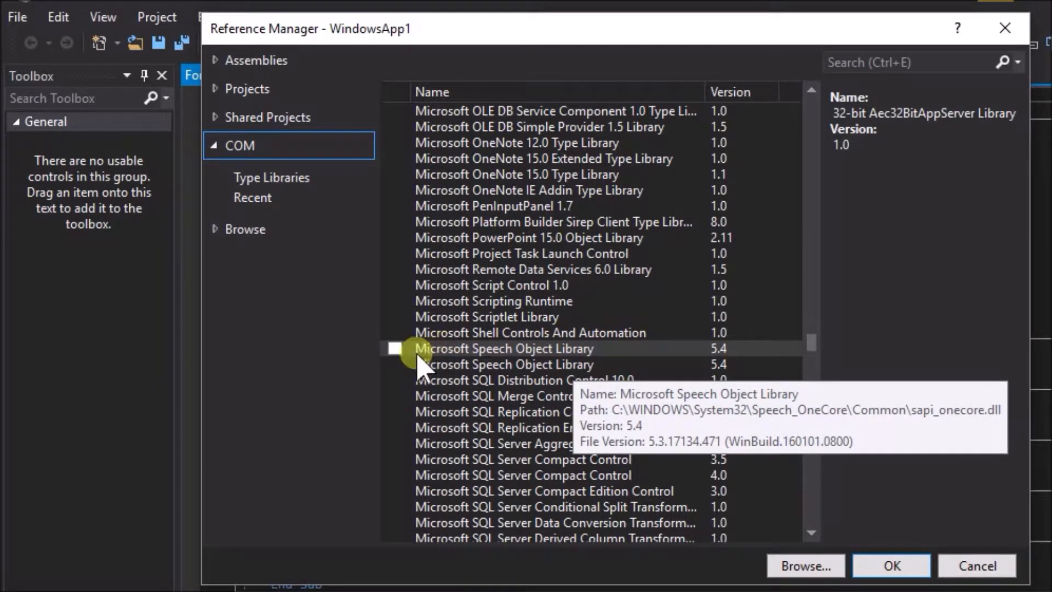
pyautogui.click(394, 349)
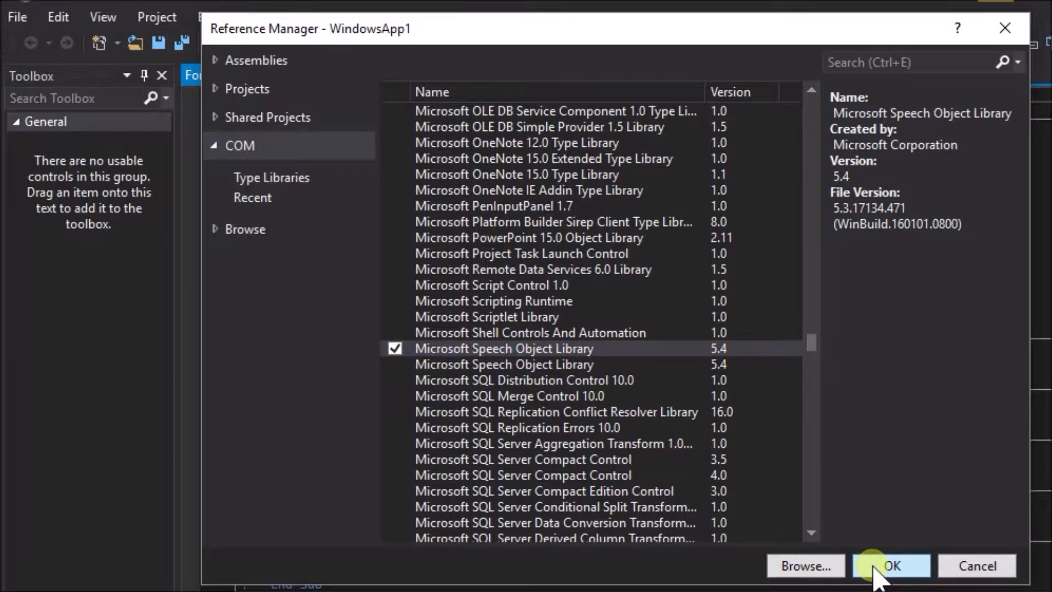
# After the first library fails to register, tick the second Speech Object Library and confirm.
pyautogui.click(891, 565)
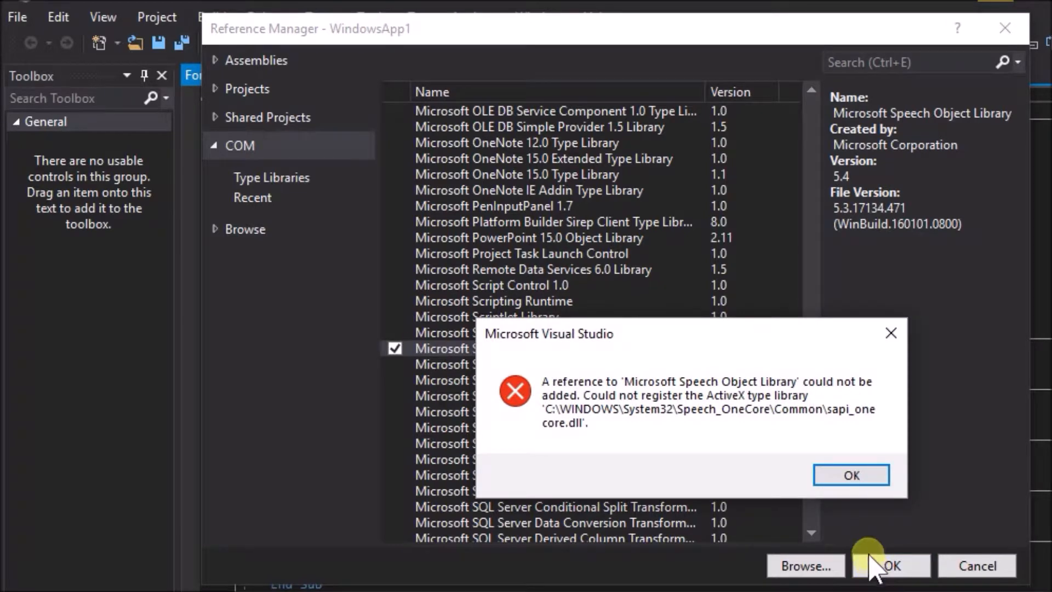
pyautogui.click(851, 475)
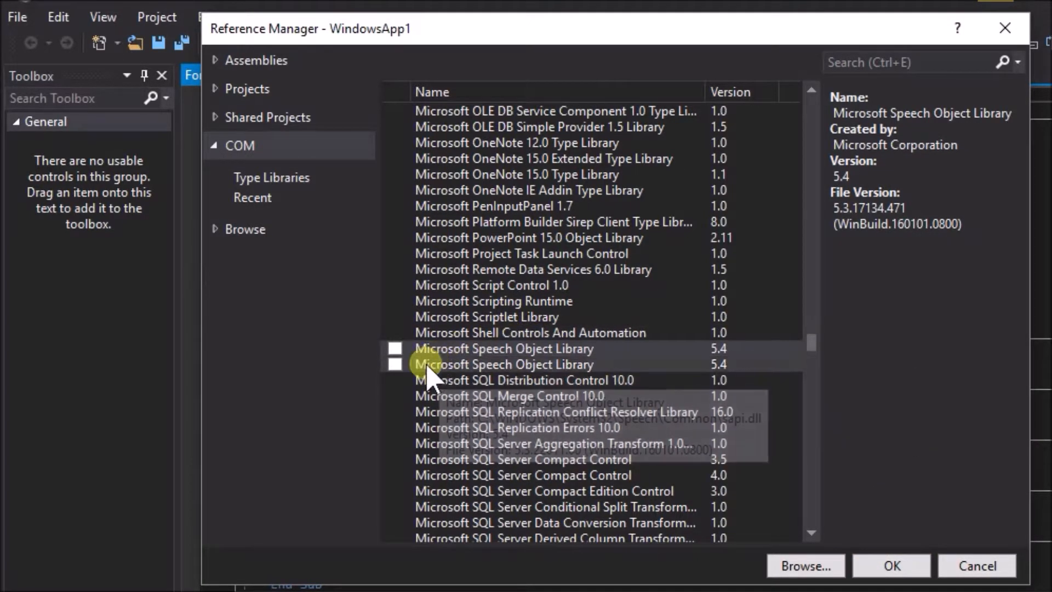
pyautogui.click(395, 364)
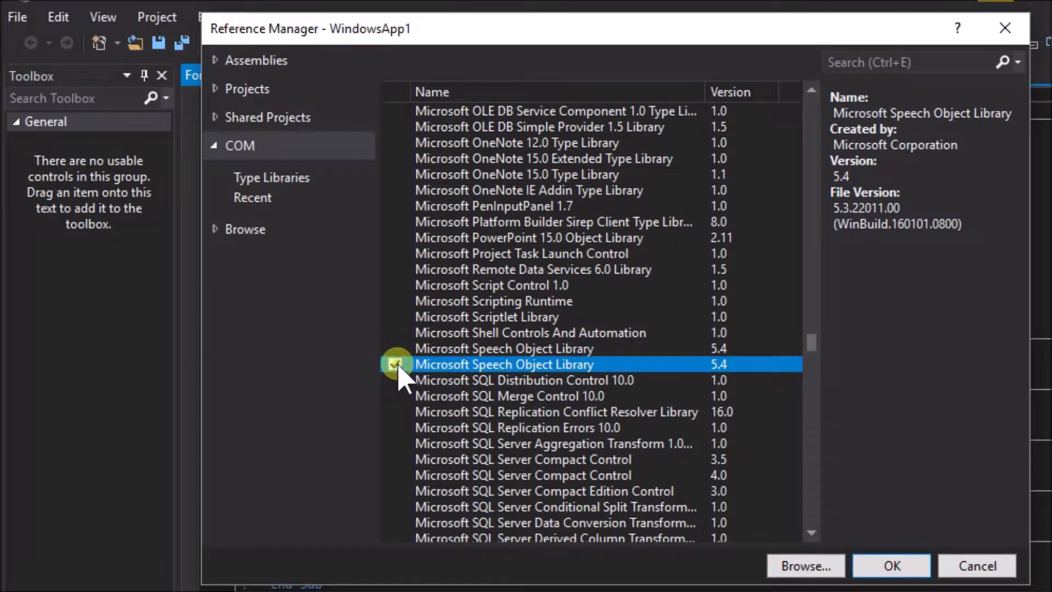
pyautogui.click(395, 364)
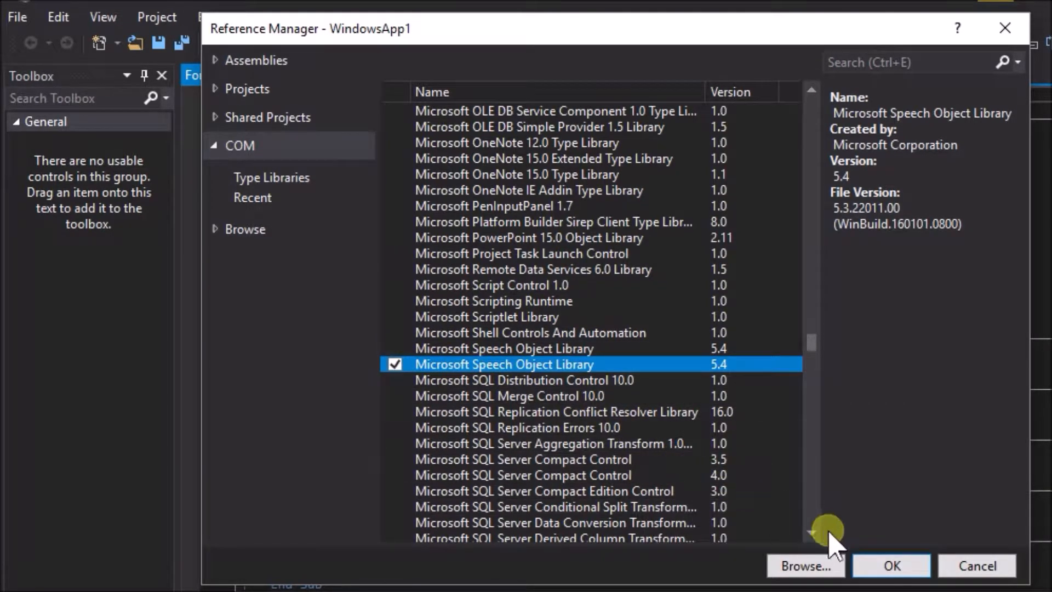
pyautogui.click(891, 566)
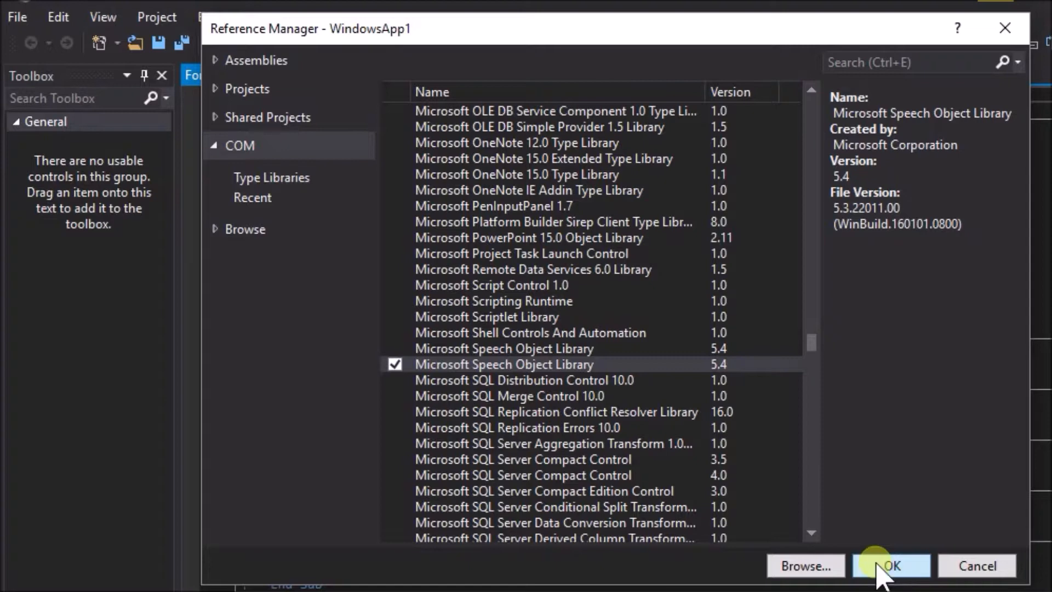
pyautogui.click(891, 565)
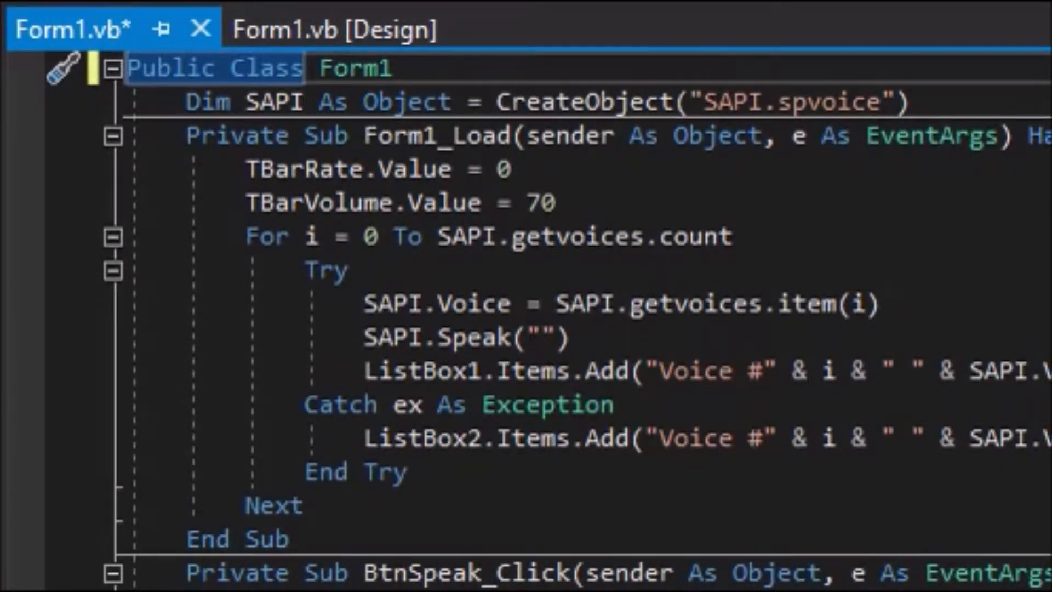
# Add 'Imports SpeechLib' above the Form1 class.
pyautogui.write('Imp')
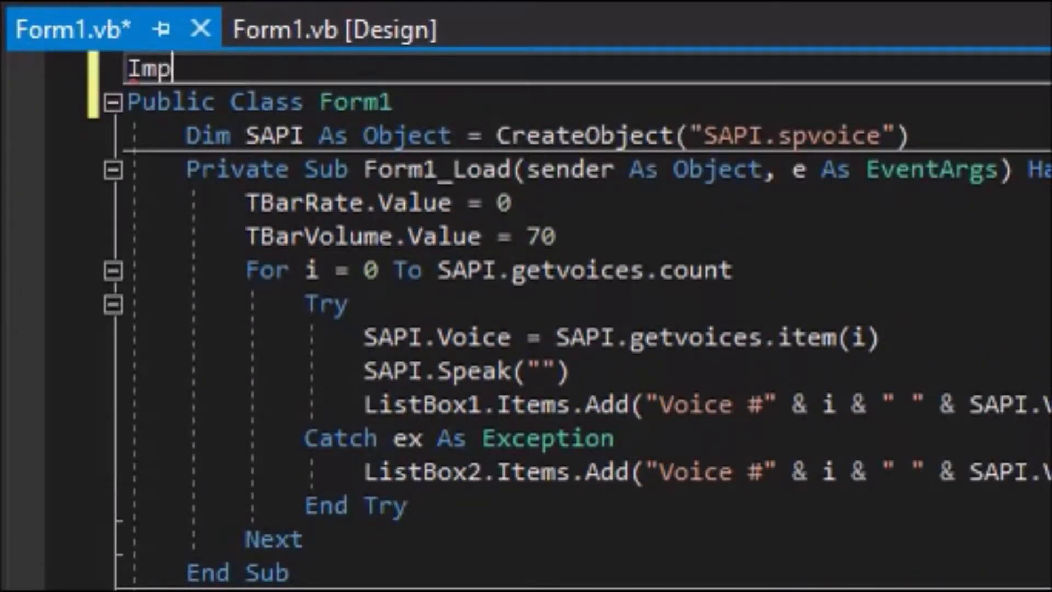
pyautogui.write('orts Sp')
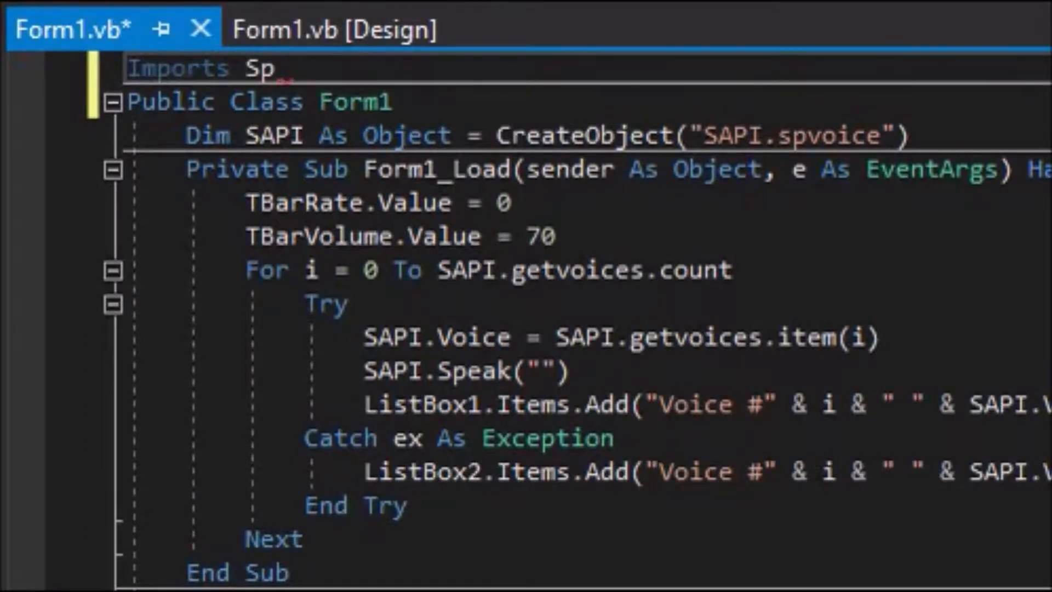
pyautogui.write('eechLib')
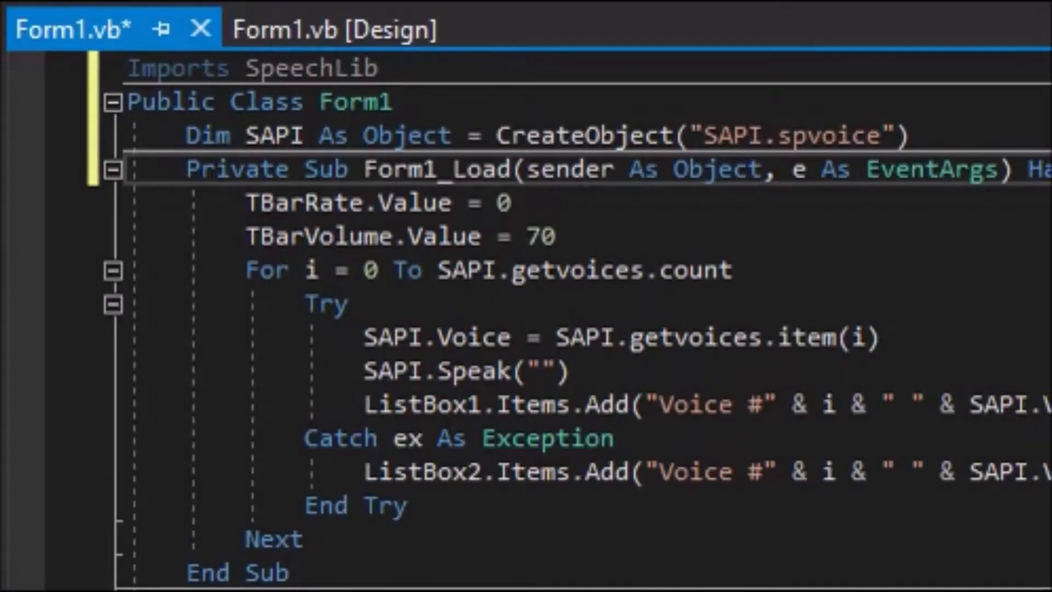
# Declare 'Private WithEvents Voice As SpVoice = SAPI' under the SAPI declaration.
pyautogui.write('Pri')
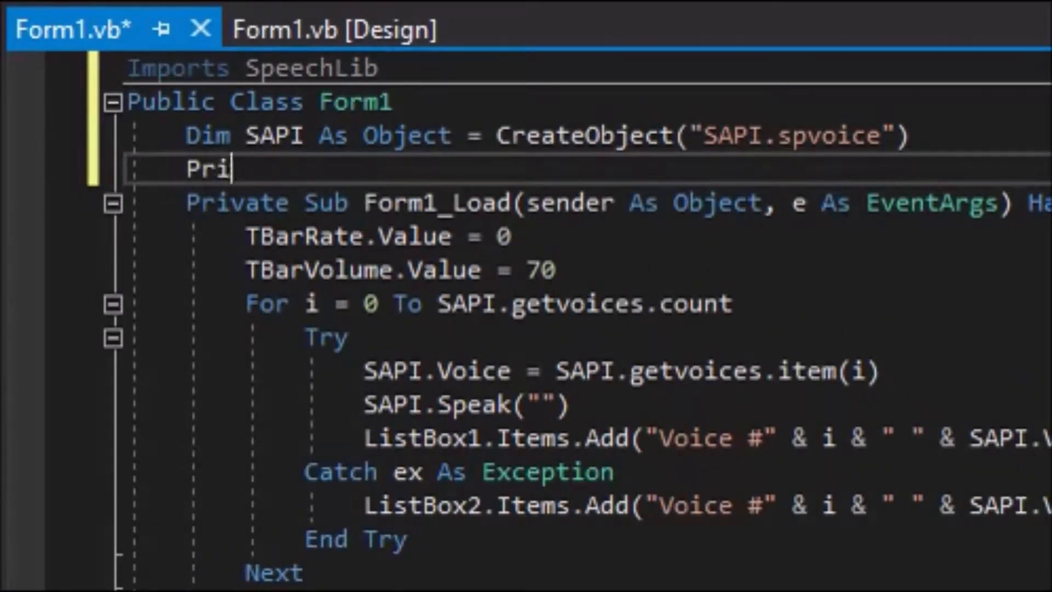
pyautogui.write('vate WithEve')
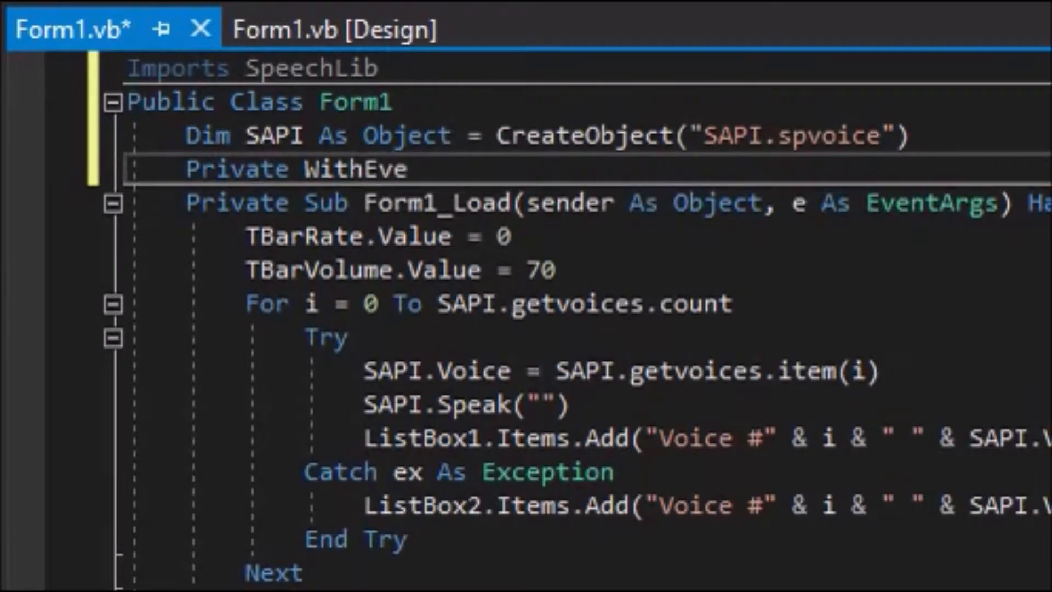
pyautogui.write('nts Voice')
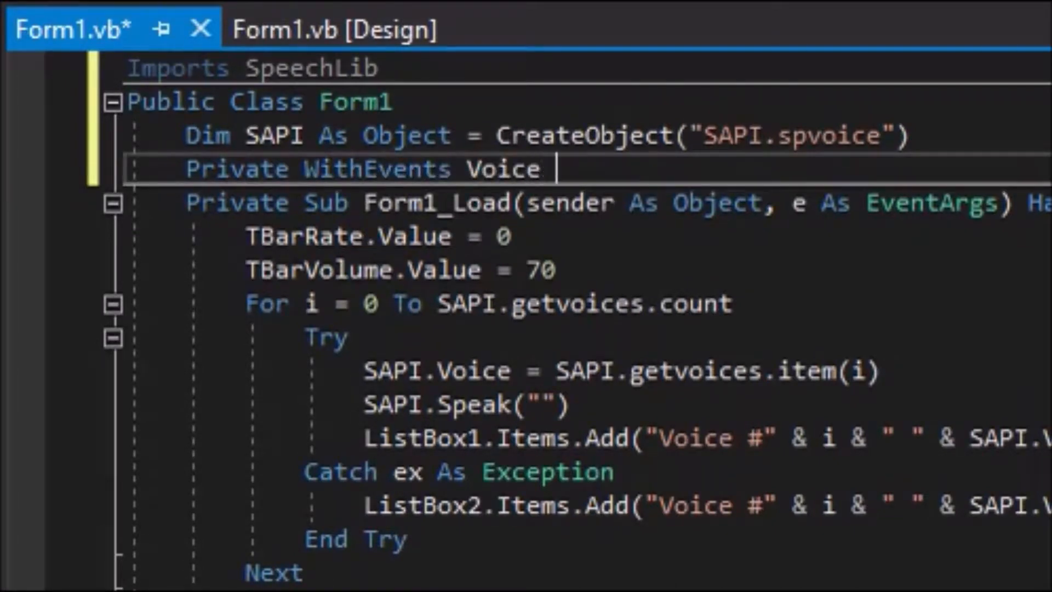
pyautogui.write('As SpVoice')
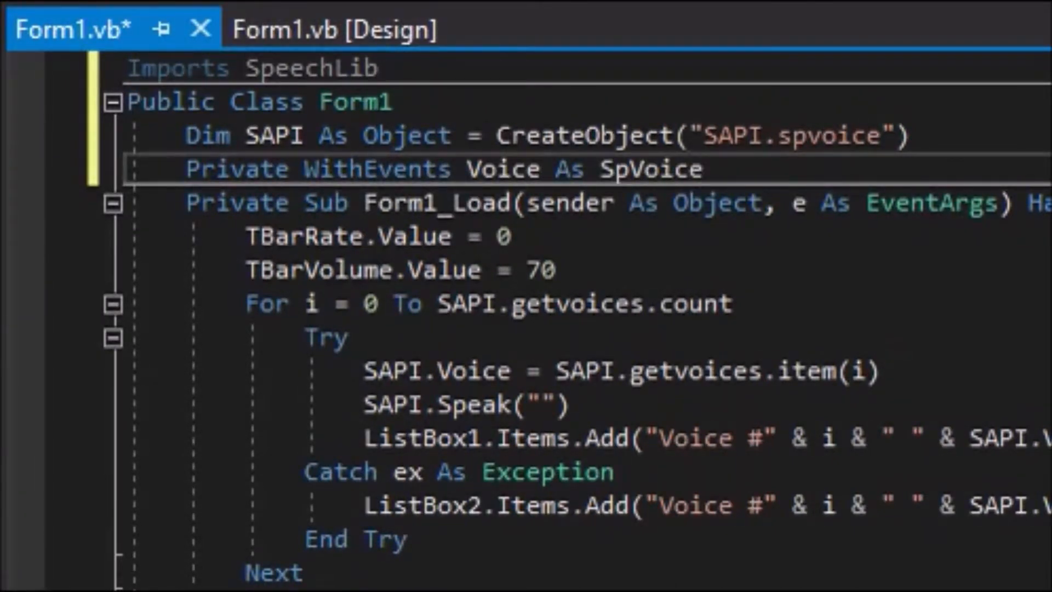
pyautogui.write('= SAPI')
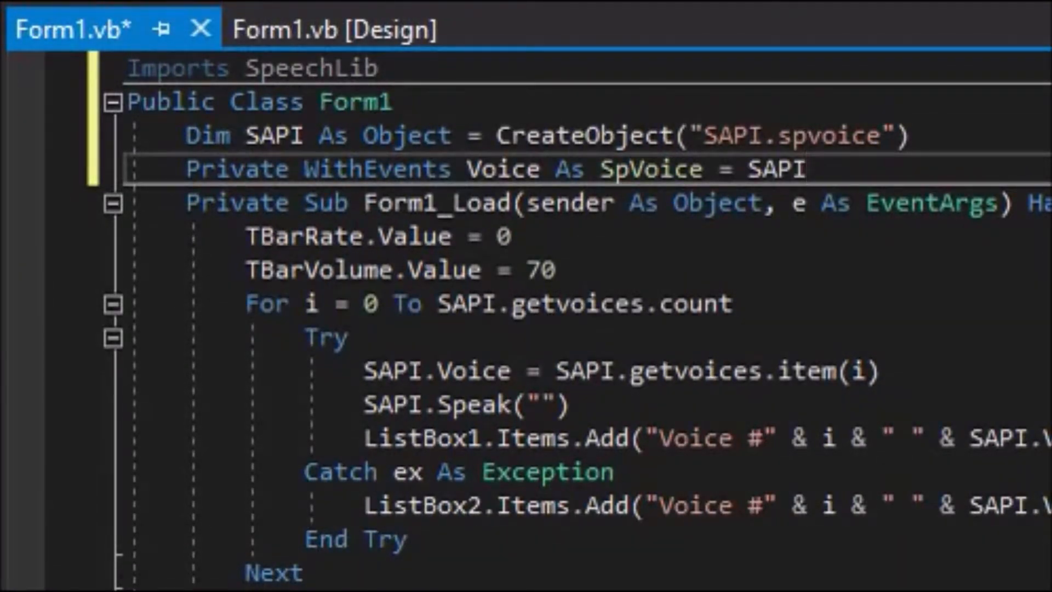
pyautogui.doubleClick(270, 135)
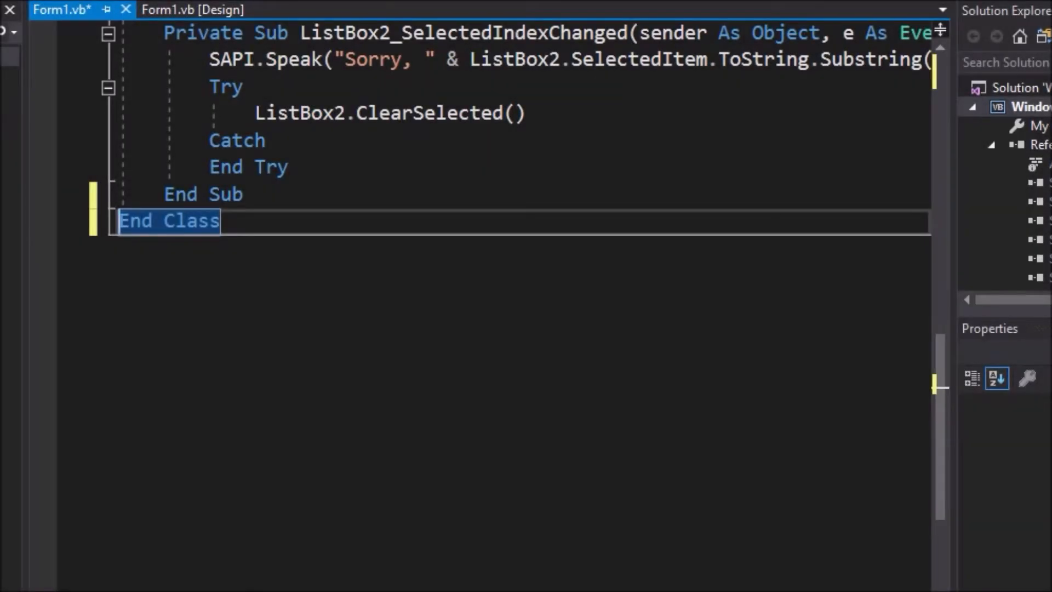
# Create the SAPI_Highlight sub with stream and character parameters, handling Voice.Word.
pyautogui.write('Private S')
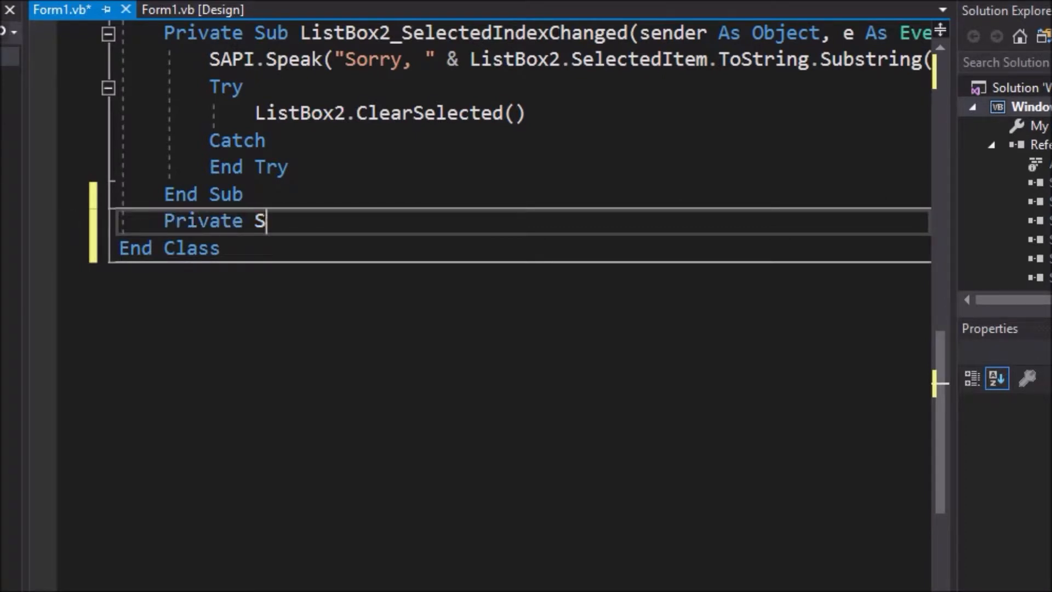
pyautogui.write('ub SAPI_Highlight(S')
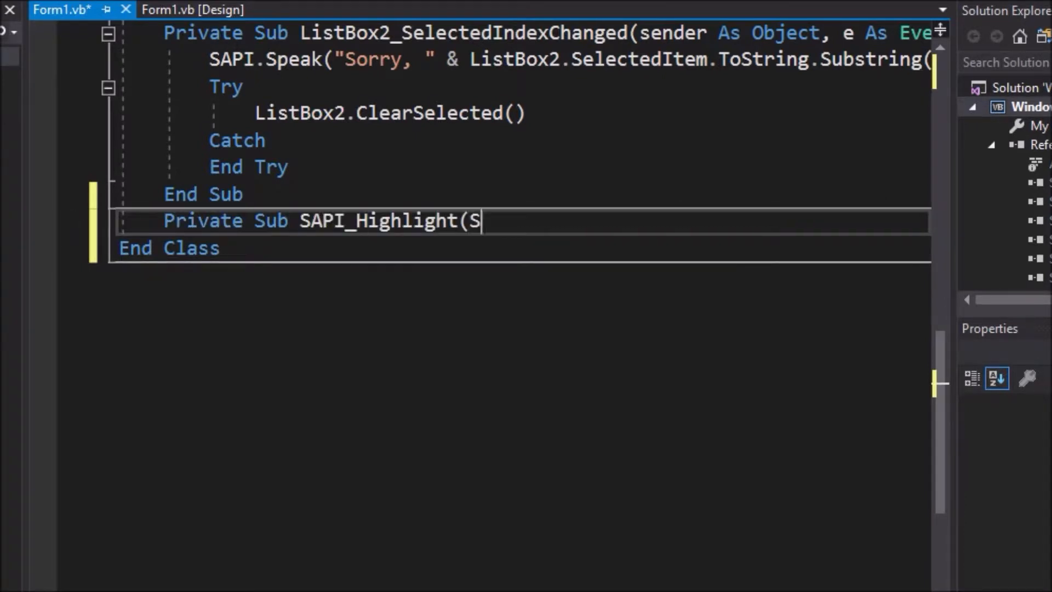
pyautogui.write('treamNumber As Int')
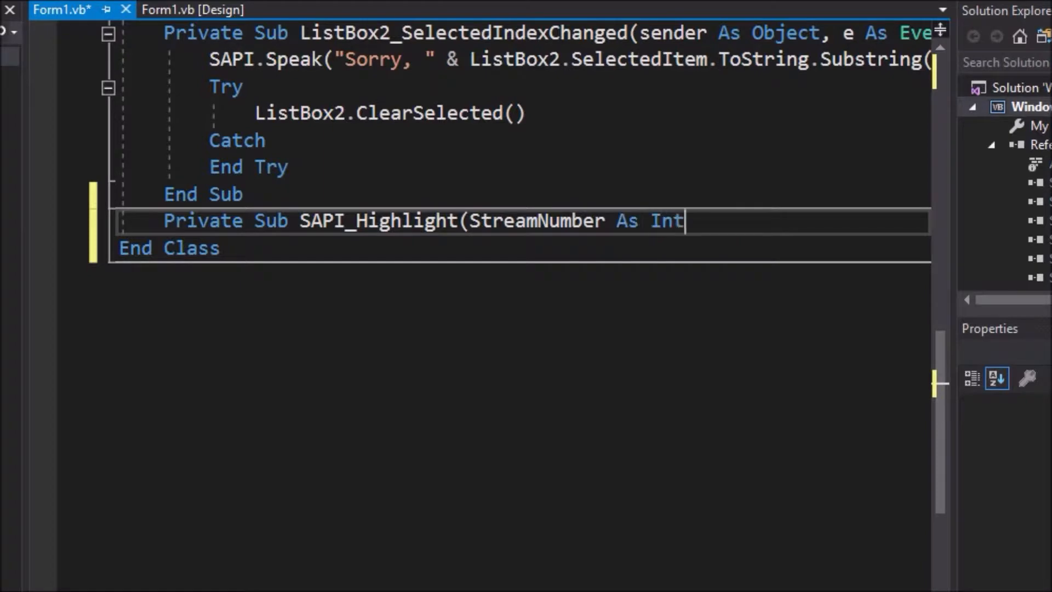
pyautogui.write('eger, StreamPosition As Object, Ch')
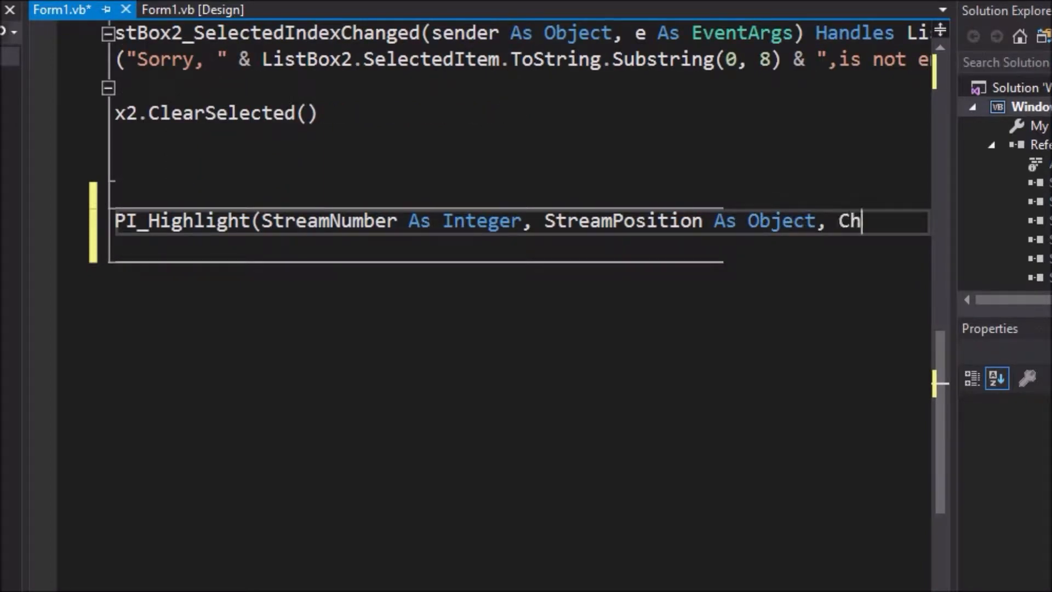
pyautogui.write('aracterPosition As Integer, L')
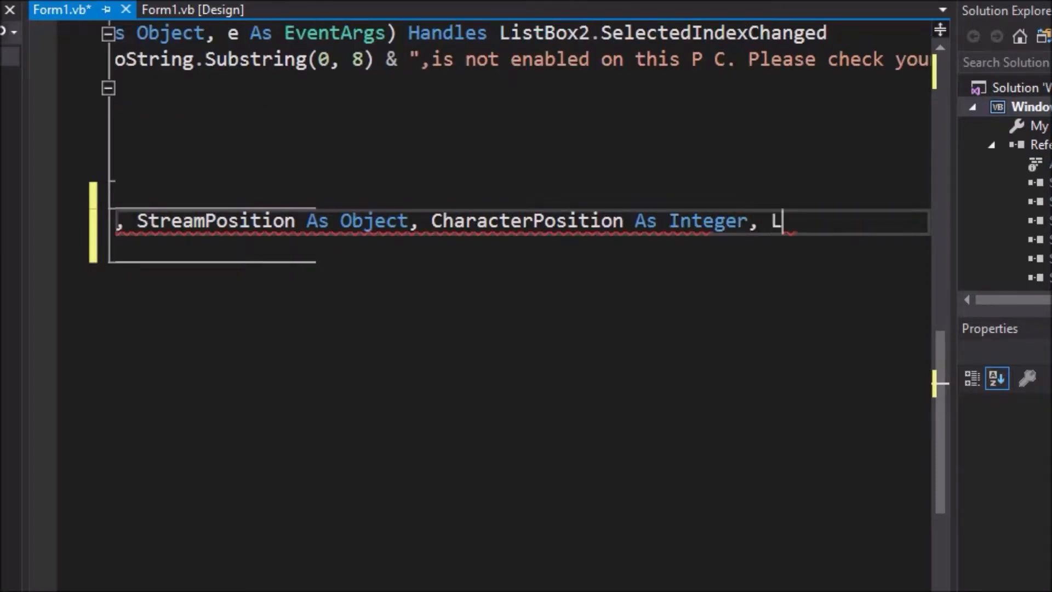
pyautogui.write('ength As Integer')
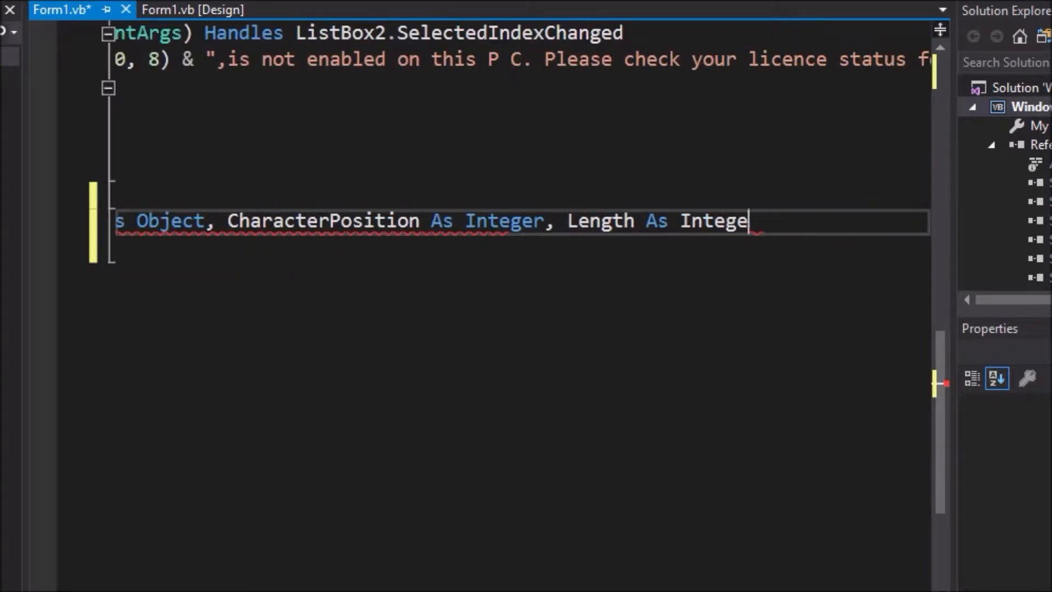
pyautogui.write(') Handles V')
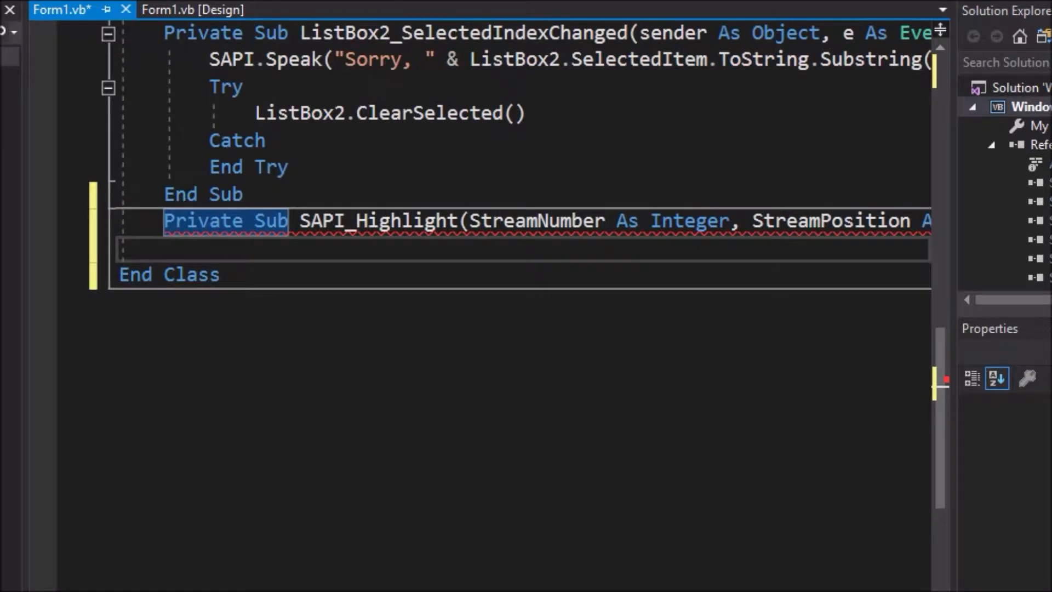
pyautogui.write('End S')
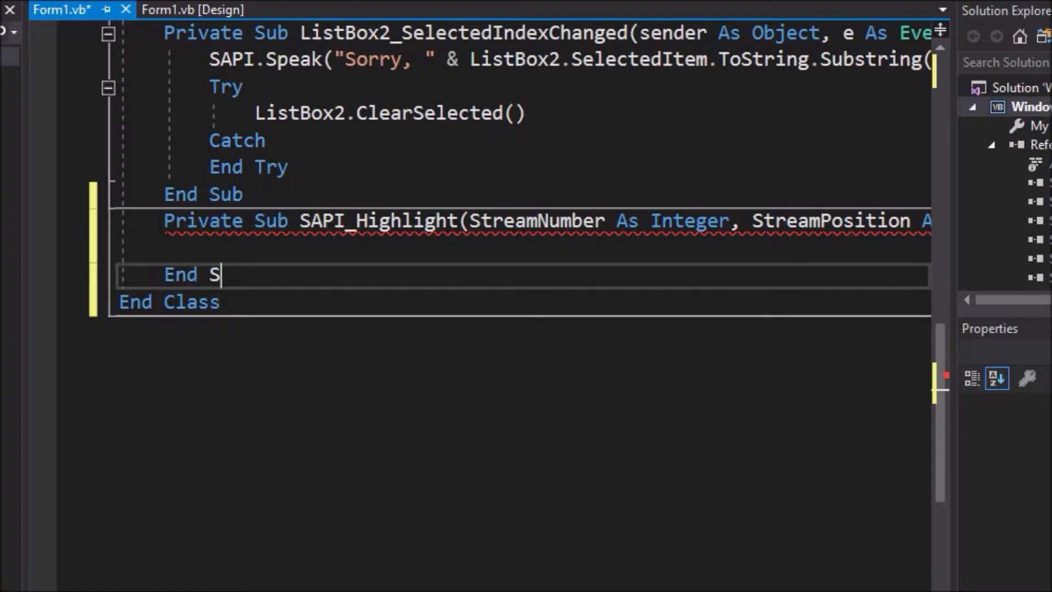
pyautogui.write('ub')
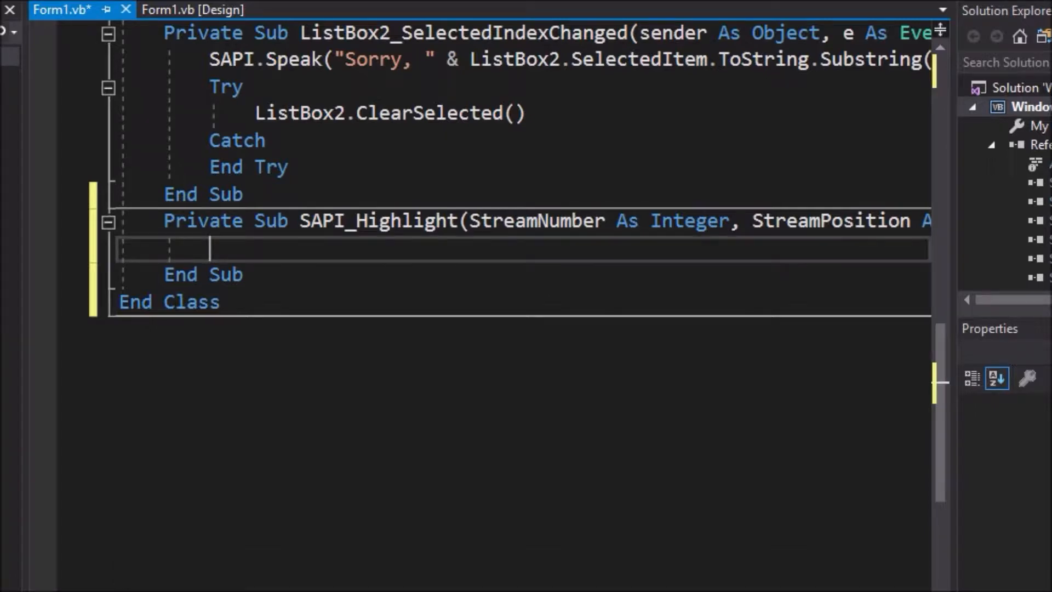
# Fill the handler with TB1.Select(CharacterPosition, Length) and TB1.Focus().
pyautogui.write('TB1.Sel')
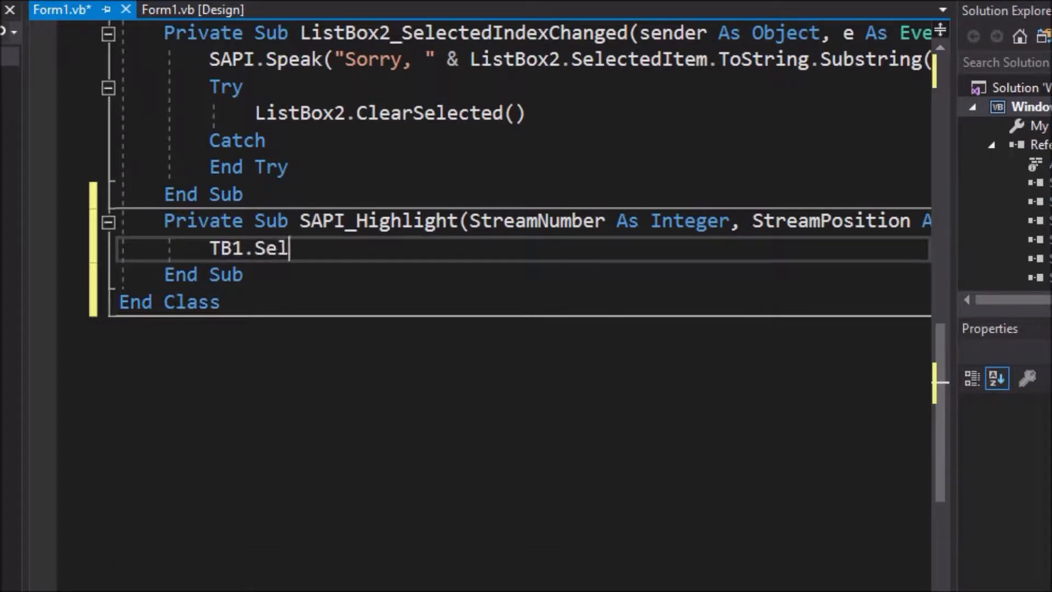
pyautogui.write('ect(Charac')
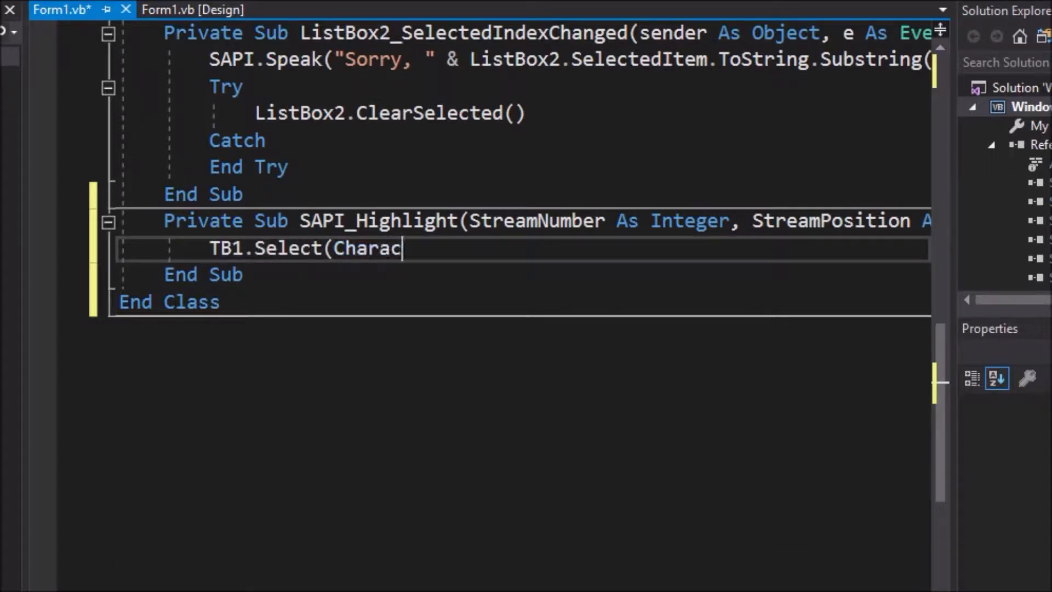
pyautogui.write('terPositi')
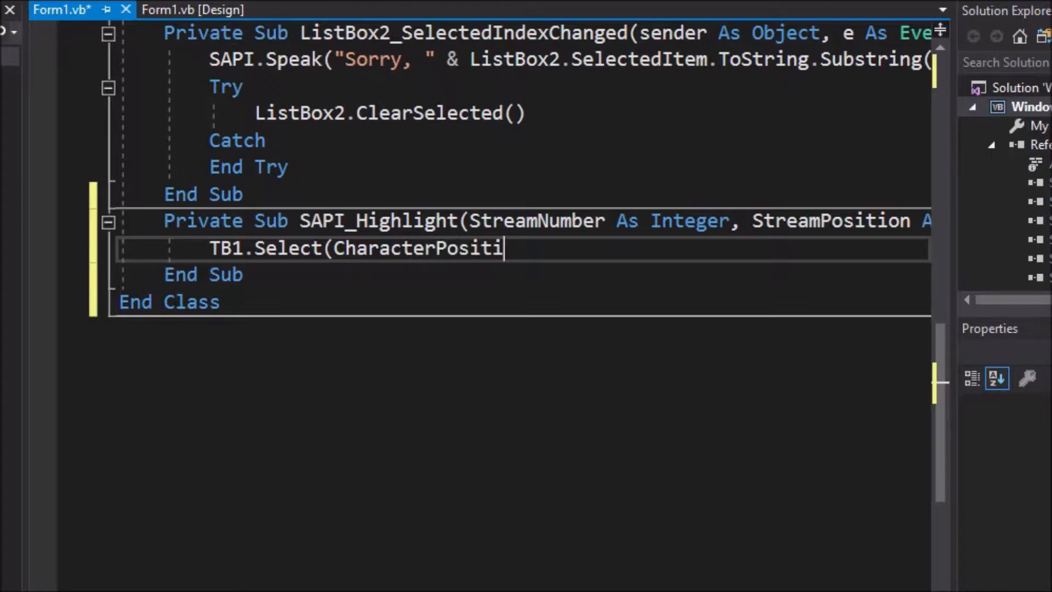
pyautogui.write('on, Length')
pyautogui.write('TB1')
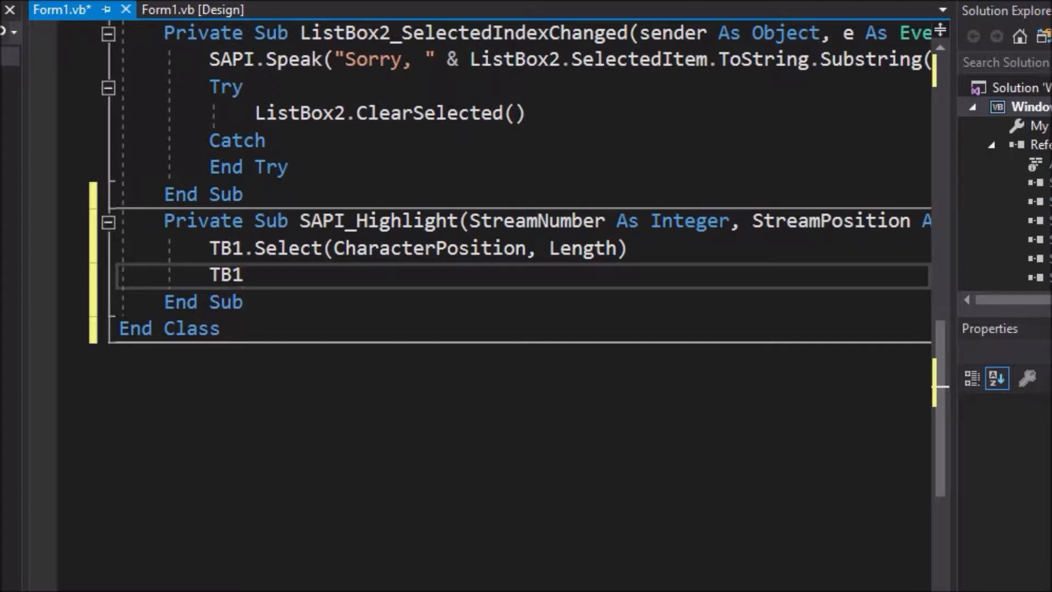
pyautogui.write('.Focus(')
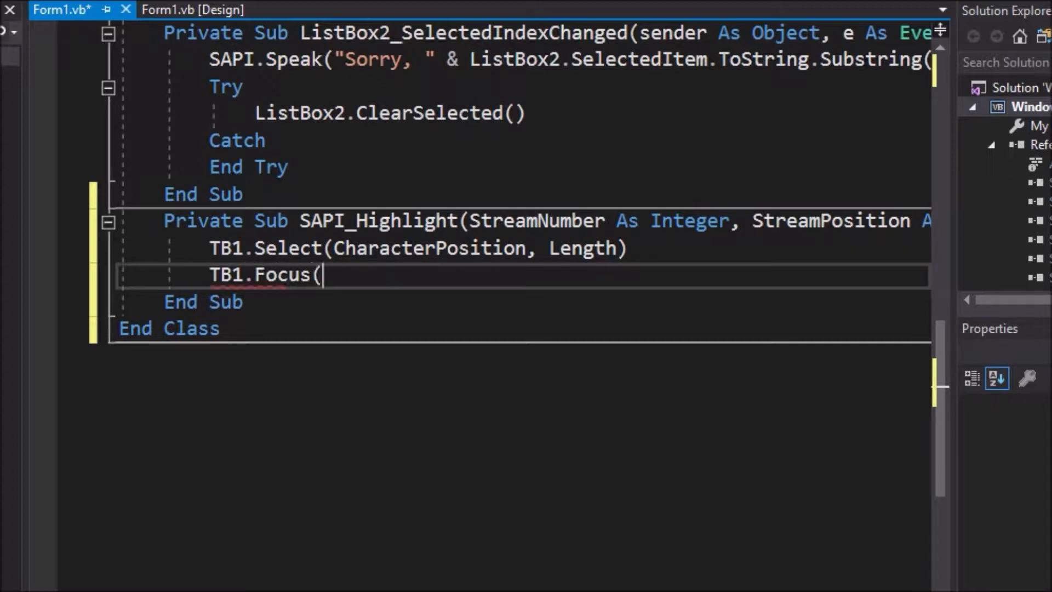
pyautogui.write(')')
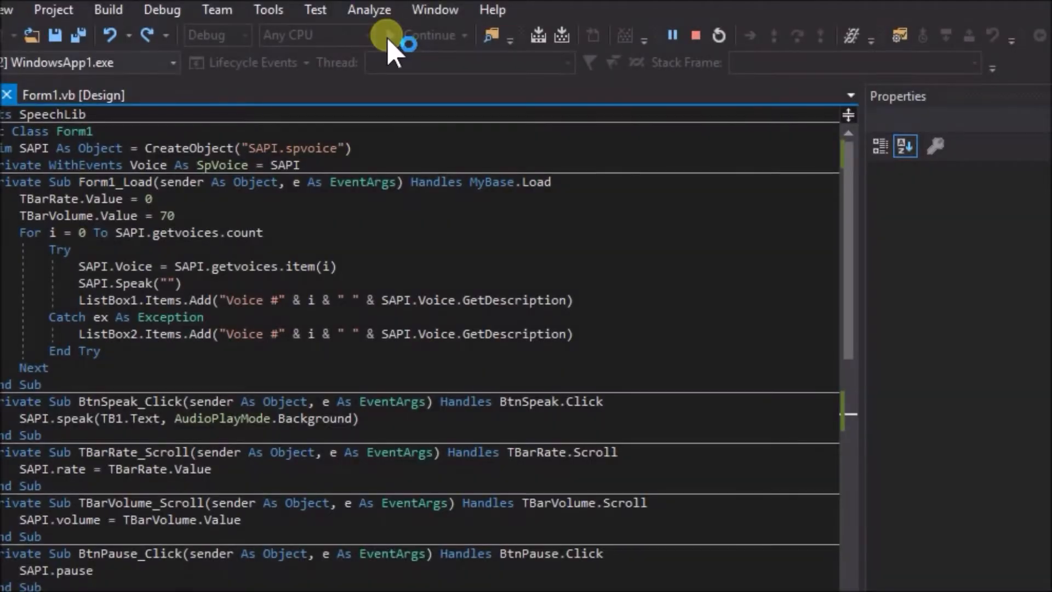
# Run the form, pick the Emma voice and enter 'OK lets see if emma speaking will highlight the words of this line'.
pyautogui.click(400, 35)
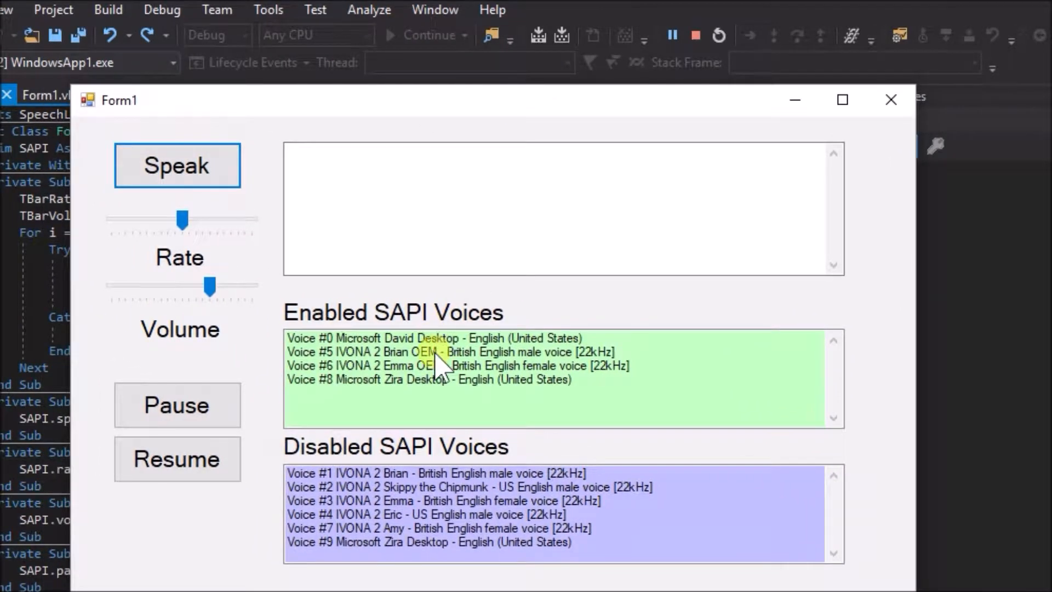
pyautogui.click(436, 366)
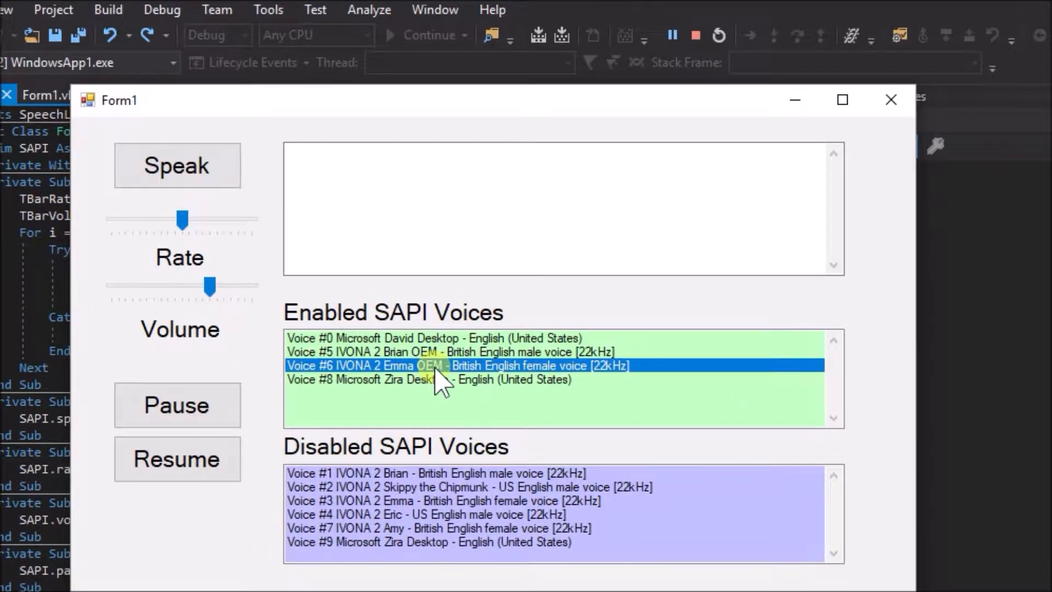
pyautogui.moveTo(329, 204)
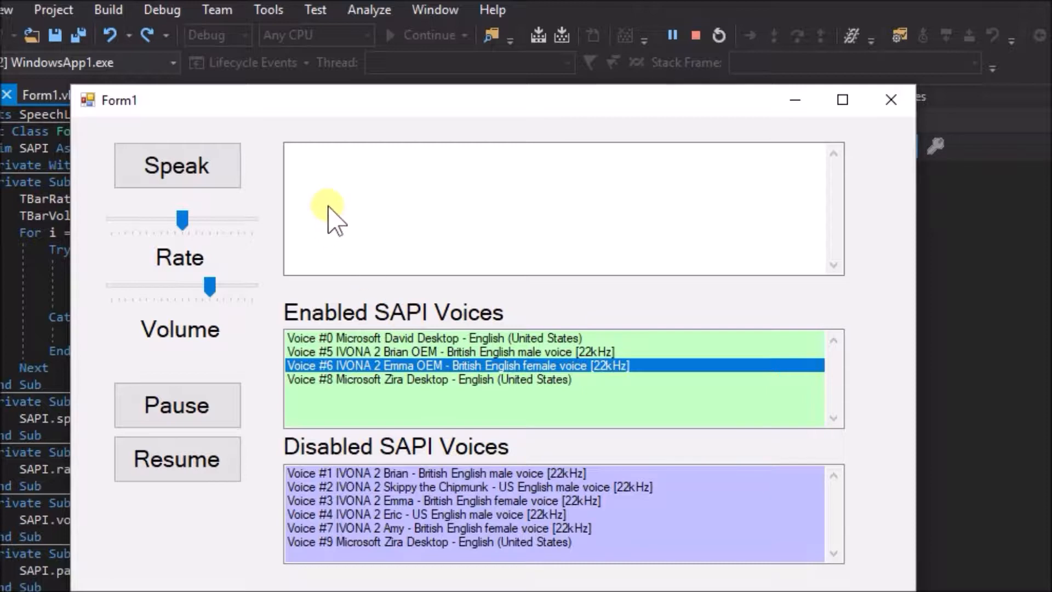
pyautogui.moveTo(300, 166)
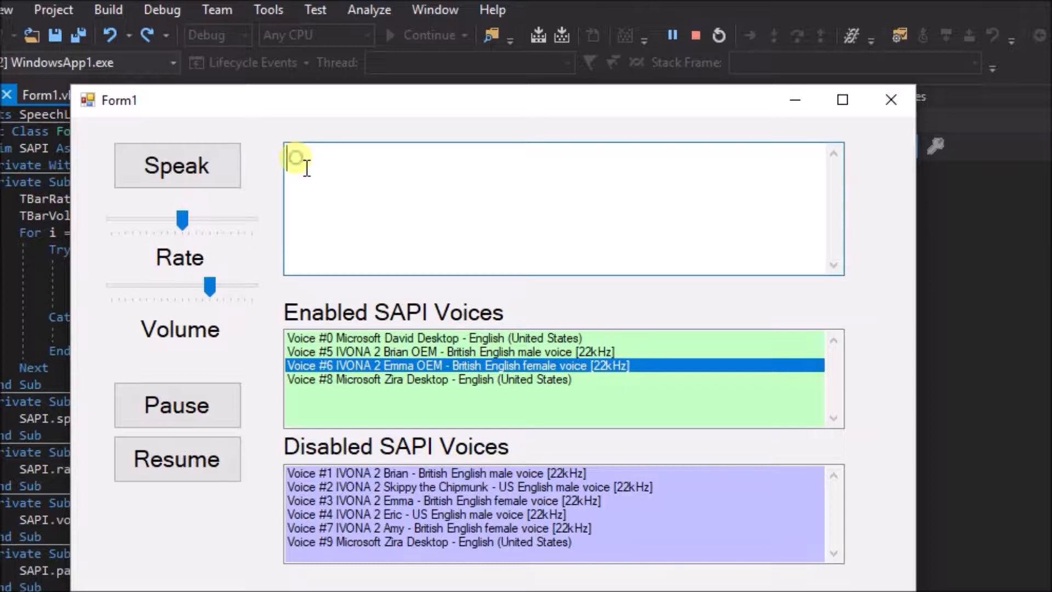
pyautogui.write('OK lets see')
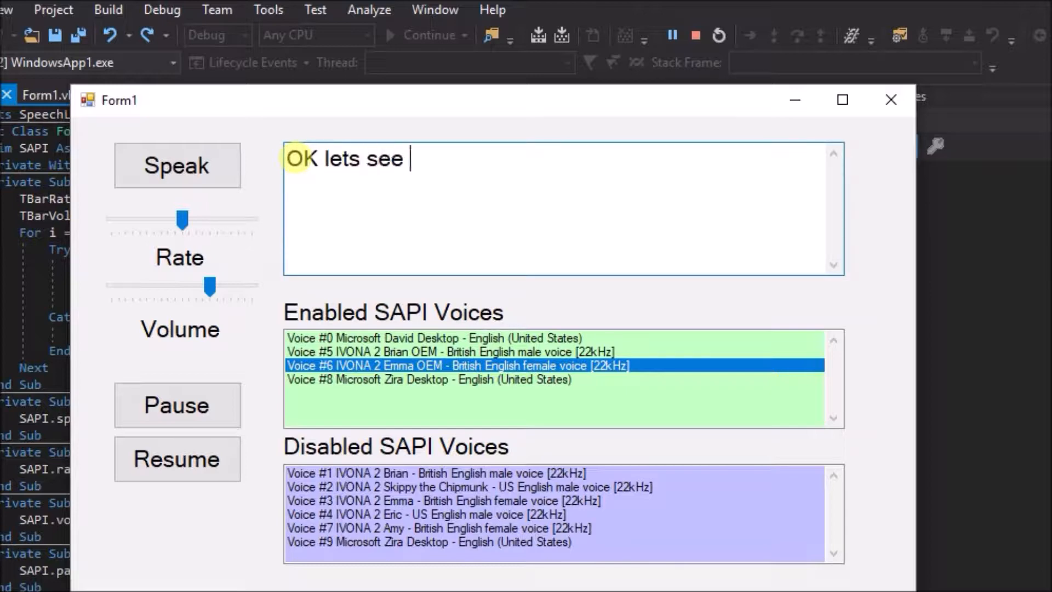
pyautogui.write('if emma speaking will')
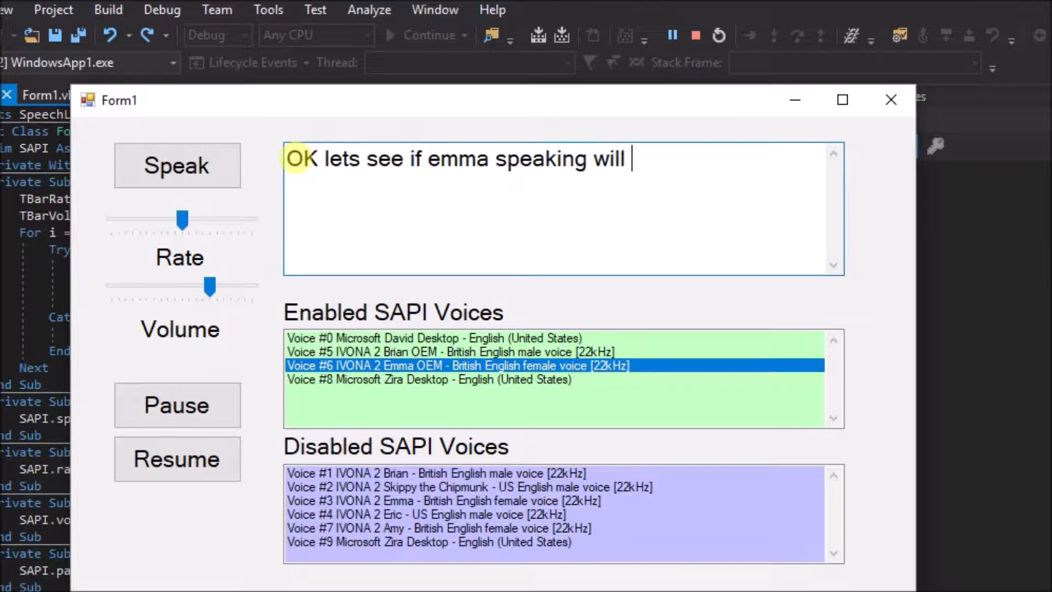
pyautogui.write('highlight the words o')
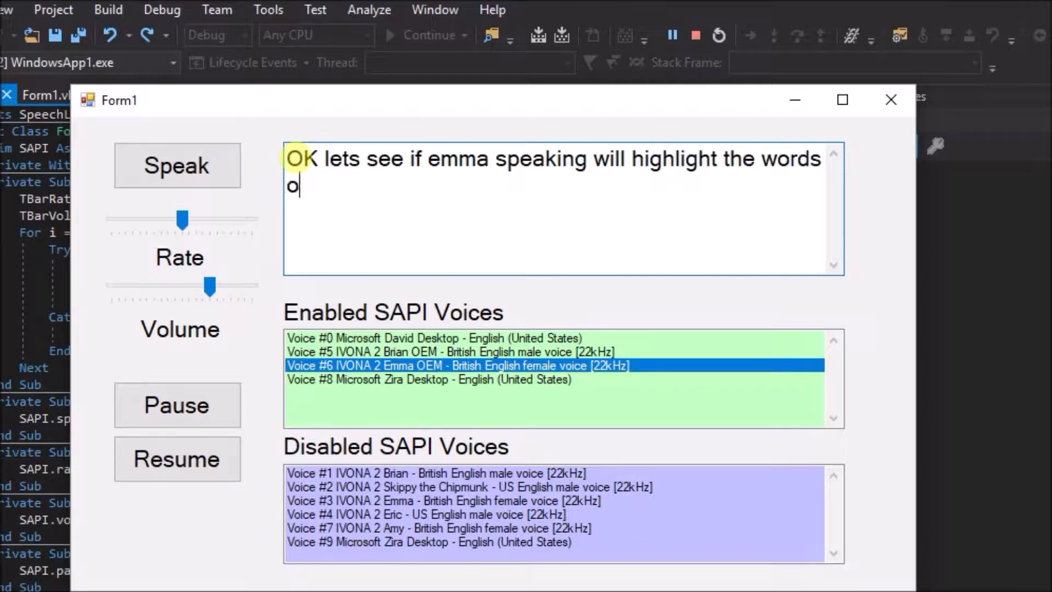
pyautogui.write('f this line')
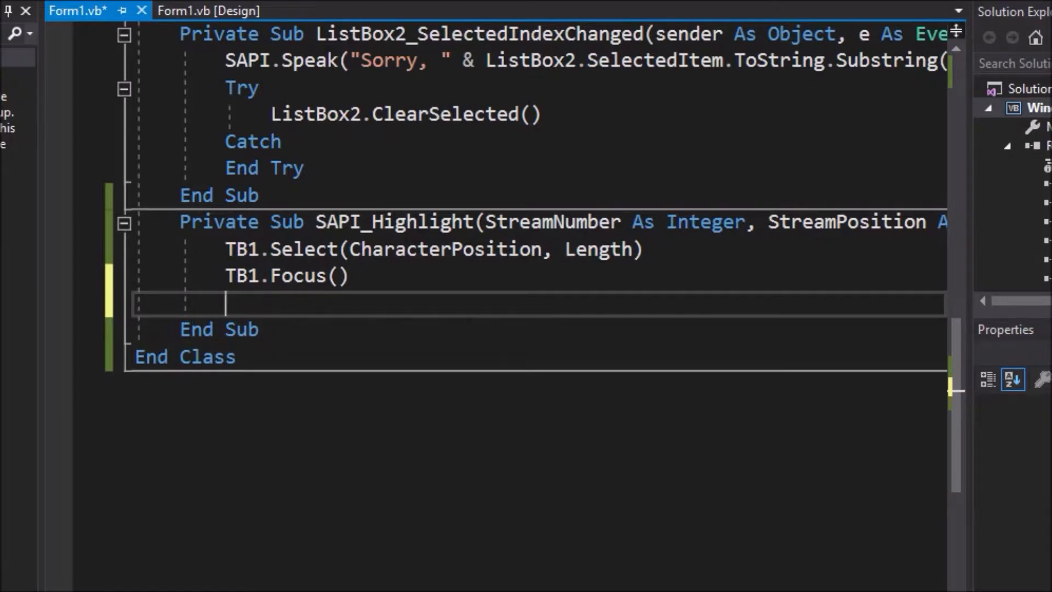
# Add TB1.ScrollToCaret() after TB1.Focus() in SAPI_Highlight.
pyautogui.write('TB1.')
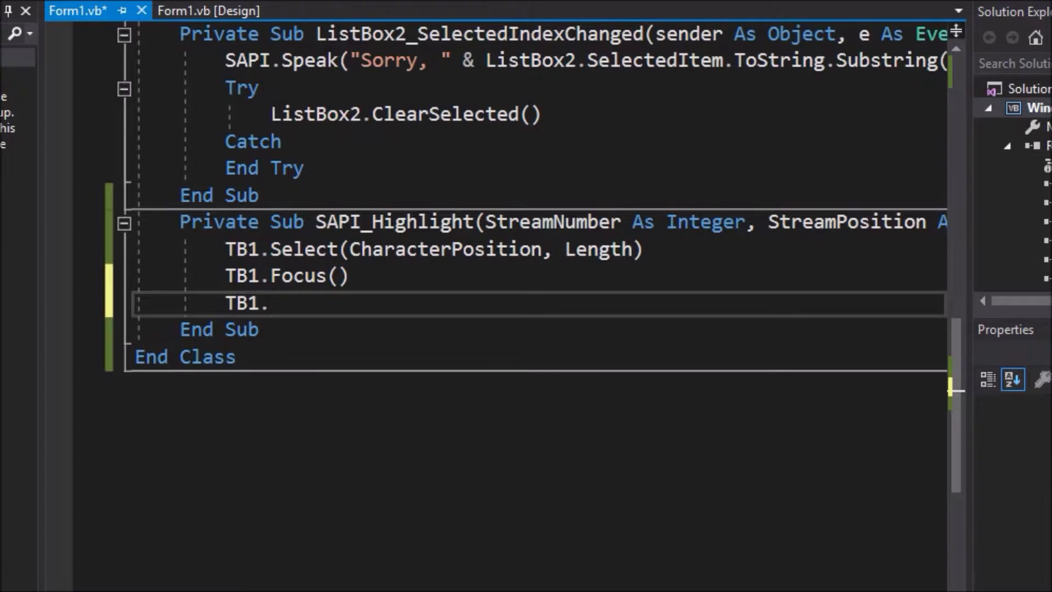
pyautogui.write('ScrollT')
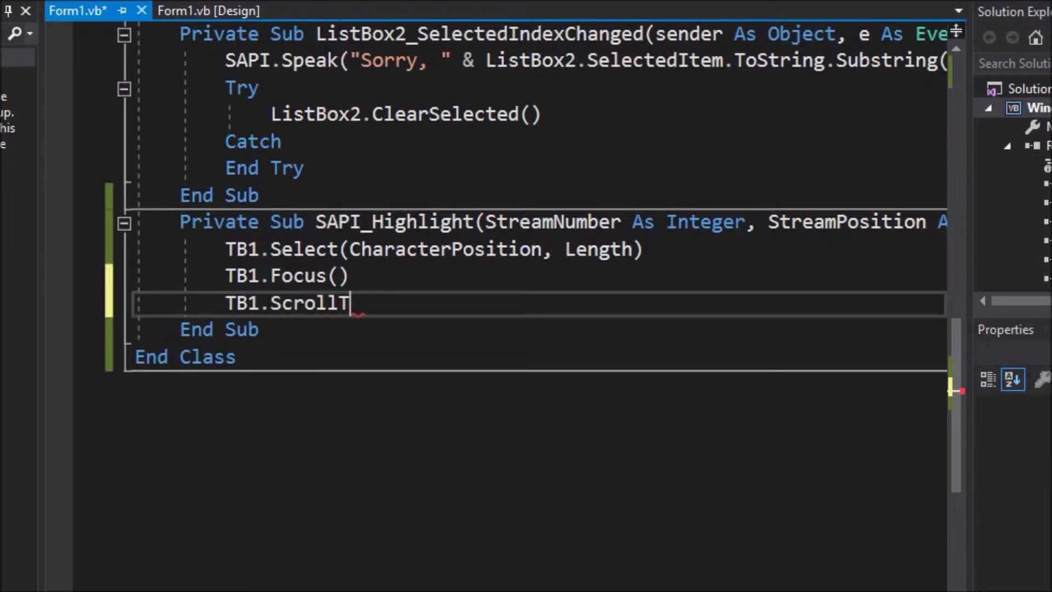
pyautogui.write('oCaret')
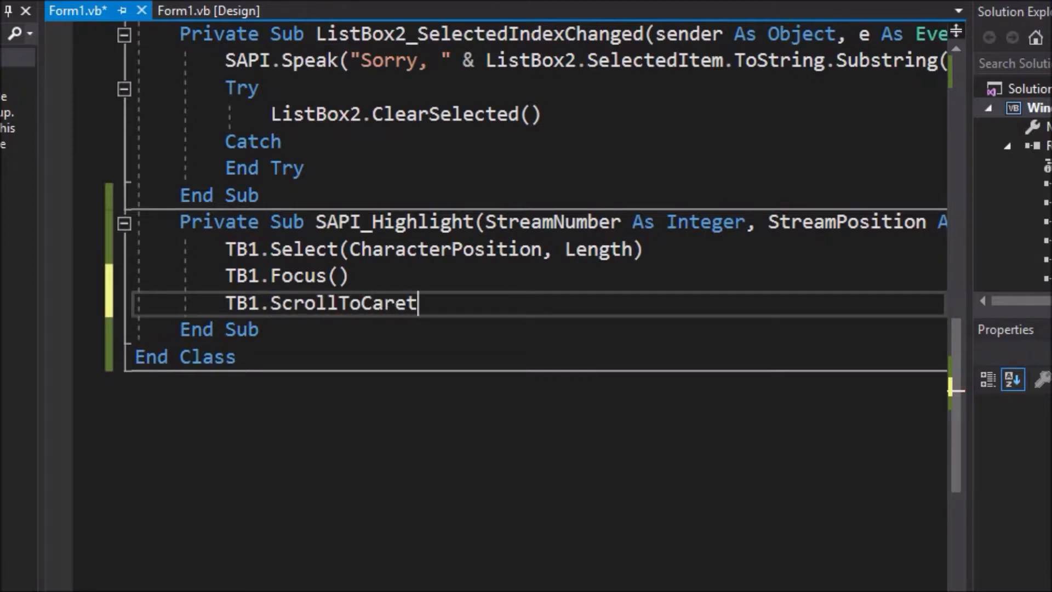
pyautogui.write('()')
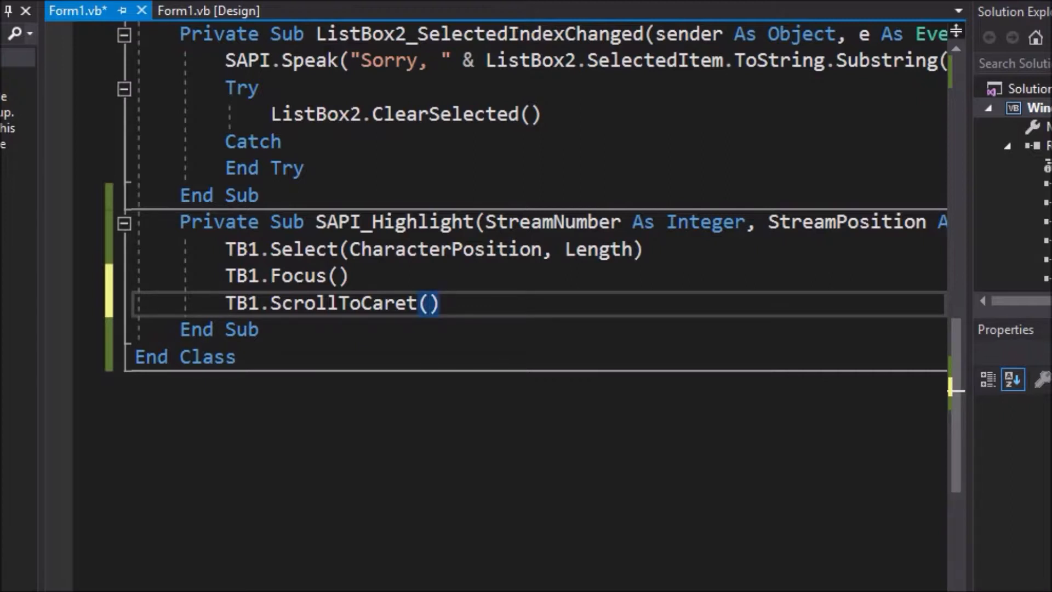
pyautogui.scroll(3)
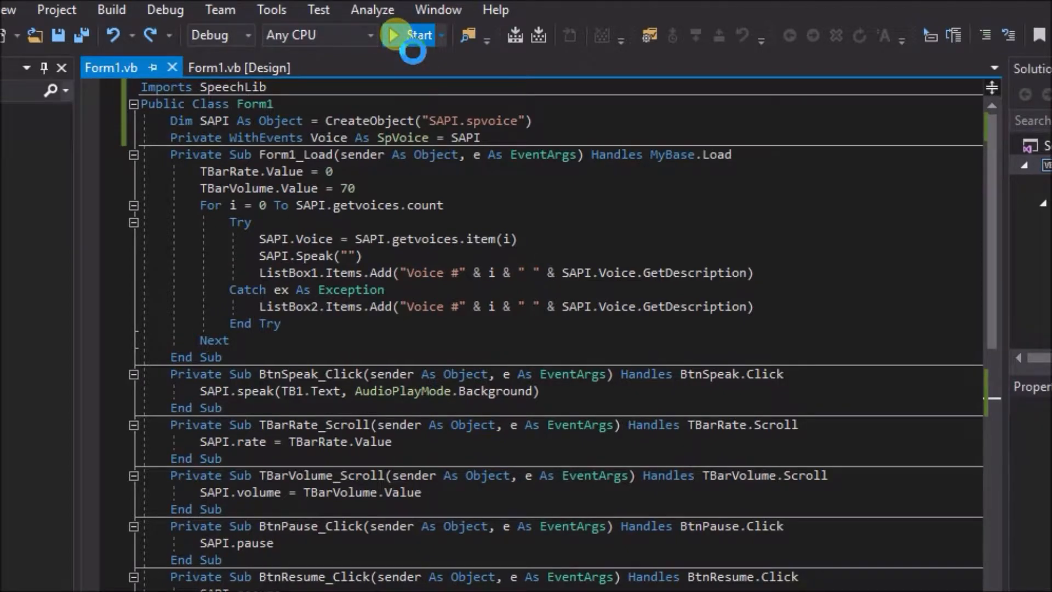
# Relaunch the form, speak the long paragraph with Microsoft David, then select Microsoft Zira Desktop.
pyautogui.click(393, 35)
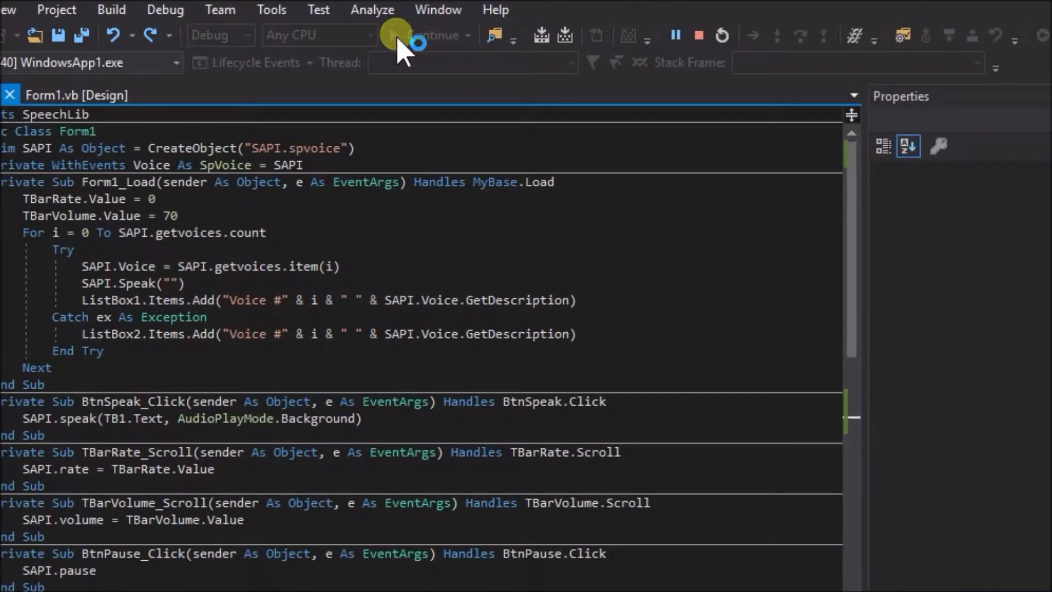
pyautogui.click(394, 36)
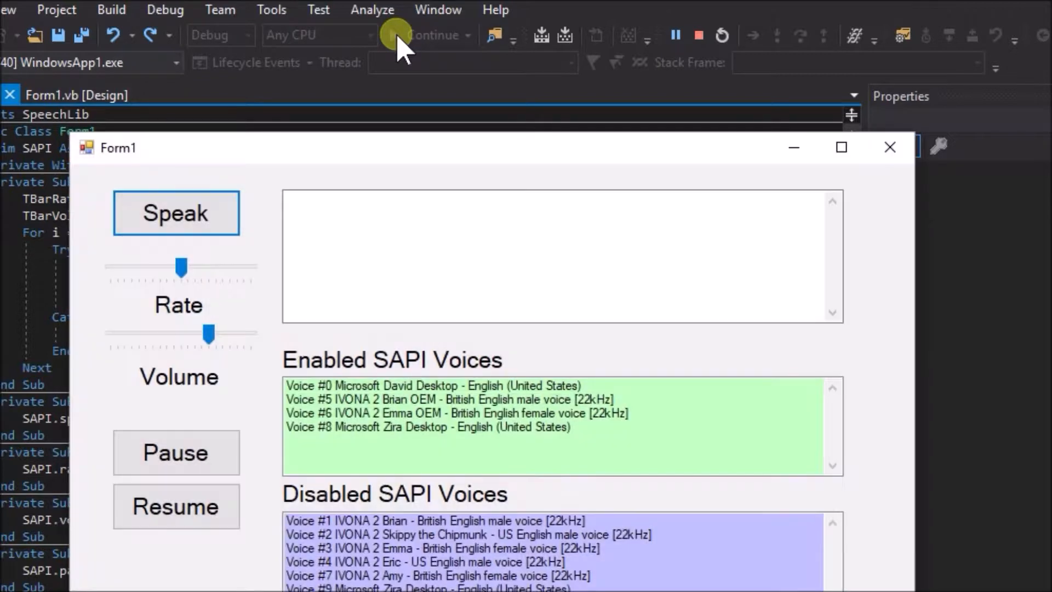
pyautogui.moveTo(434, 149)
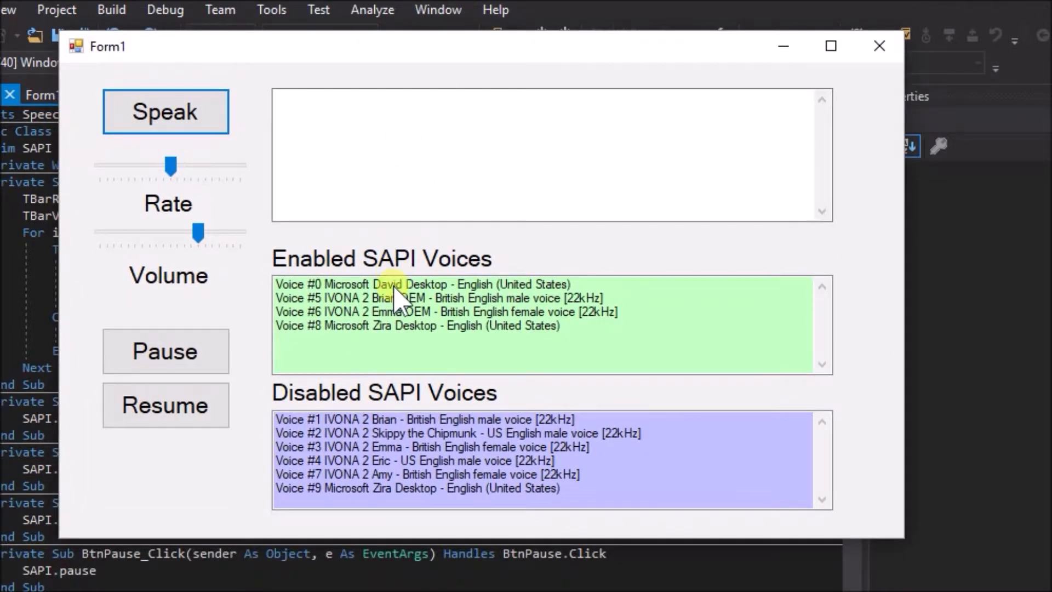
pyautogui.click(424, 284)
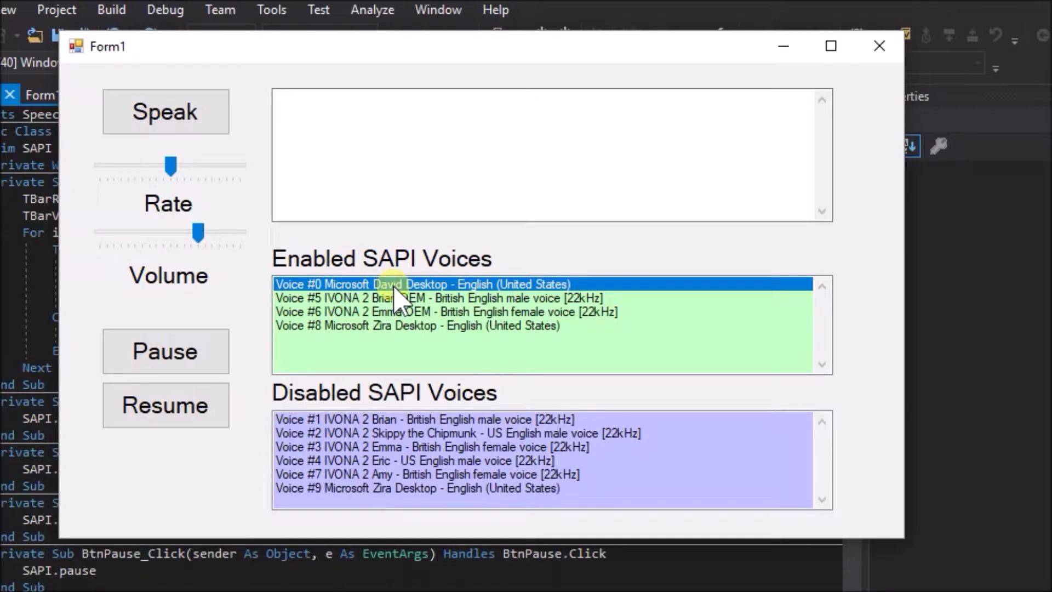
pyautogui.moveTo(361, 232)
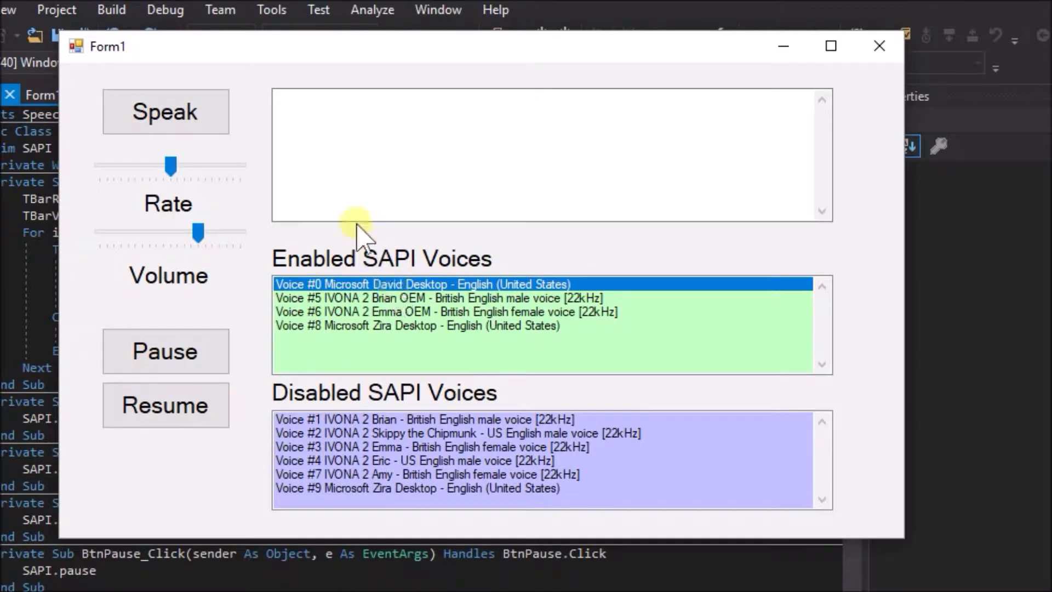
pyautogui.moveTo(289, 127)
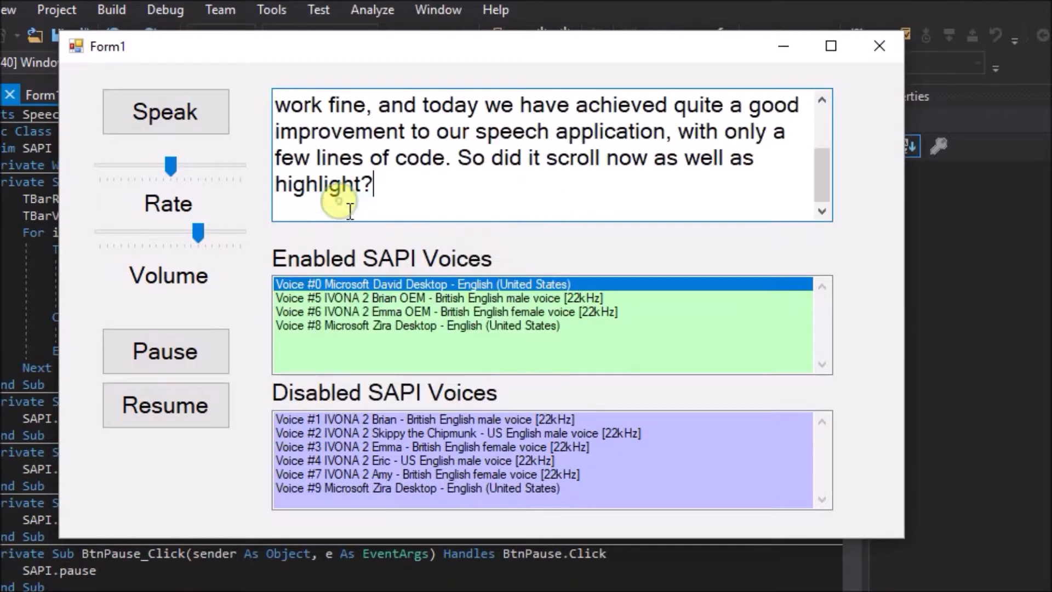
pyautogui.click(165, 110)
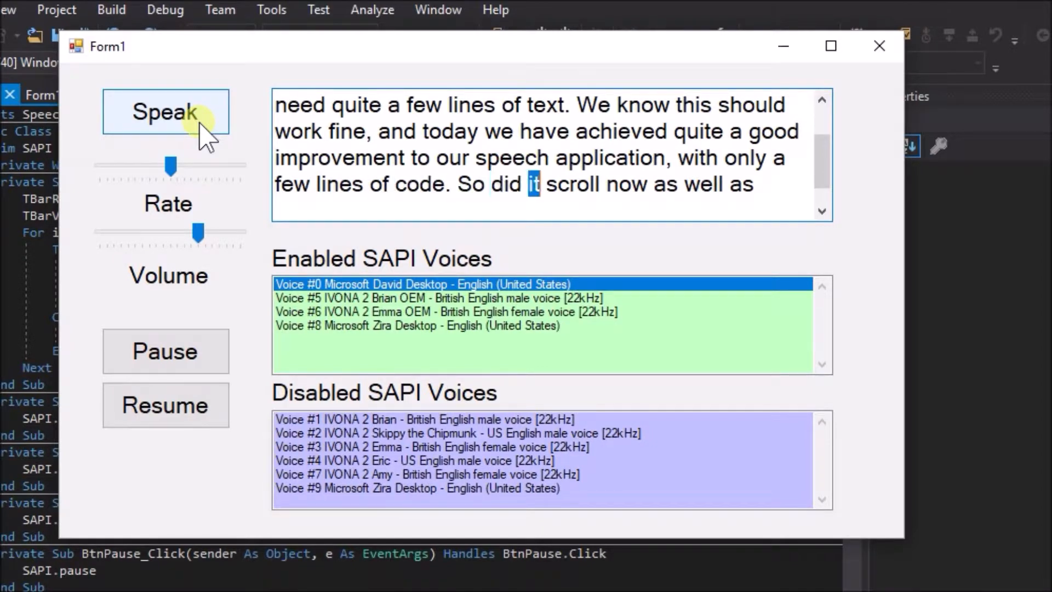
pyautogui.click(166, 111)
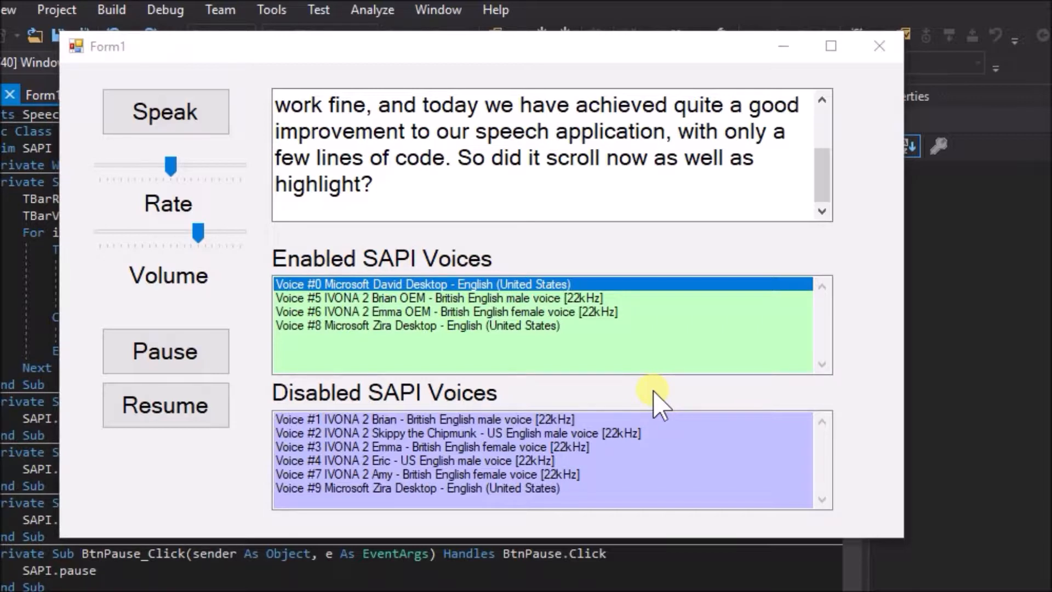
pyautogui.moveTo(611, 407)
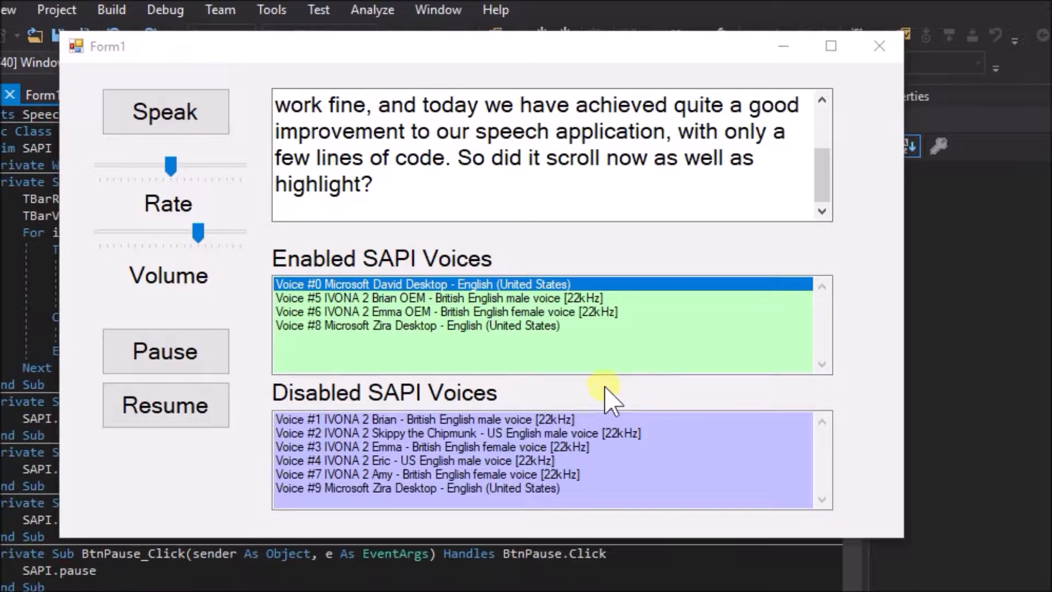
pyautogui.click(418, 326)
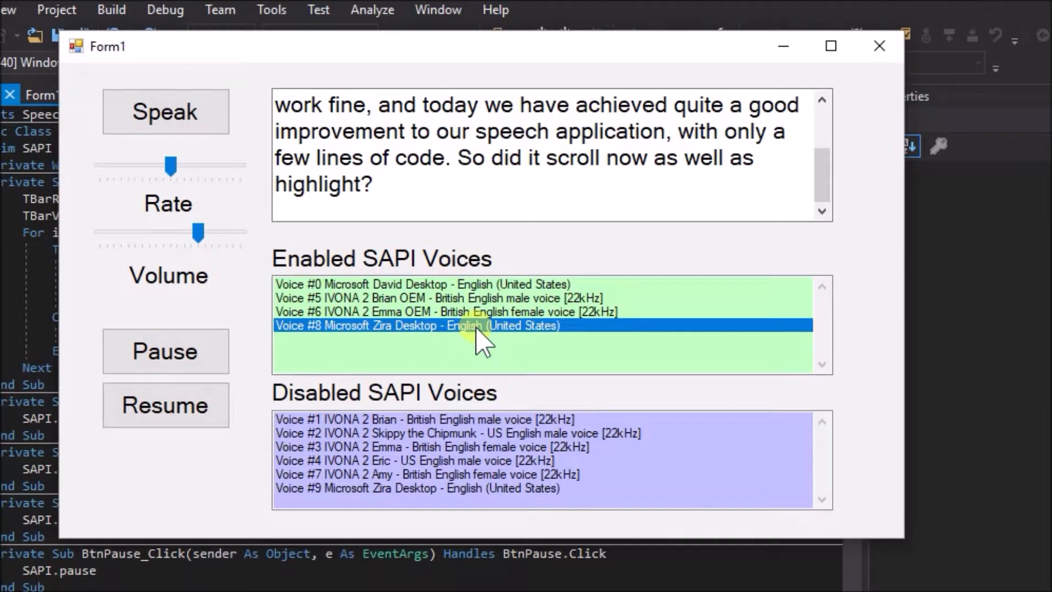
pyautogui.moveTo(533, 369)
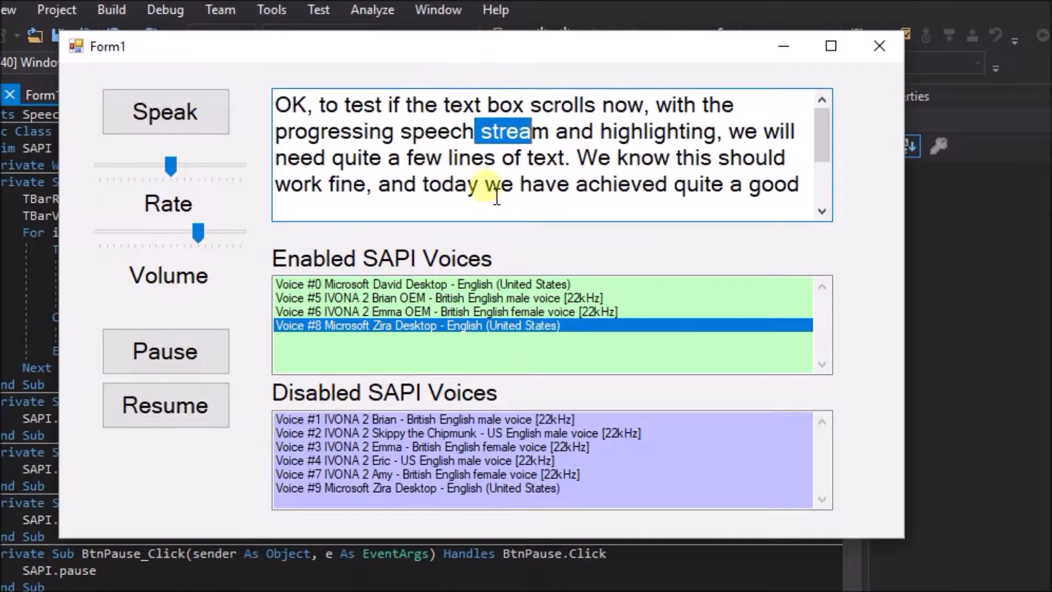
pyautogui.moveTo(527, 199)
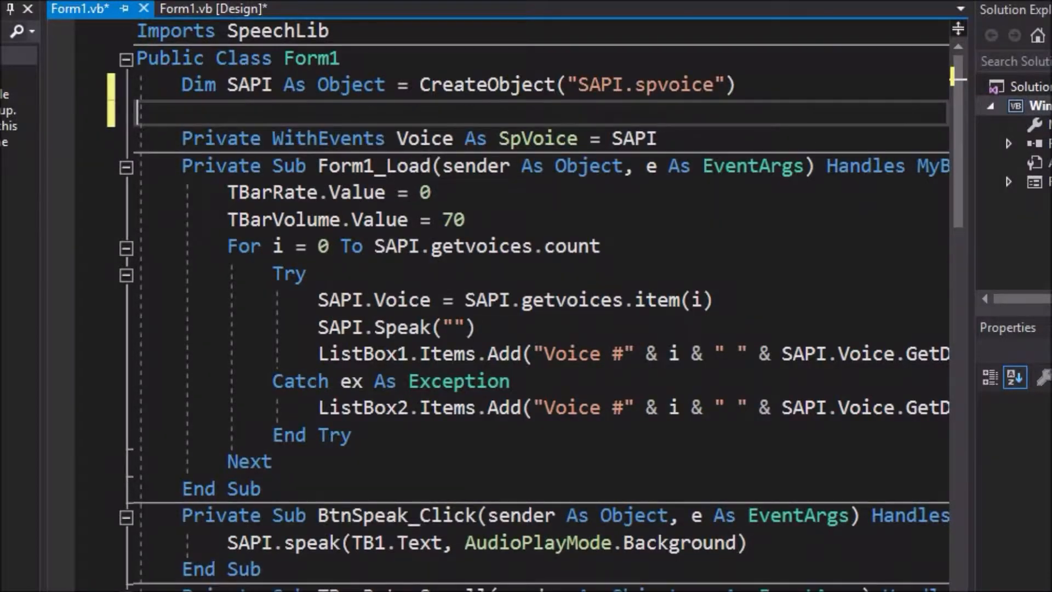
# Declare 'Dim SpeakFromTextBox As Boolean' under the SAPI declaration.
pyautogui.write('Dim Sp')
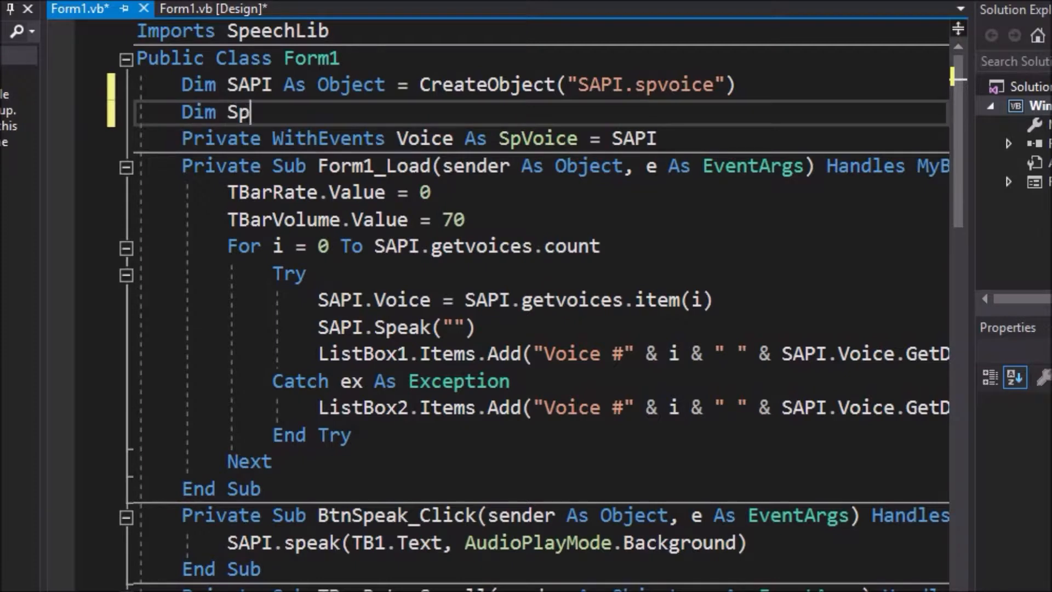
pyautogui.write('eakFromTextBox As B')
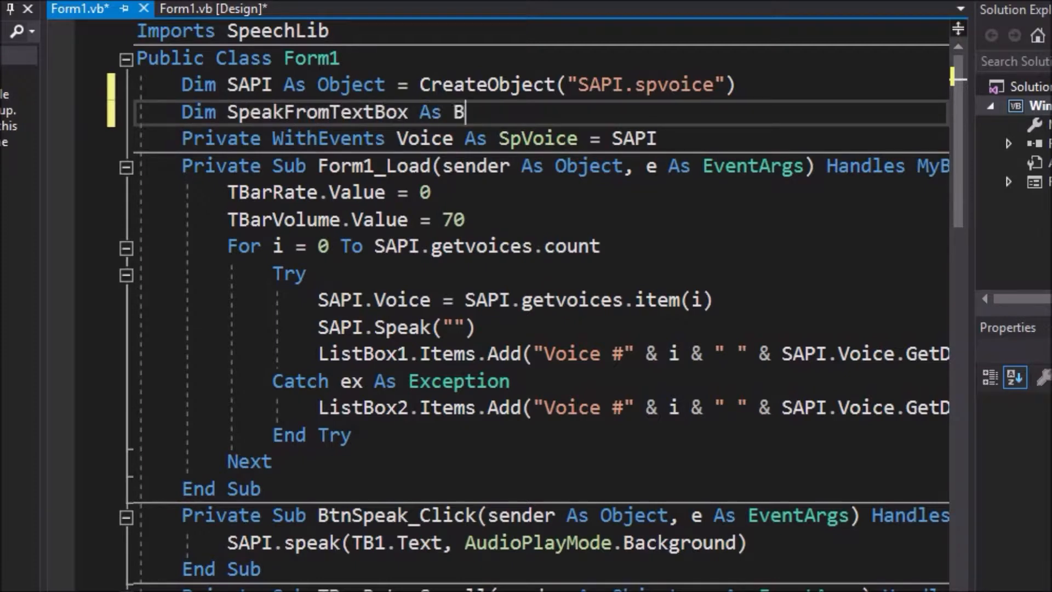
pyautogui.write('oolean')
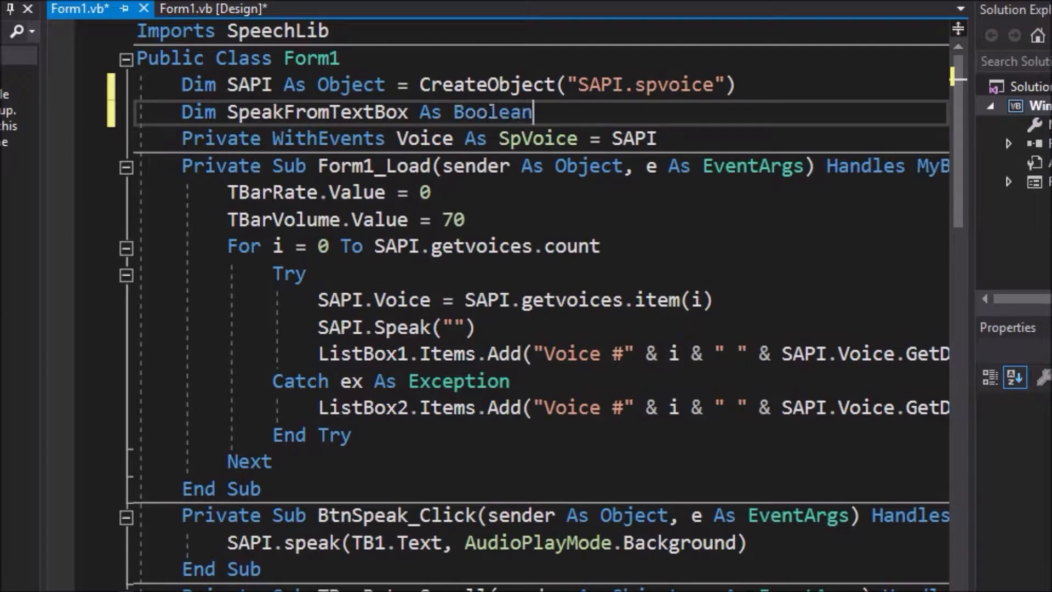
# Wrap the SAPI_Highlight body in 'If SpeakFromTextBox = True Then … End If'.
pyautogui.doubleClick(492, 112)
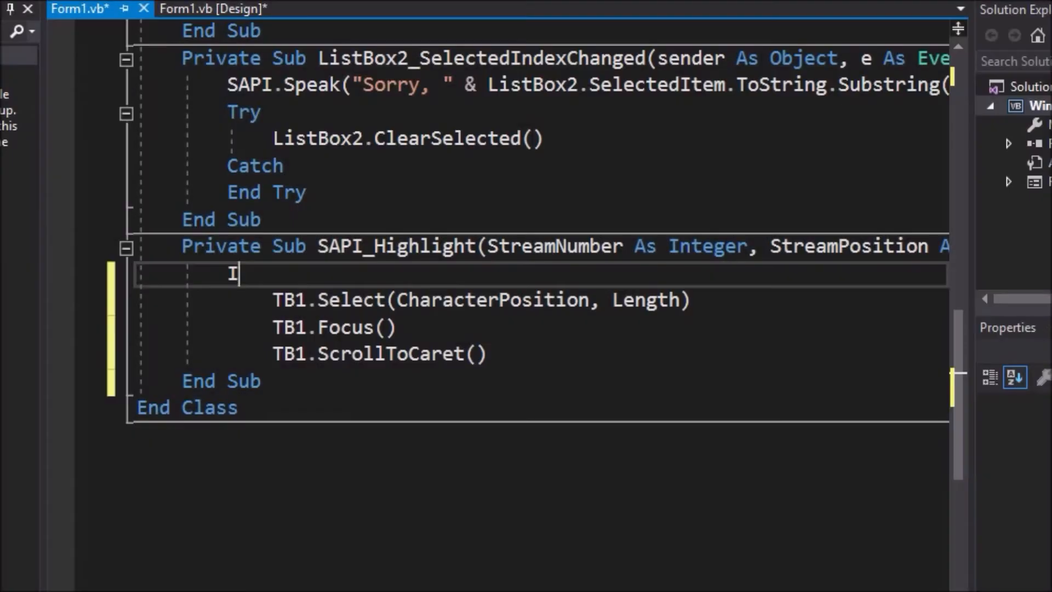
pyautogui.write('If Speak')
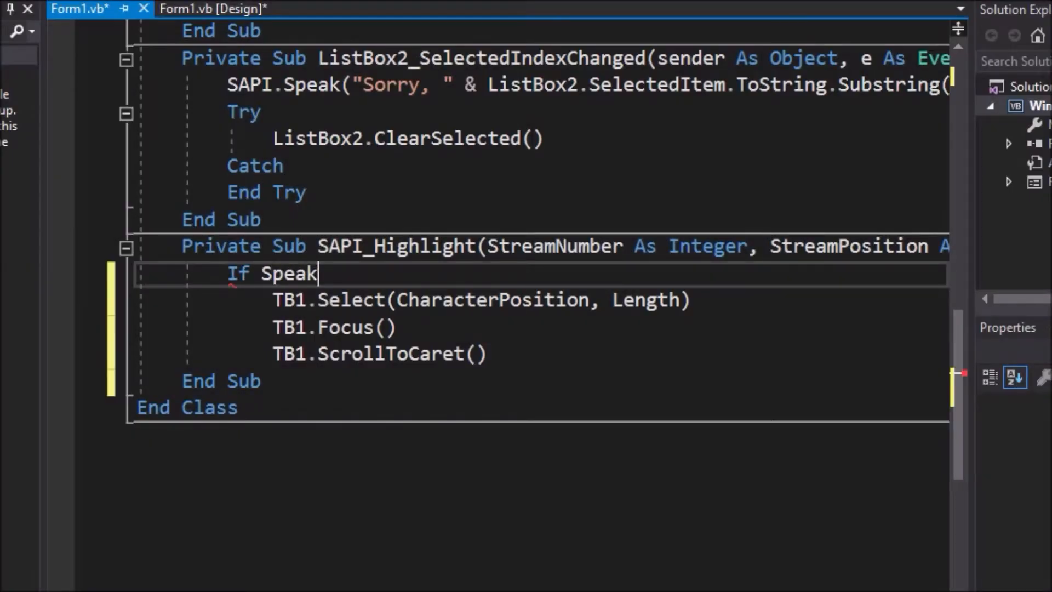
pyautogui.write('FromTextBox = Tru')
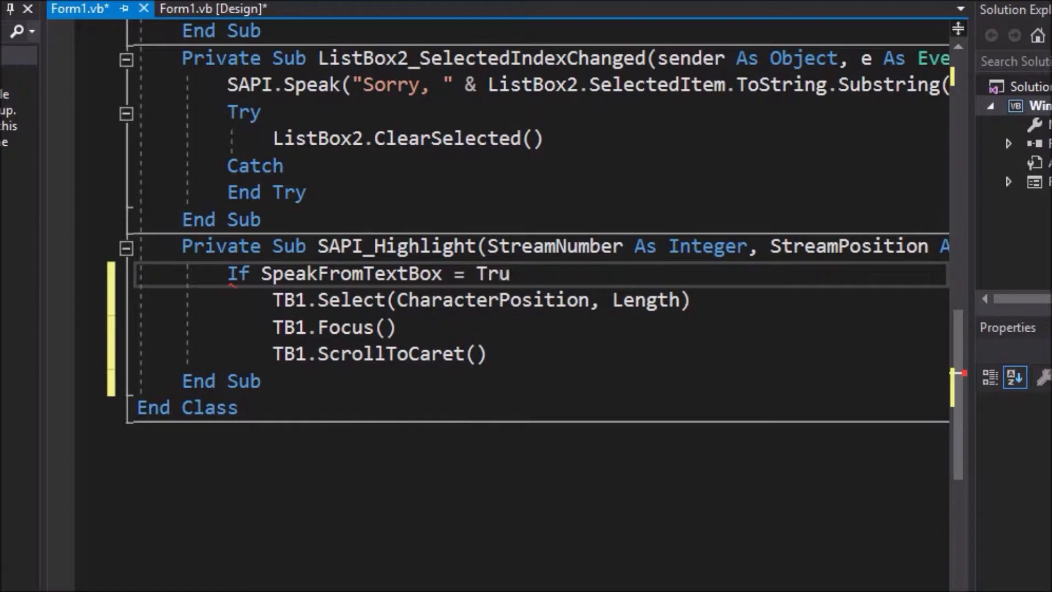
pyautogui.write('e Then')
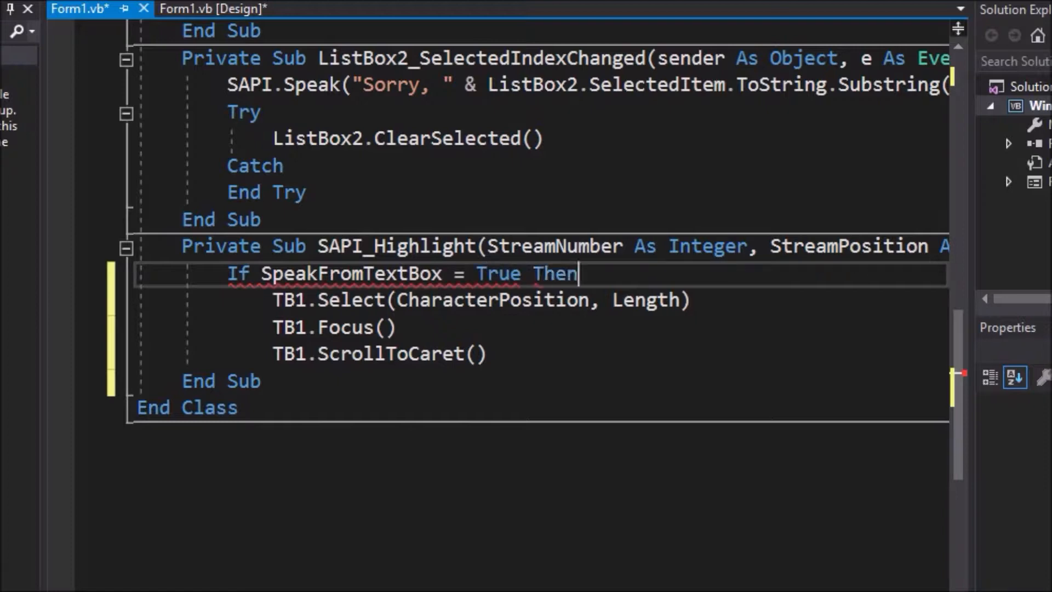
pyautogui.press('enter')
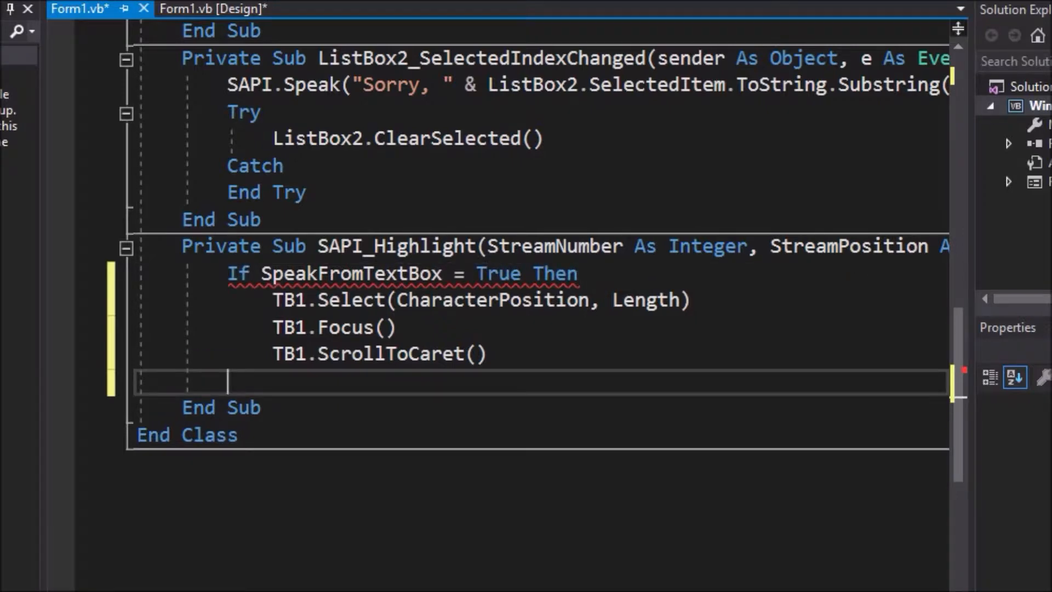
pyautogui.write('End I')
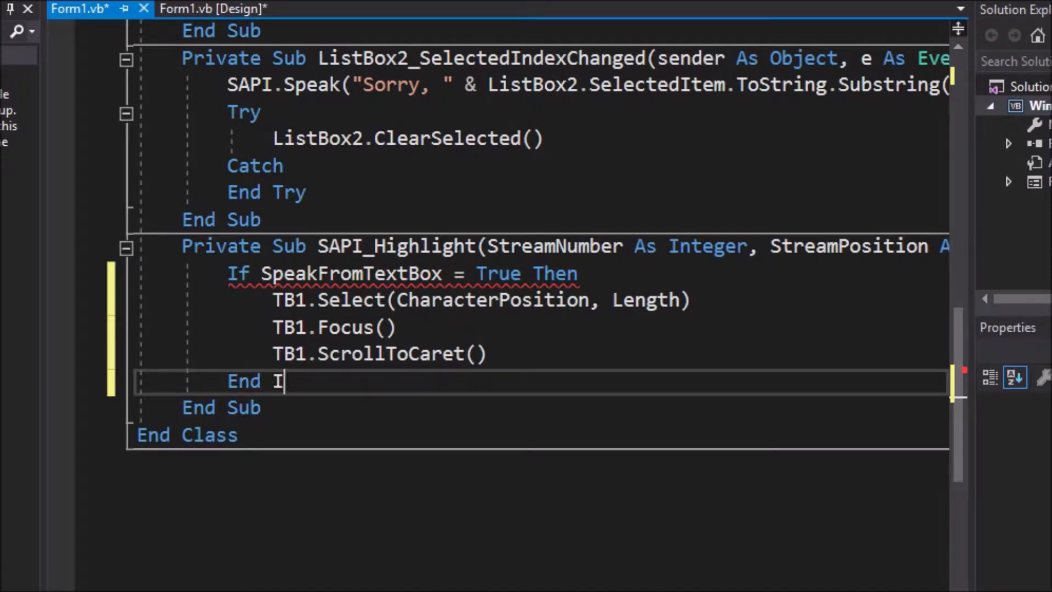
pyautogui.write('f')
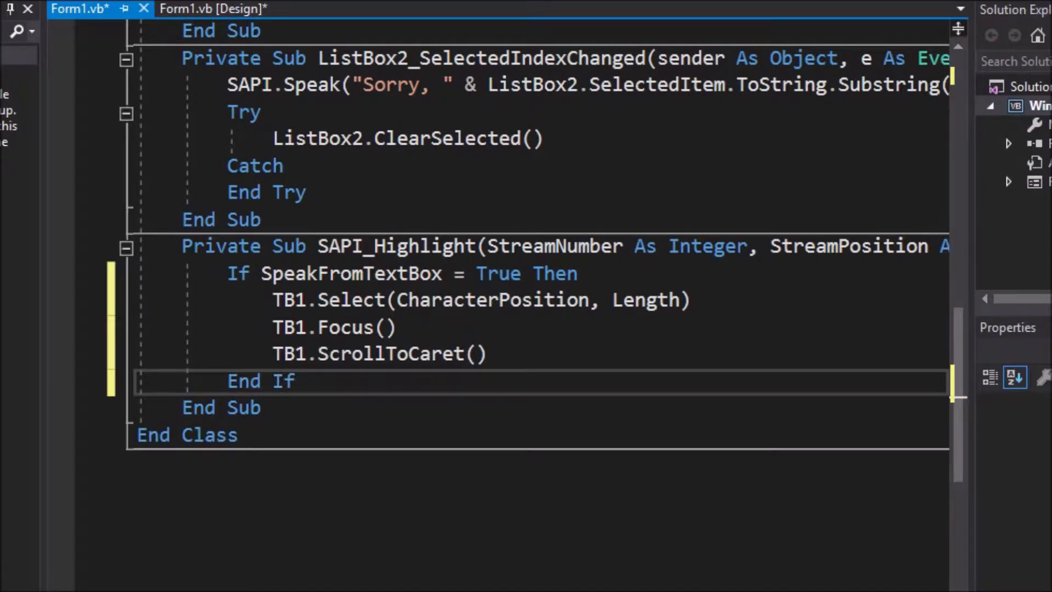
pyautogui.scroll(3)
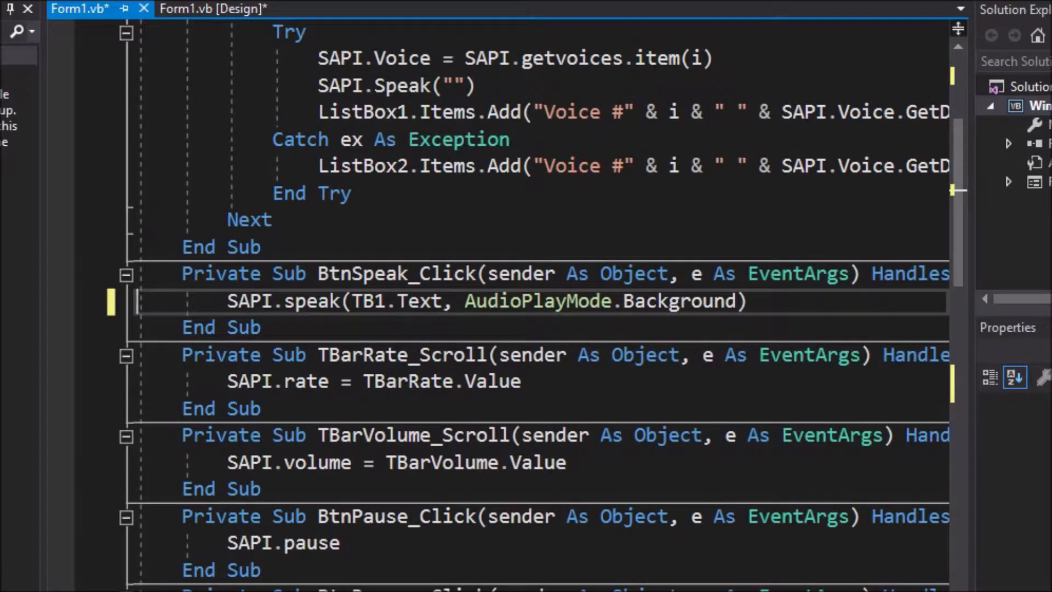
# Set SpeakFromTextBox = True in the BtnSpeak_Click handler.
pyautogui.write('Spe')
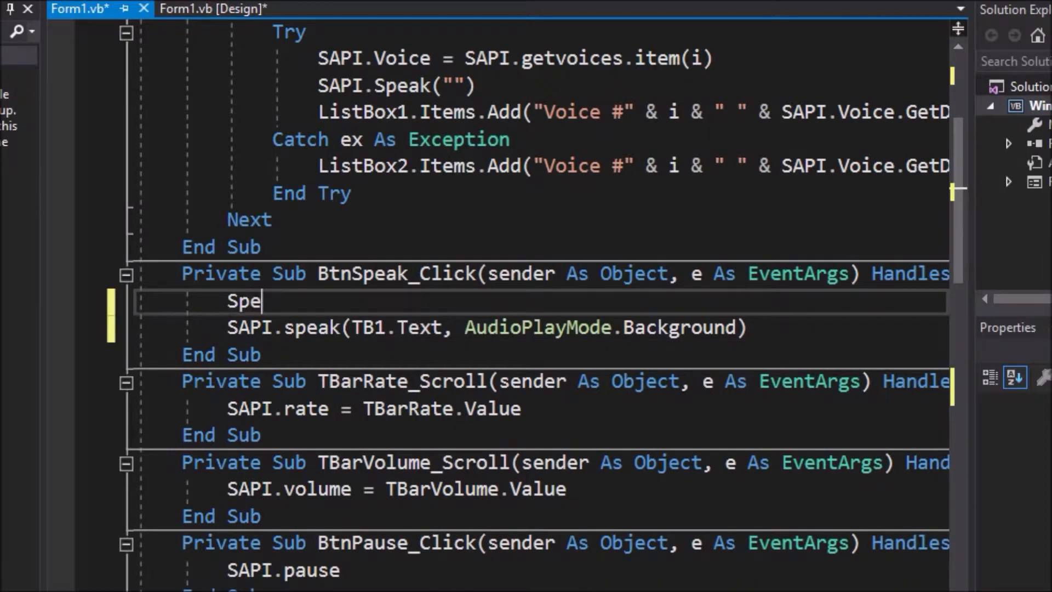
pyautogui.write('akFromTextBox = Tr')
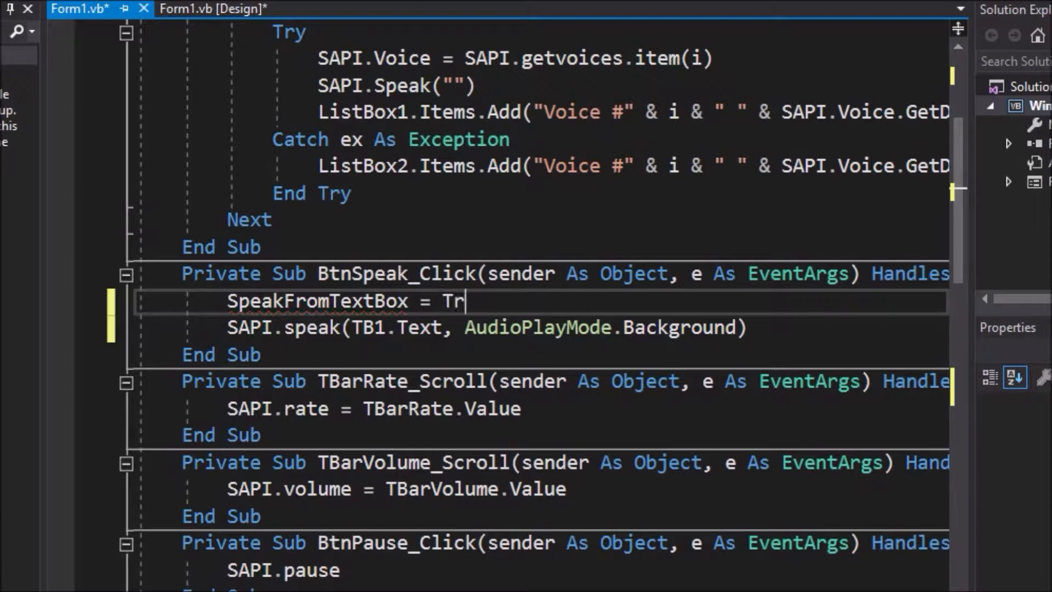
pyautogui.write('ue')
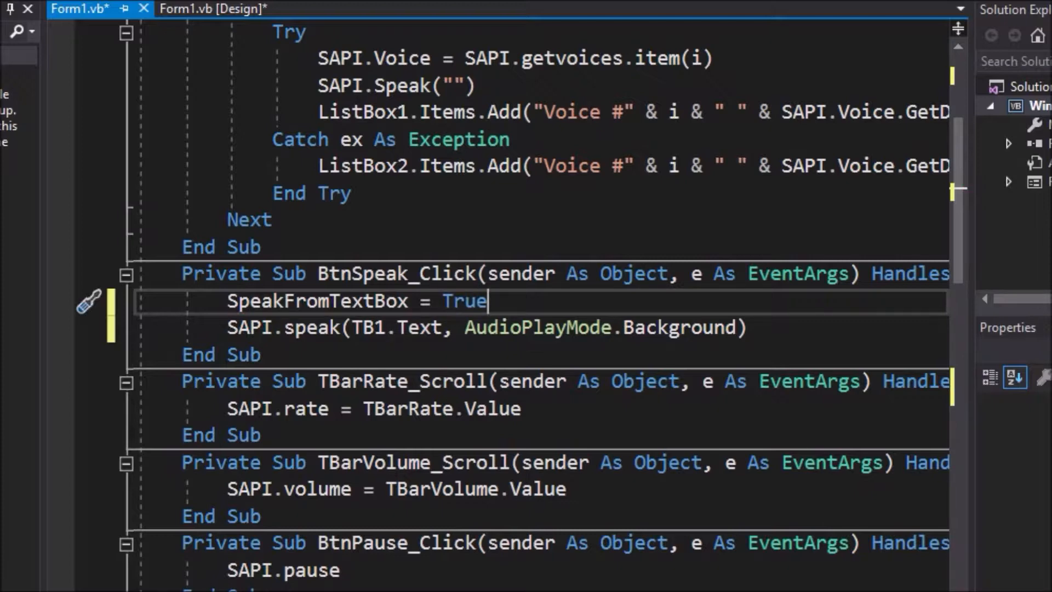
pyautogui.scroll(-3)
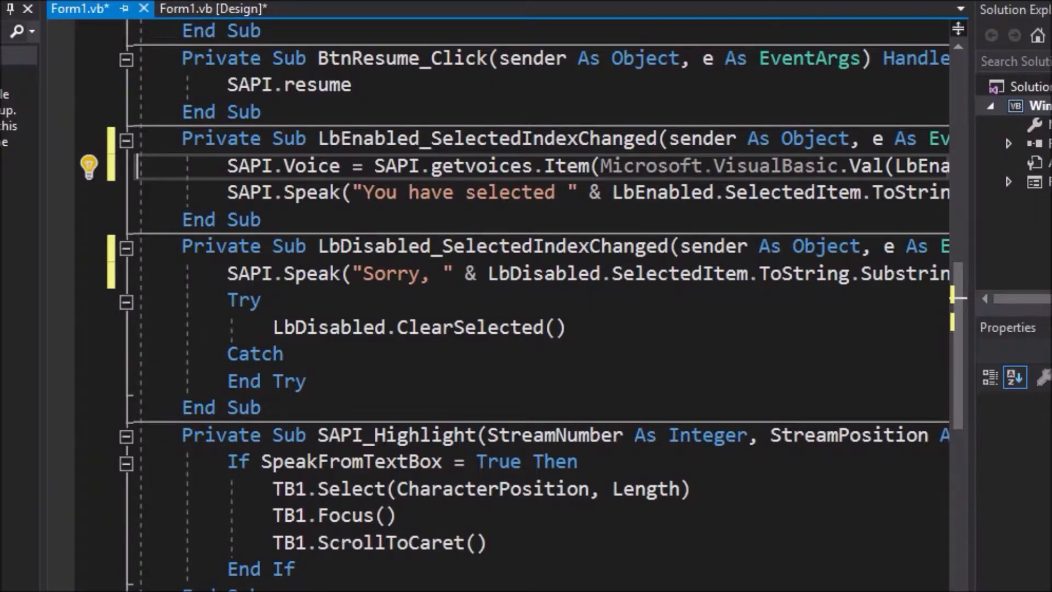
# Add SpeakFromTextBox = False as the first line of the LbEnabled and LbDisabled handlers.
pyautogui.press('enter')
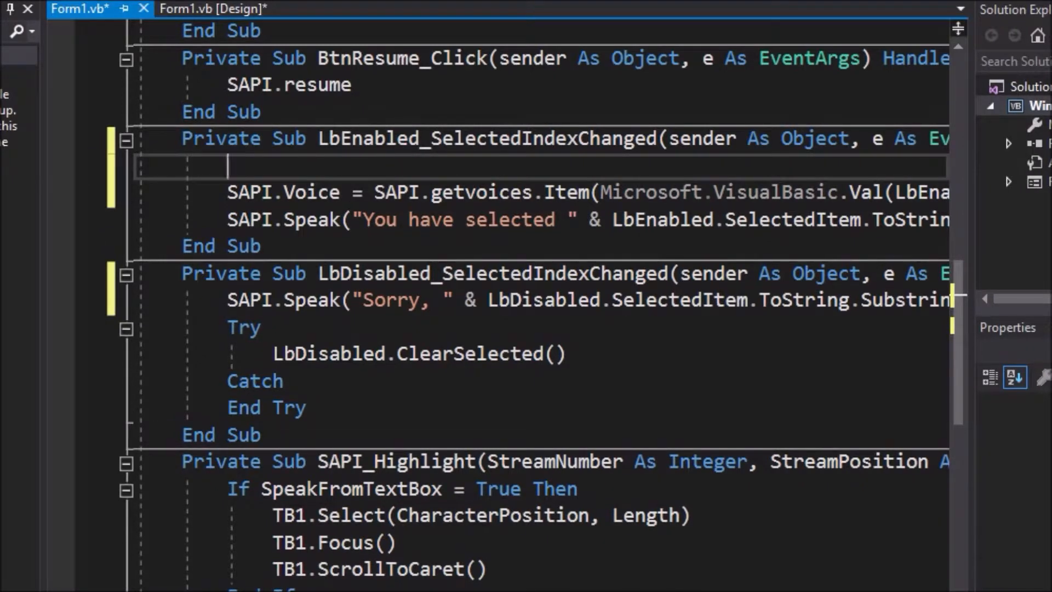
pyautogui.write('SpeakFr')
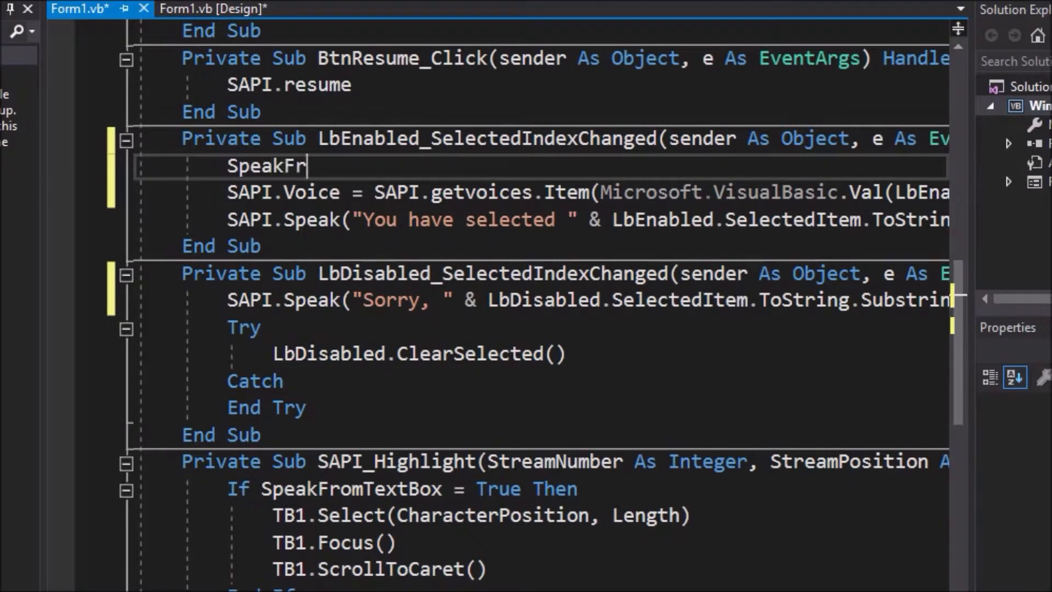
pyautogui.write('omTextBox')
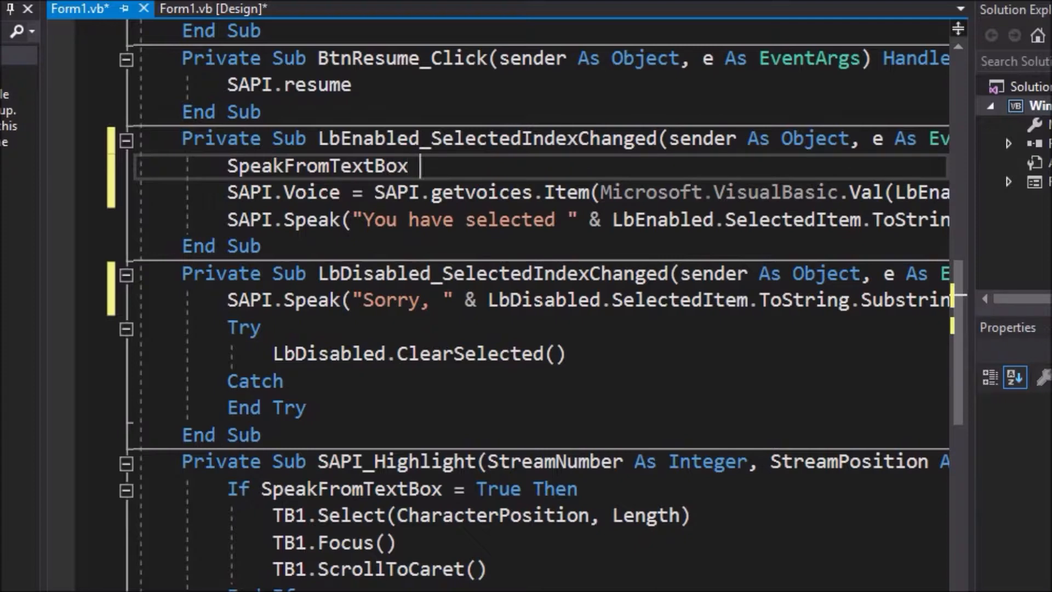
pyautogui.write('= False')
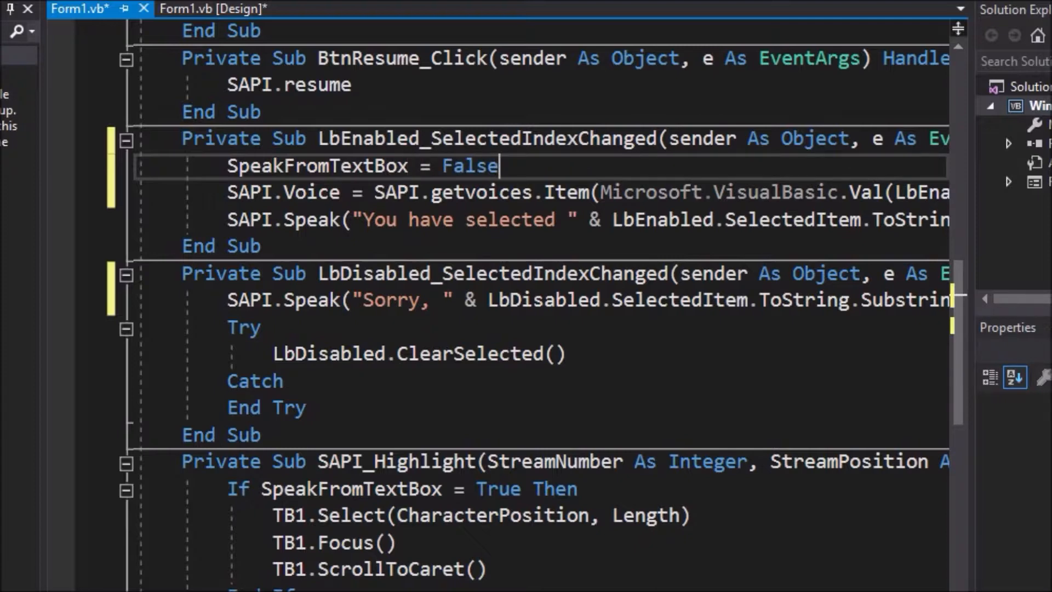
pyautogui.press('enter')
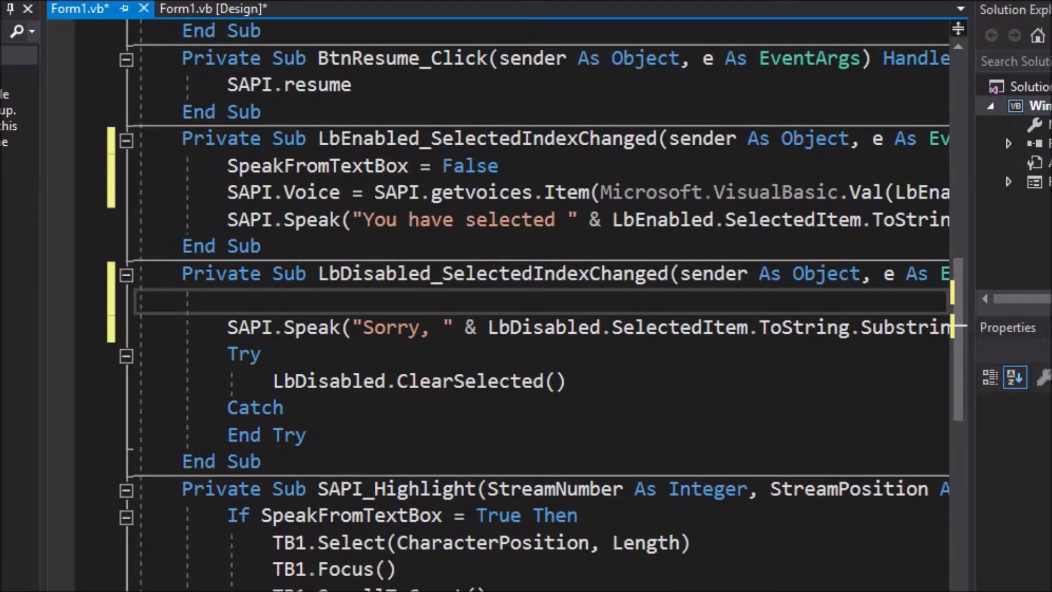
pyautogui.write('SpeakFrom')
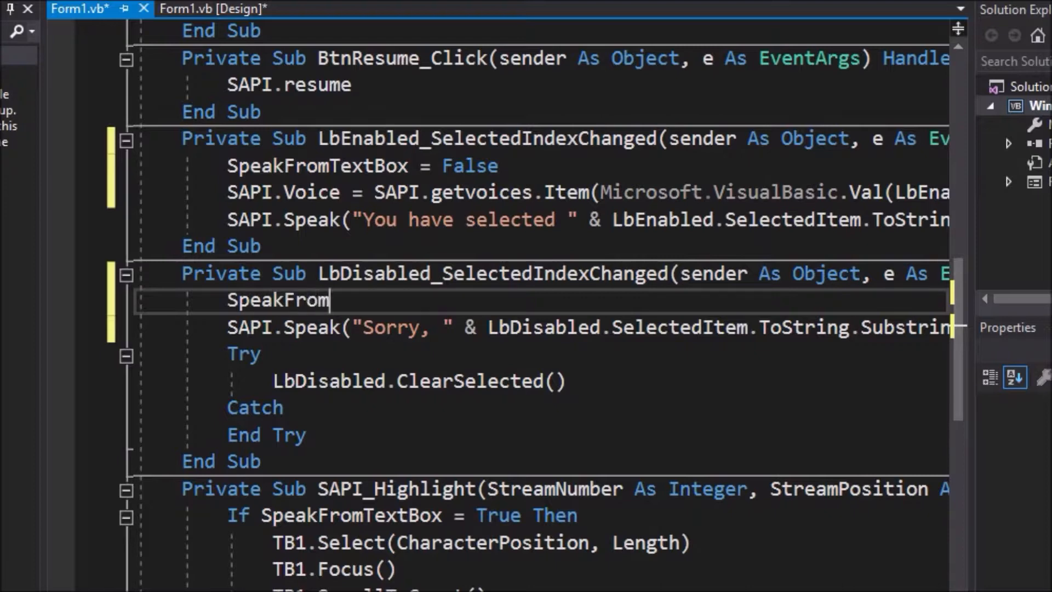
pyautogui.write('TextBox =')
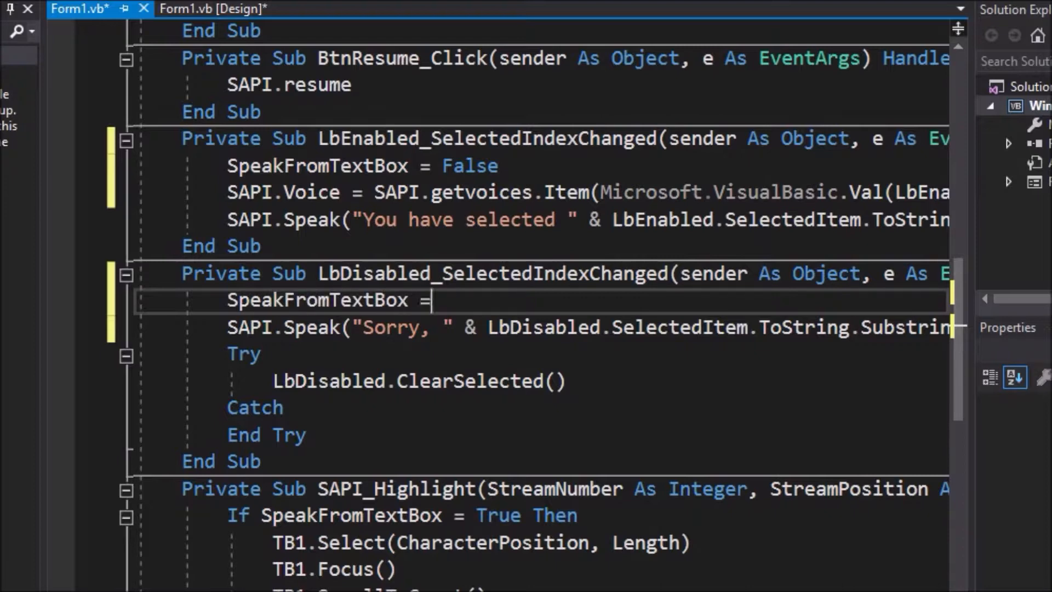
pyautogui.write('False')
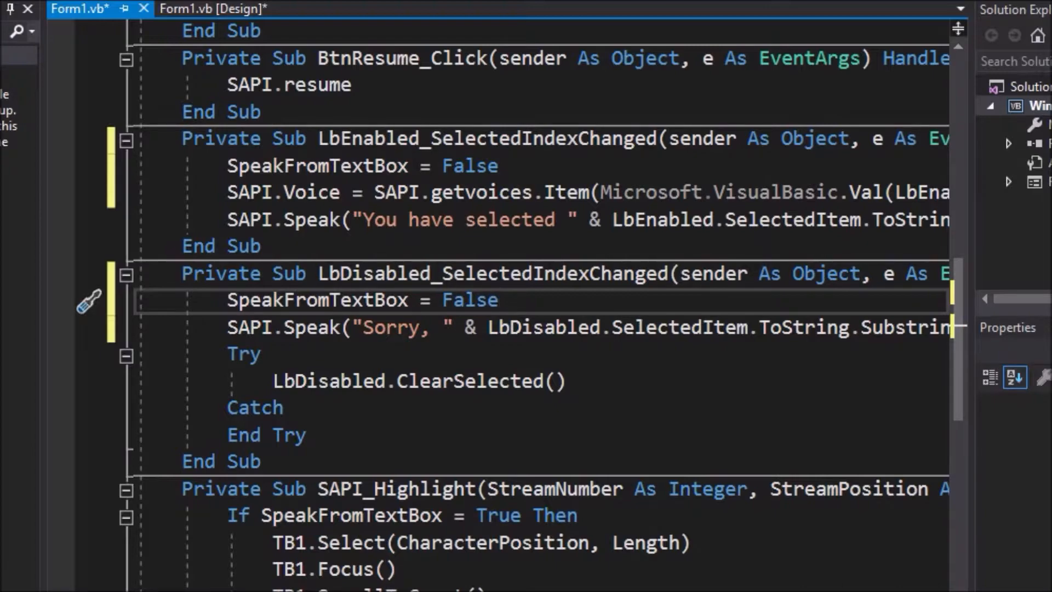
# Start the project from the toolbar to launch the speech form.
pyautogui.scroll(3)
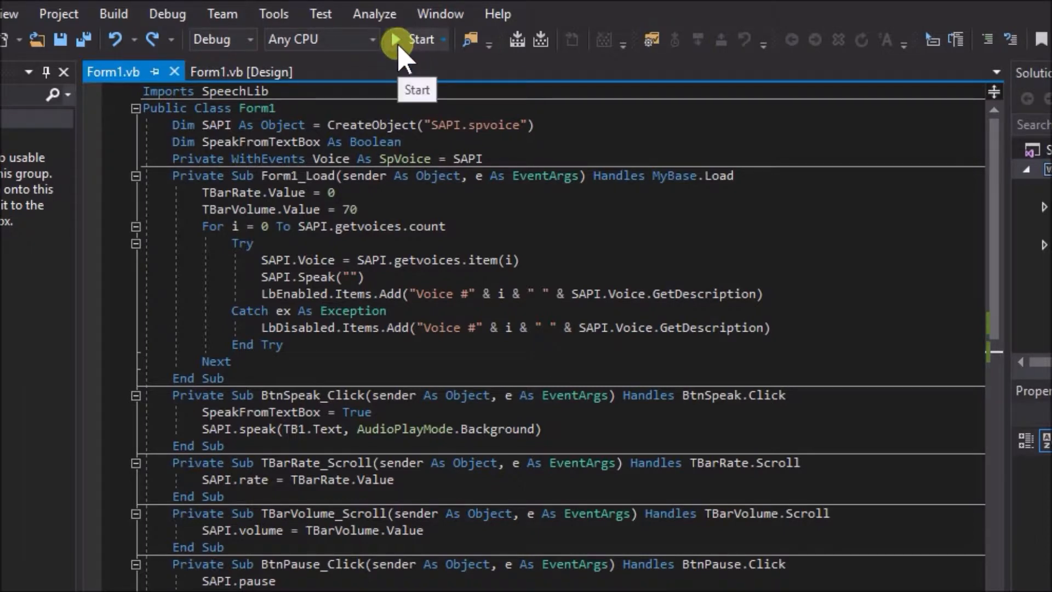
pyautogui.click(395, 39)
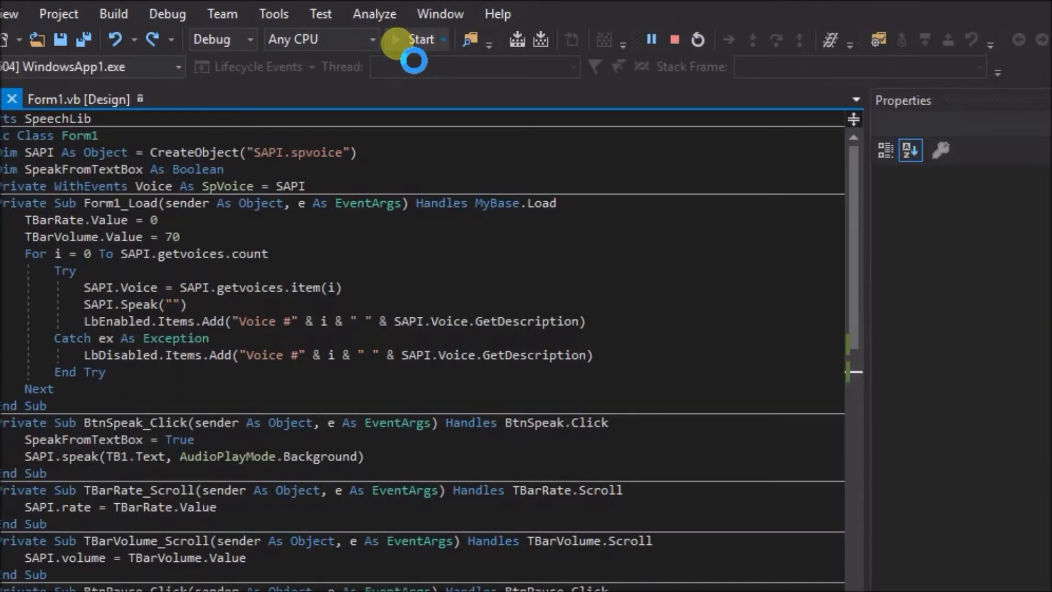
pyautogui.click(395, 39)
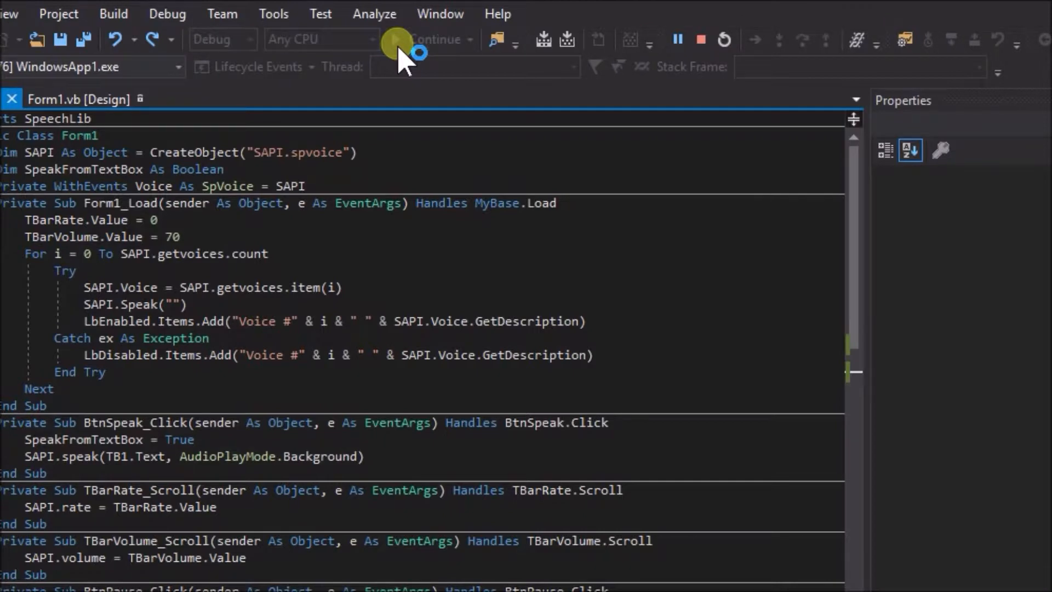
pyautogui.click(427, 39)
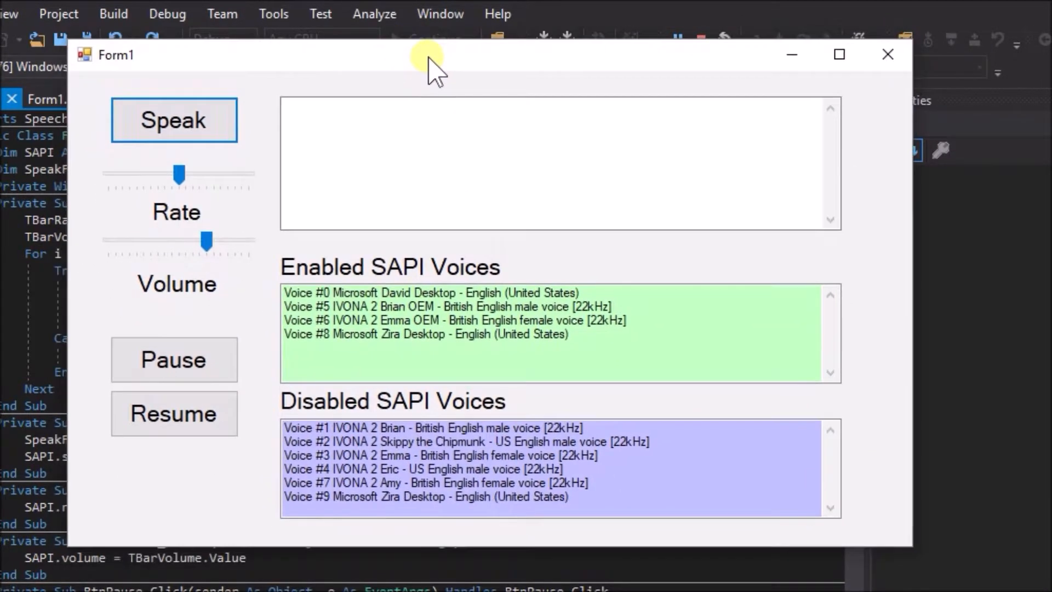
# Enter a test sentence about highlighting only on Speak, not on voice selection.
pyautogui.click(174, 119)
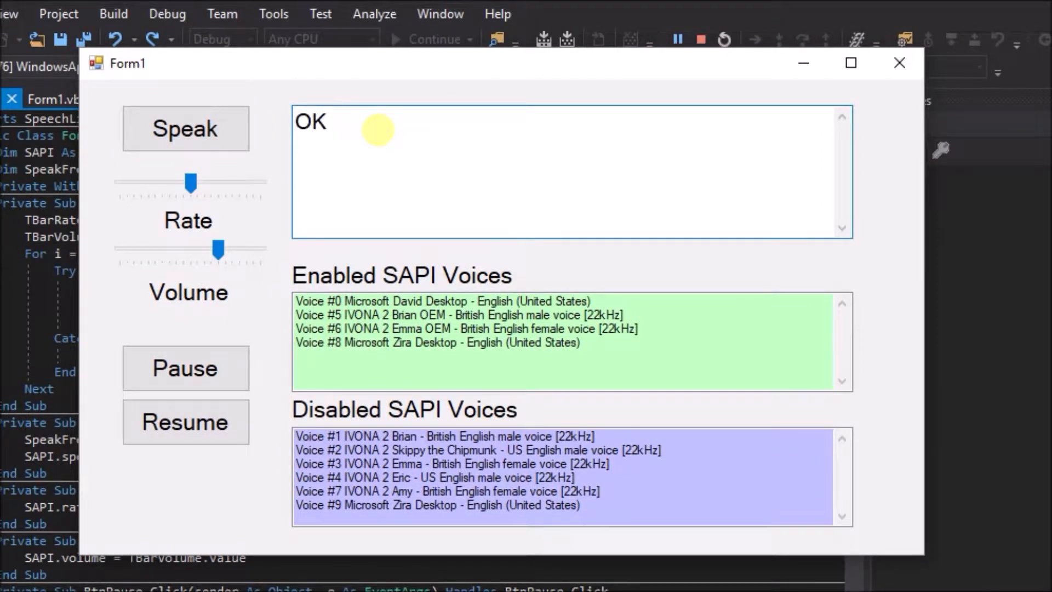
pyautogui.write(', lets see if we can')
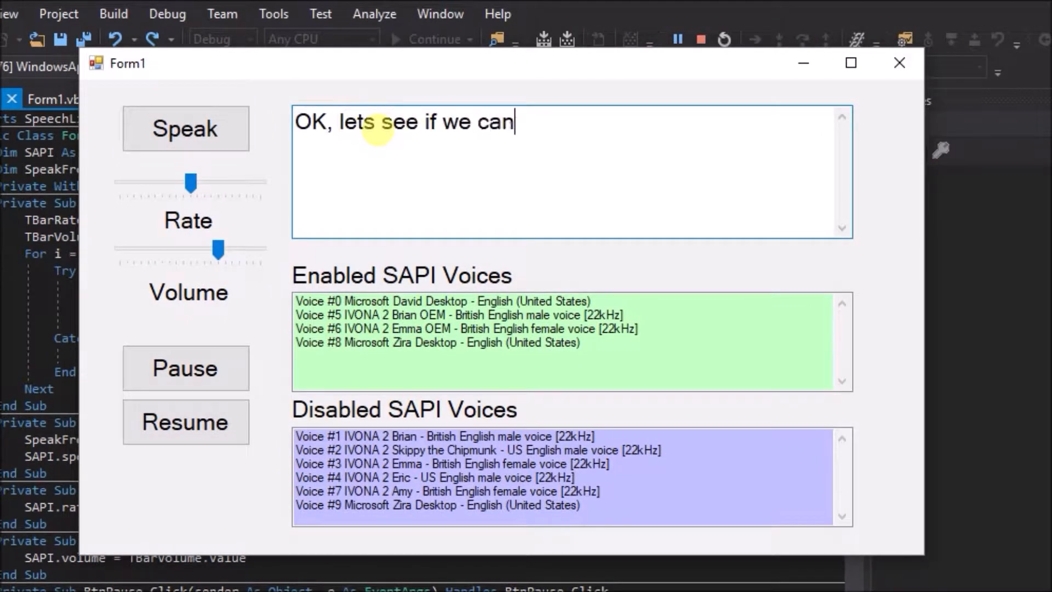
pyautogui.write('highlight this text w')
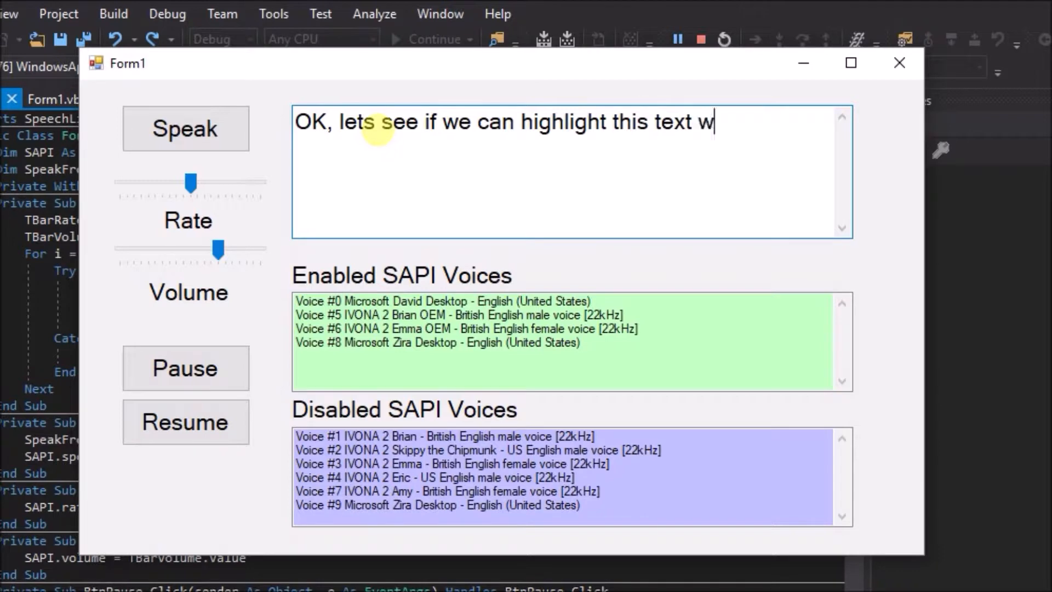
pyautogui.write('hen we click speak,')
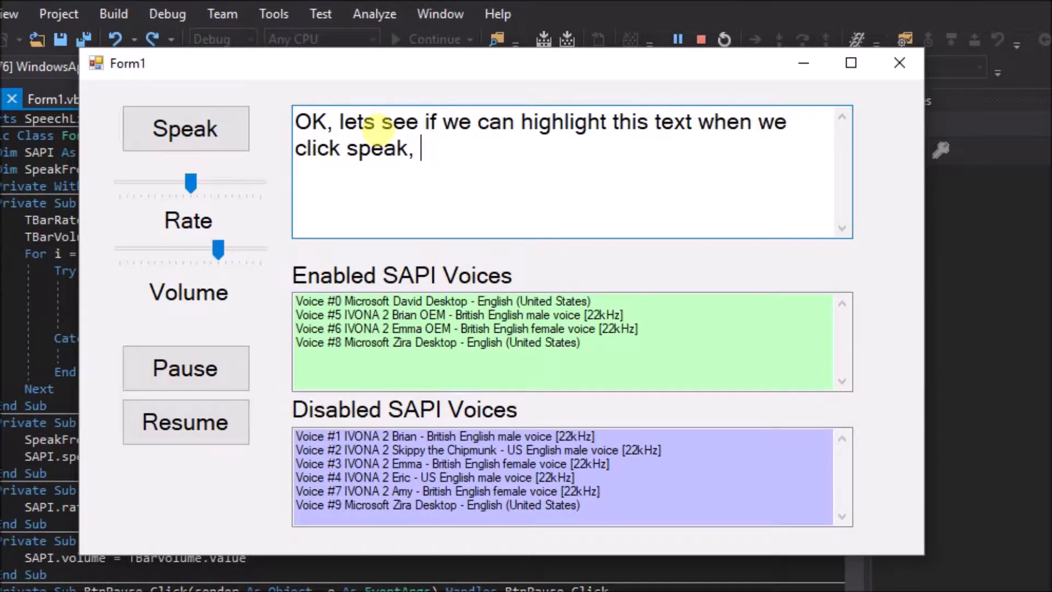
pyautogui.write('but not highlight it')
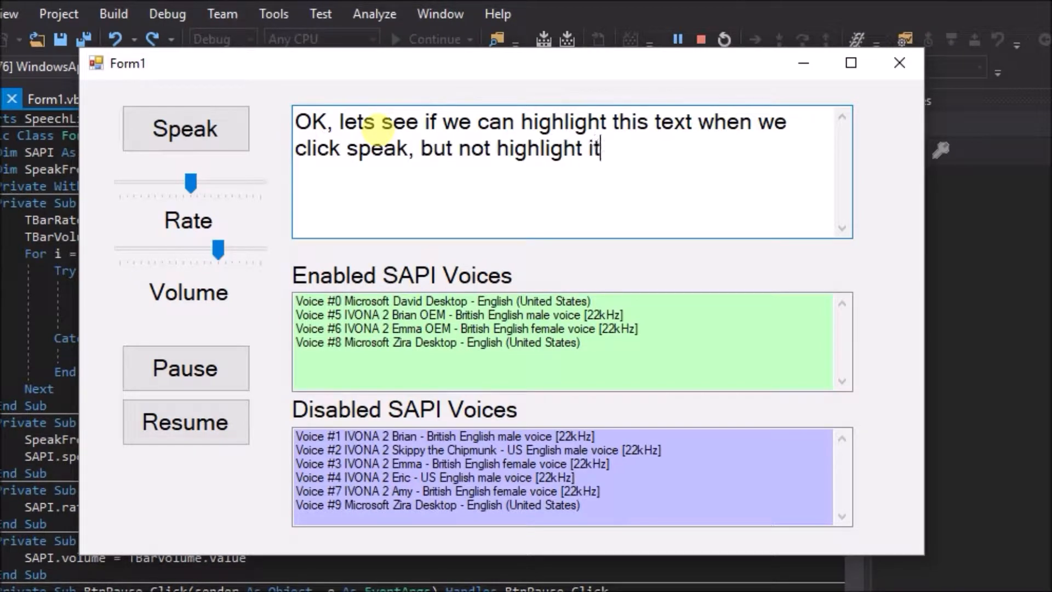
pyautogui.write('when we select a voic')
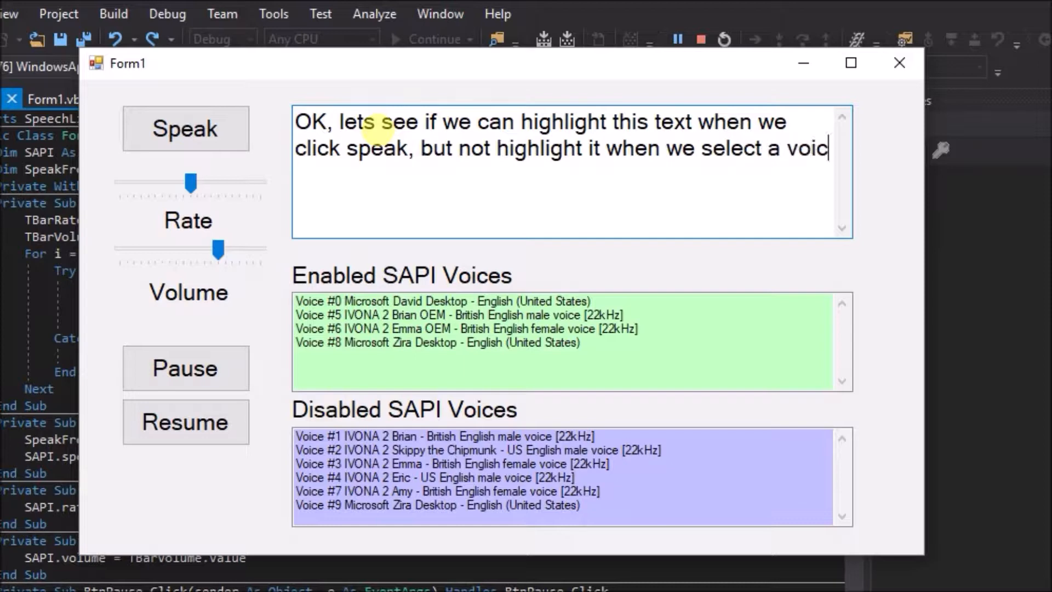
# Speak the sentence and watch each word highlight in turn.
pyautogui.click(185, 129)
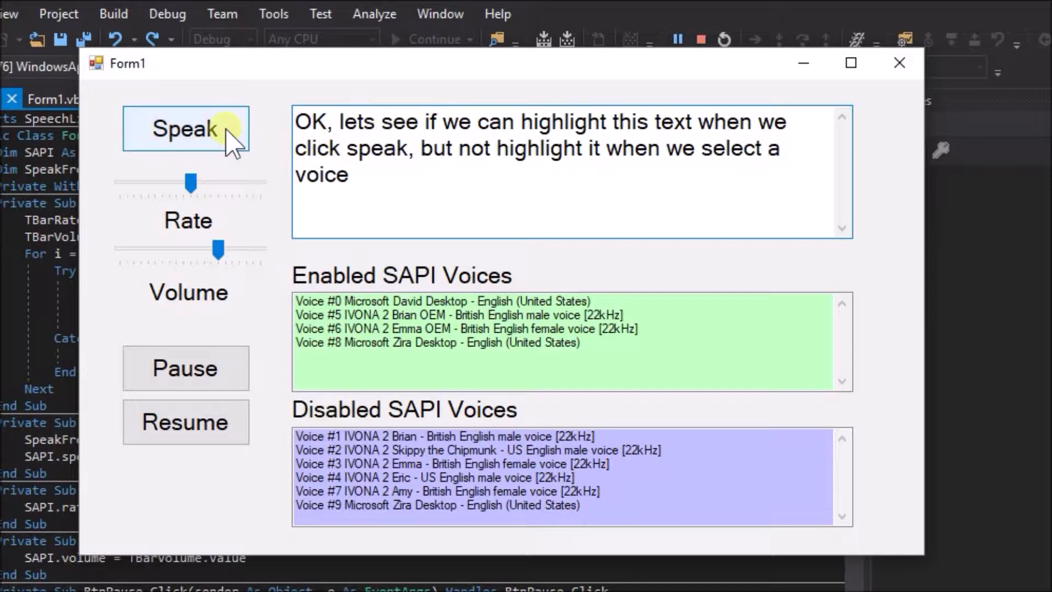
pyautogui.click(186, 129)
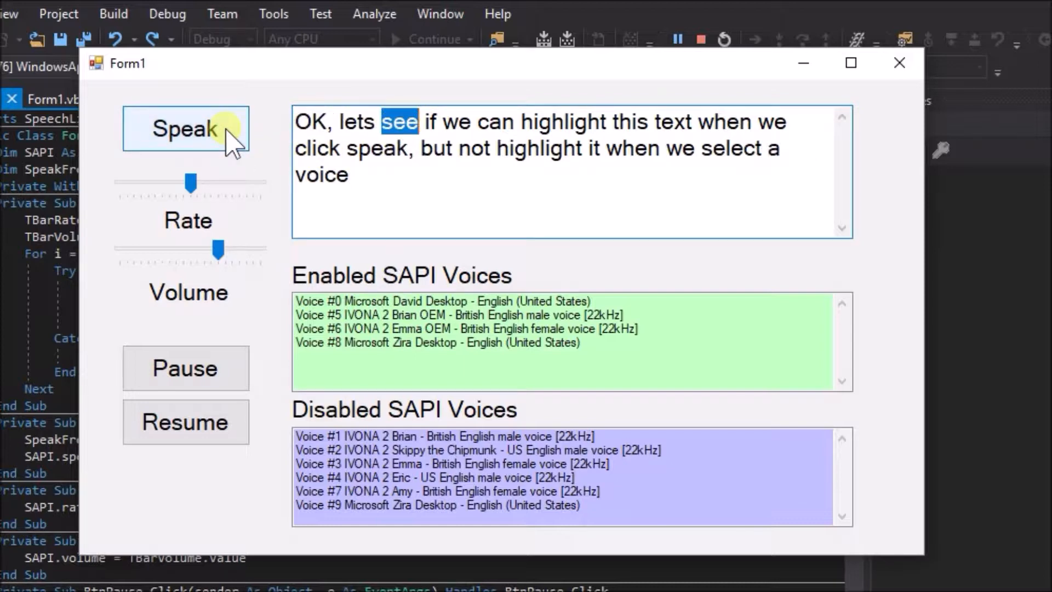
pyautogui.click(185, 129)
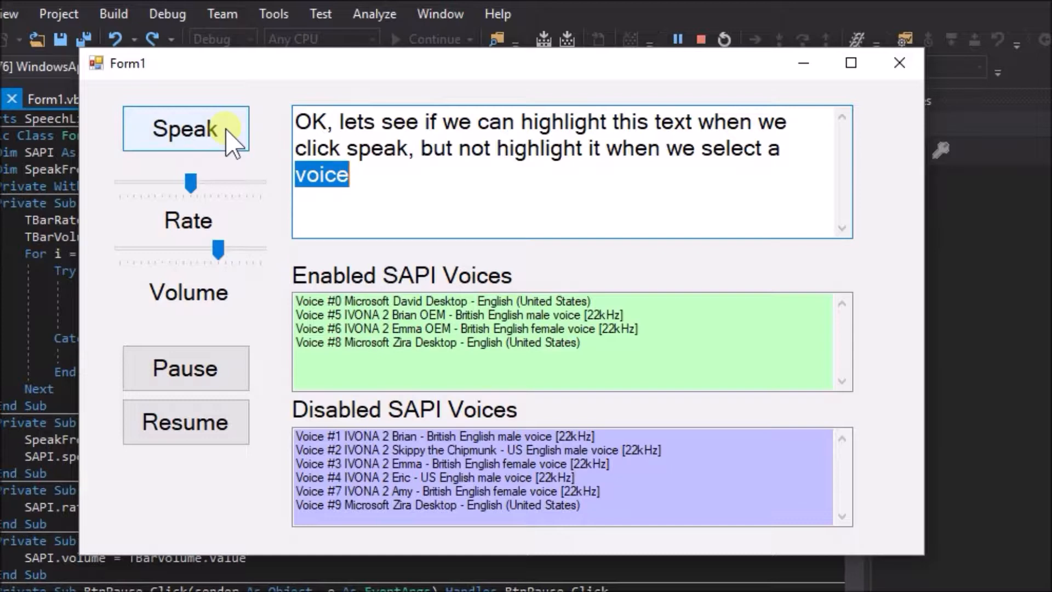
pyautogui.moveTo(367, 305)
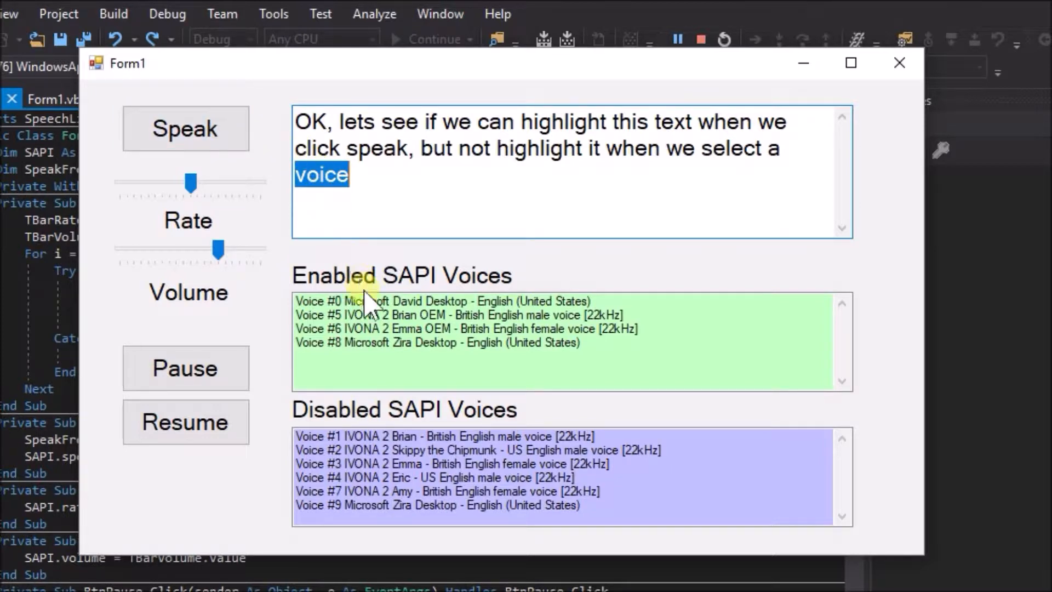
pyautogui.moveTo(396, 354)
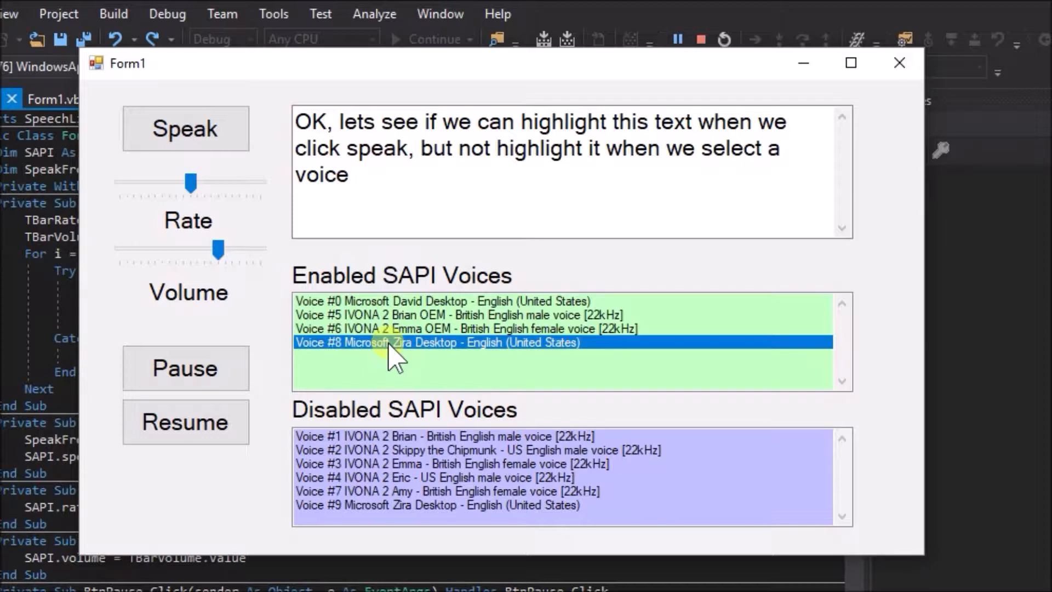
pyautogui.moveTo(478, 199)
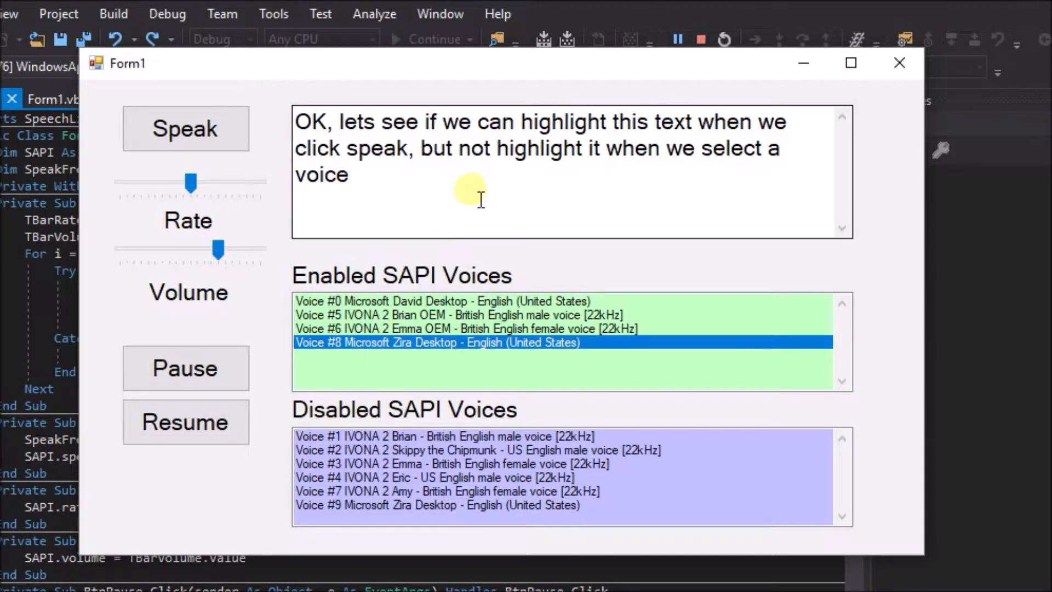
# Select Voice #6 IVONA 2 Emma OEM in the Enabled SAPI Voices list.
pyautogui.click(470, 329)
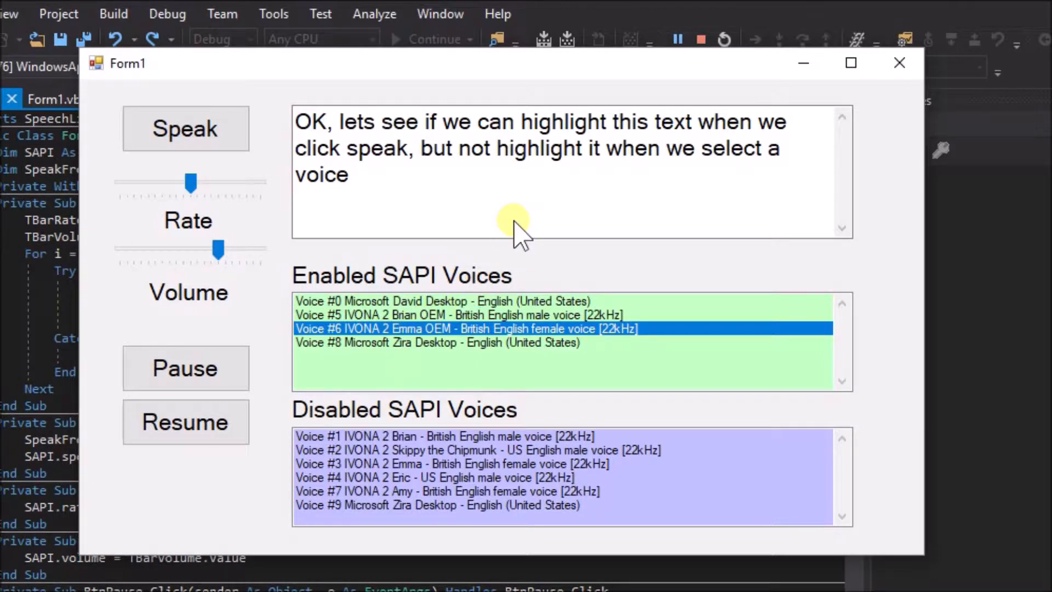
pyautogui.moveTo(562, 224)
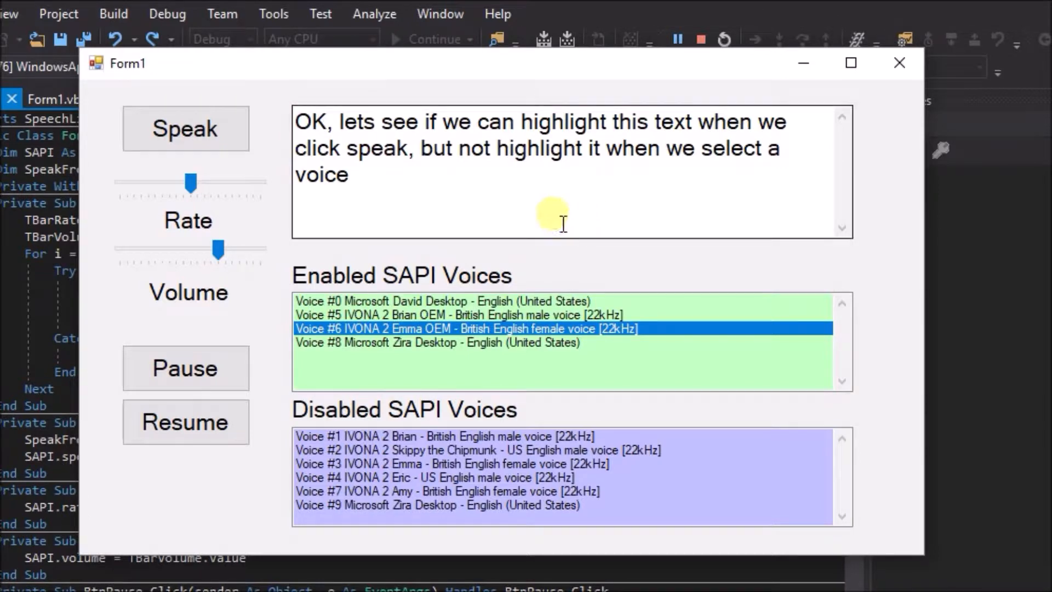
pyautogui.moveTo(564, 221)
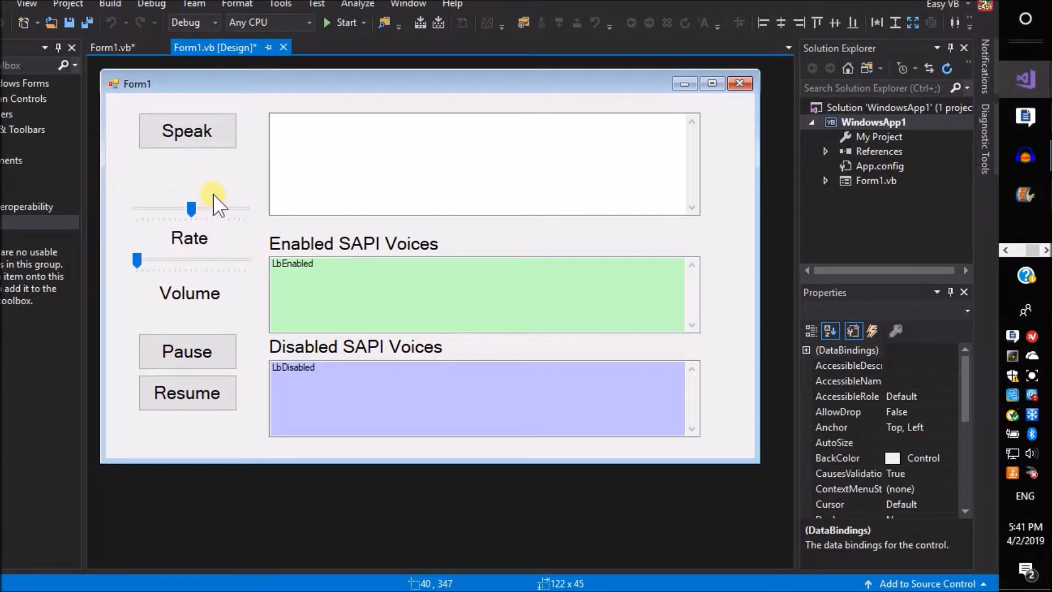
# Duplicate the Speak button as BtnCursor captioned 'Speak From Cursor Position'.
pyautogui.click(187, 130)
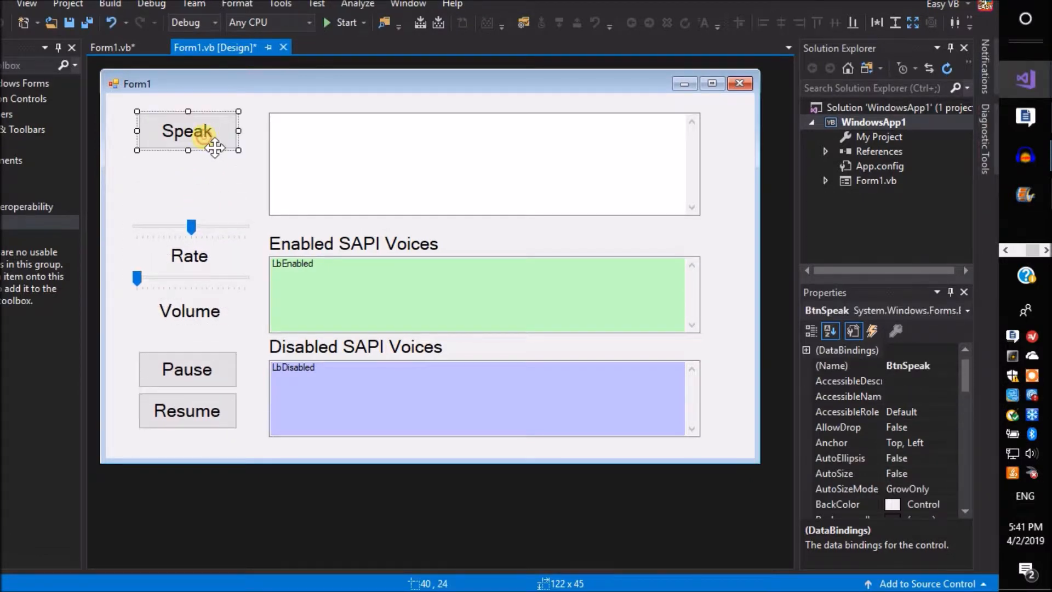
pyautogui.rightClick(188, 131)
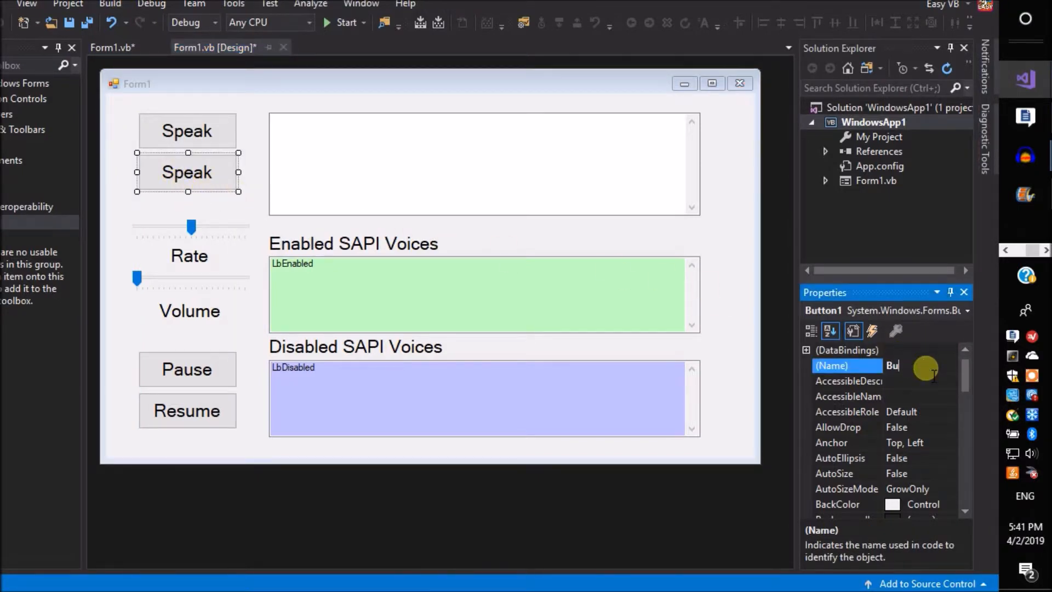
pyautogui.write('BtnC')
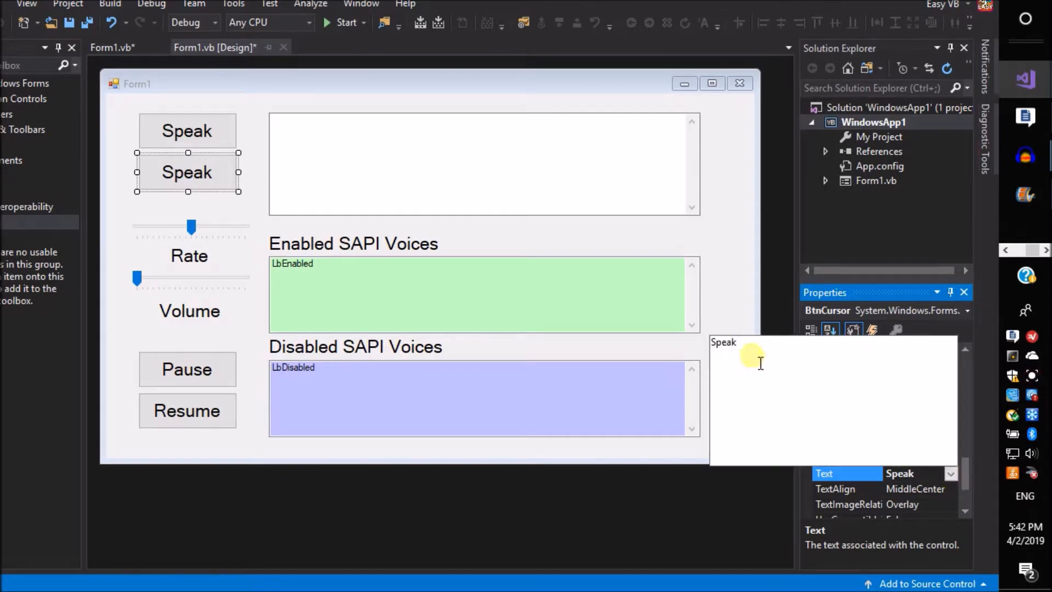
pyautogui.write('Frp')
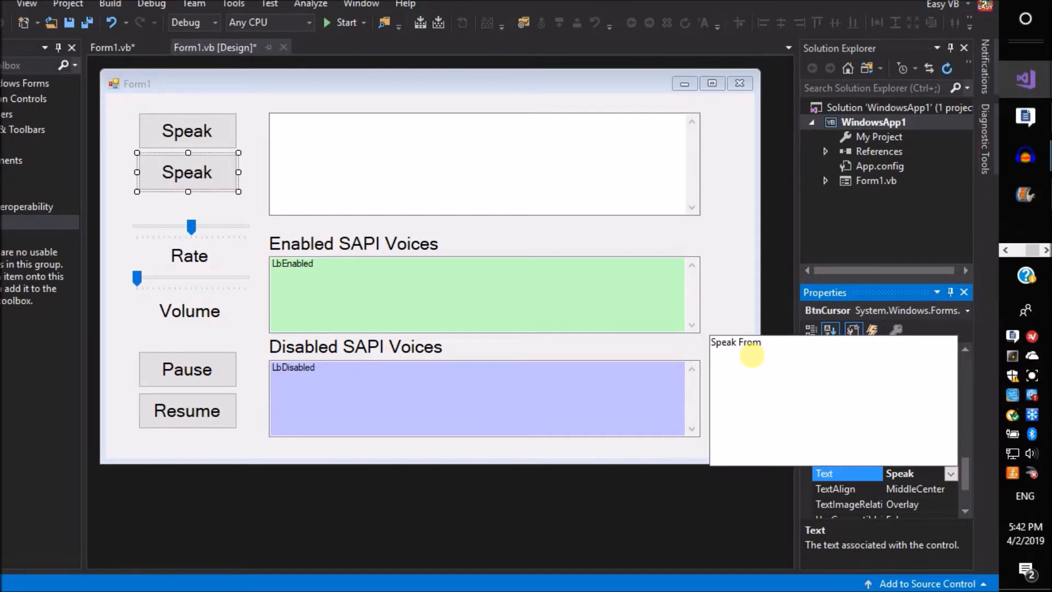
pyautogui.write('Cursor P')
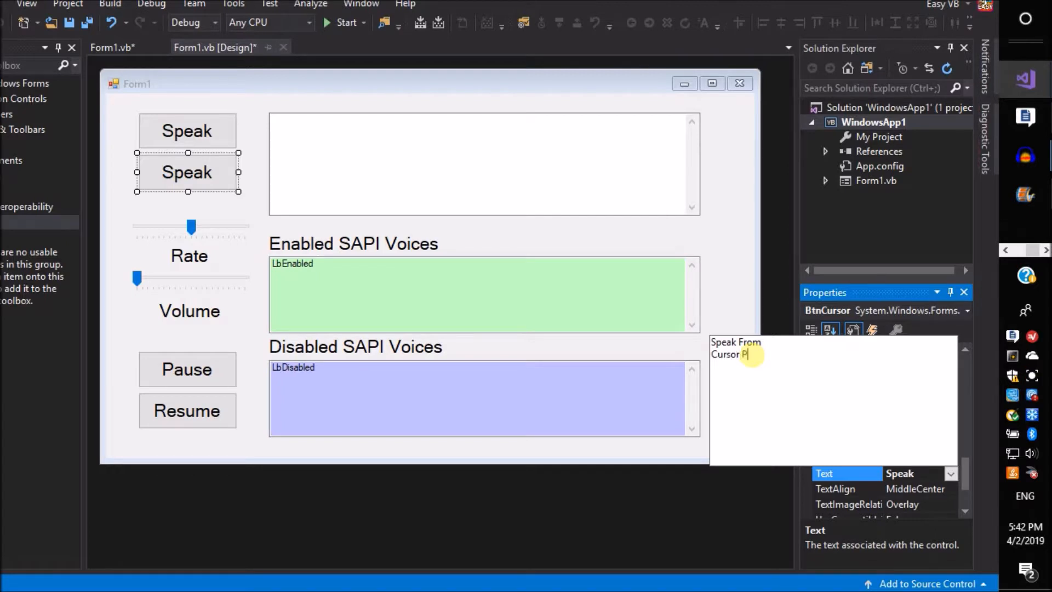
pyautogui.write('osition')
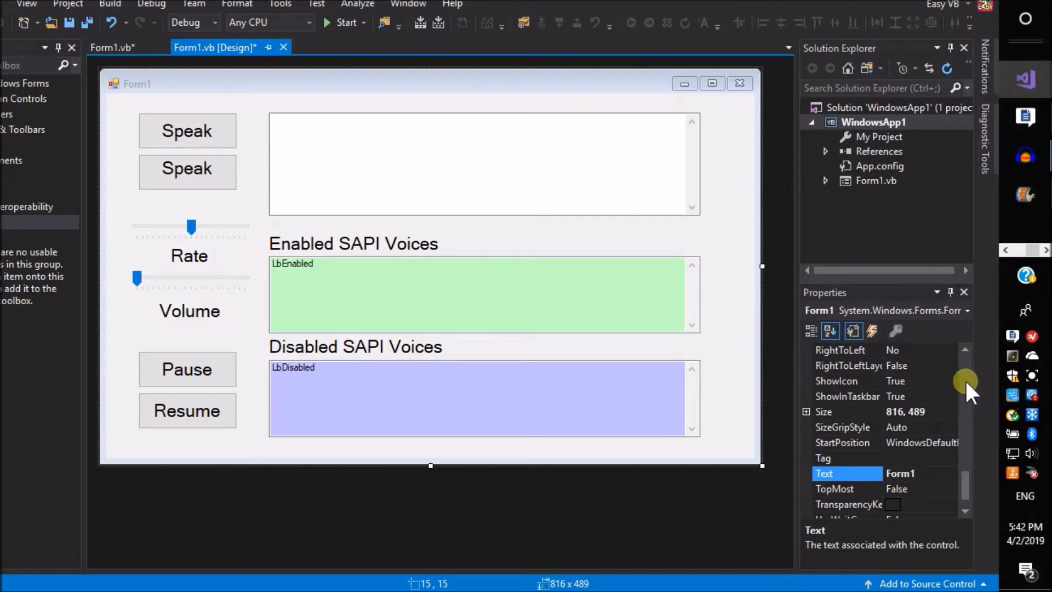
# Set the new button's font size to 10.
pyautogui.scroll(3)
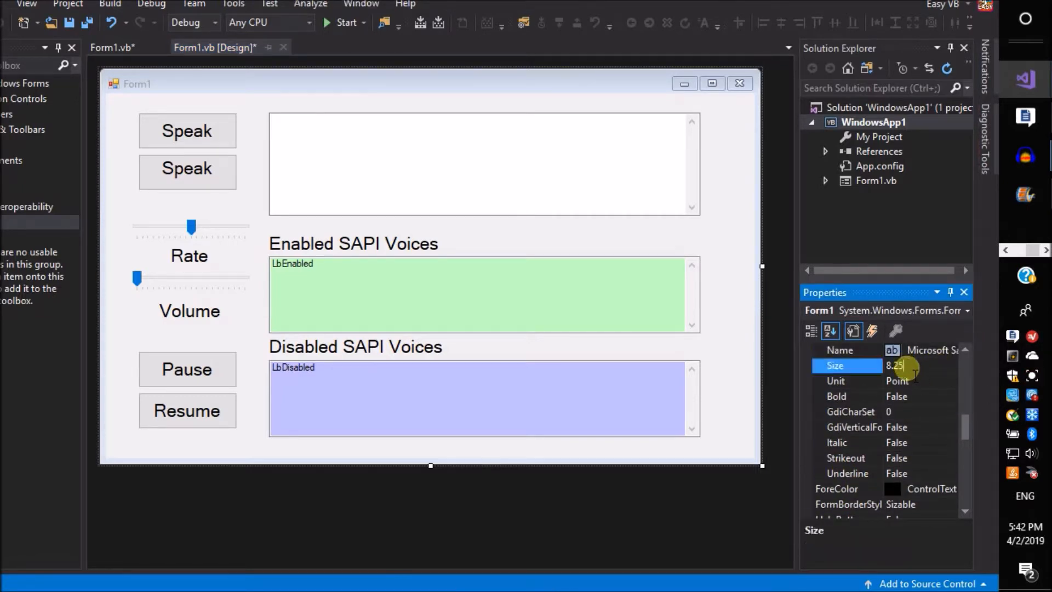
pyautogui.click(187, 168)
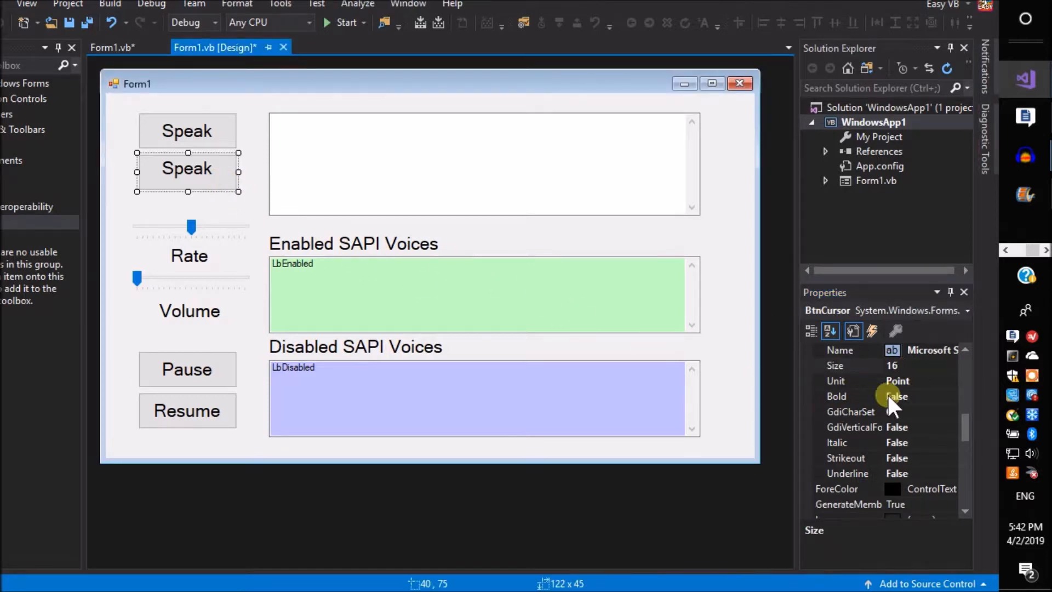
pyautogui.click(847, 365)
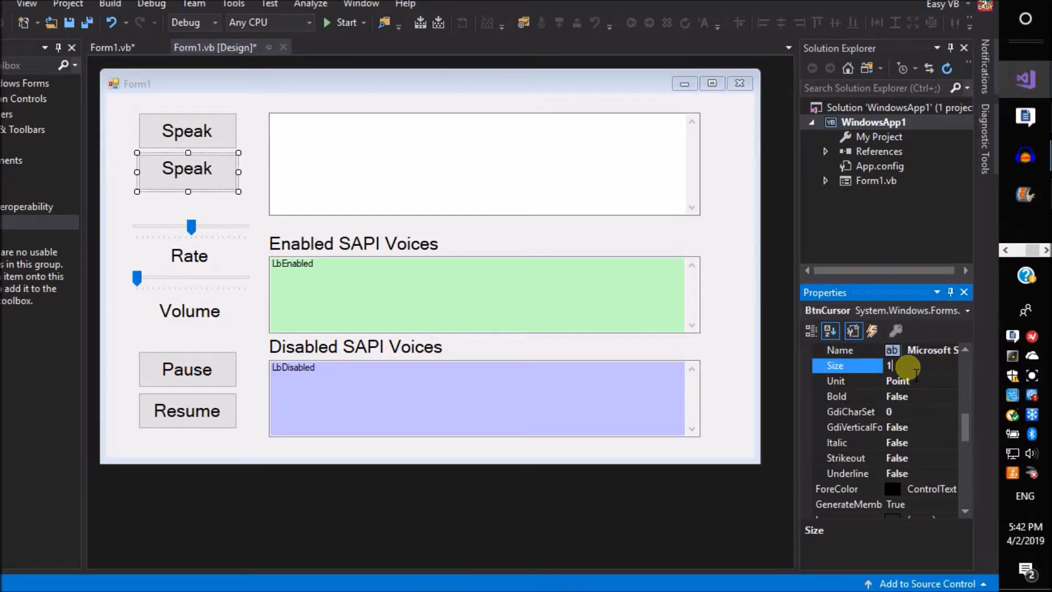
pyautogui.write('10')
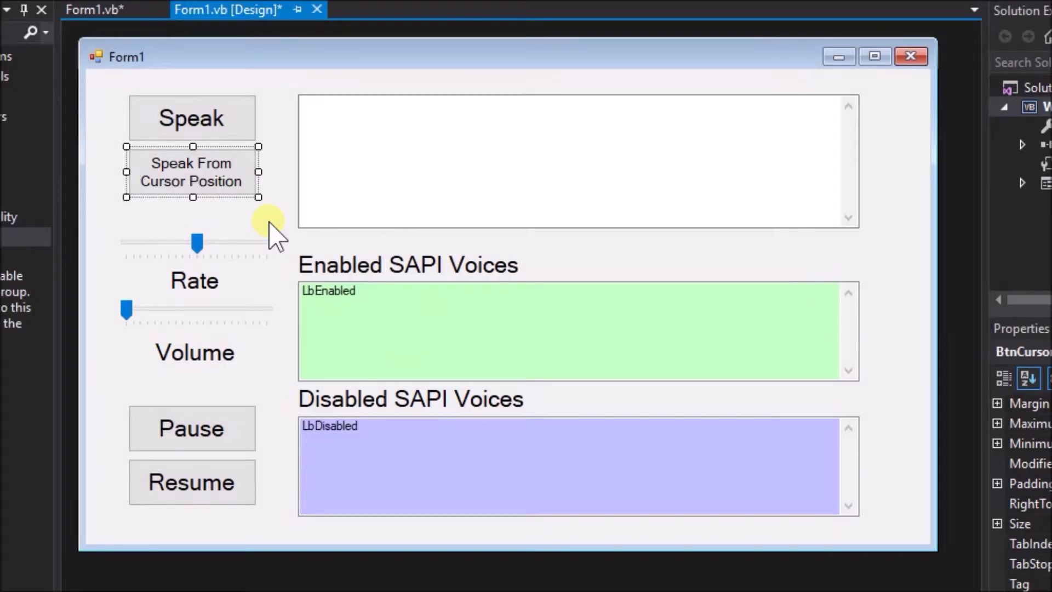
# Add SpeakFromTextBox = True to the BtnCursor_Click handler.
pyautogui.click(94, 9)
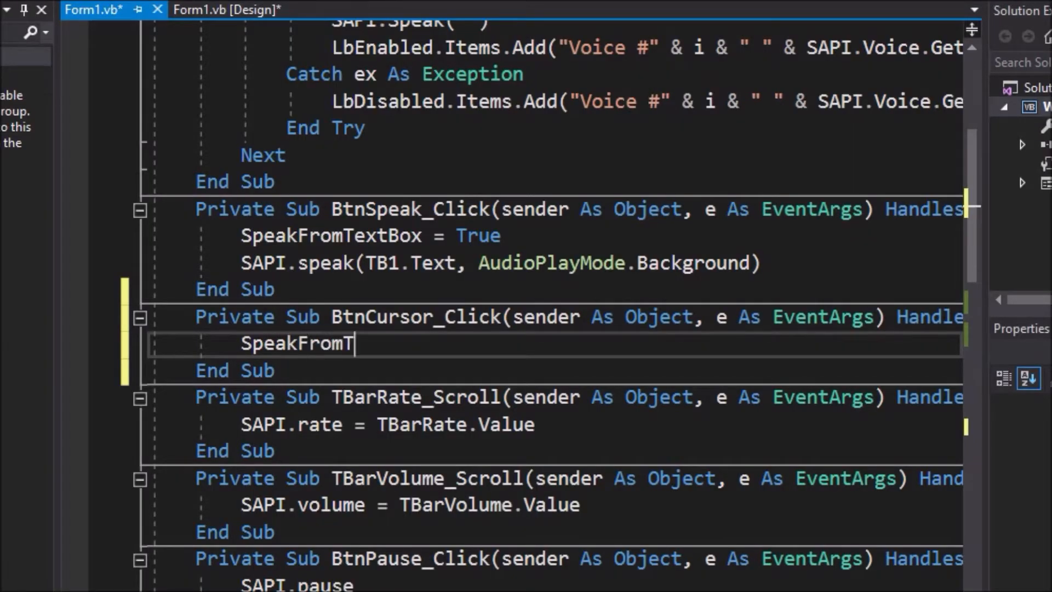
pyautogui.write('extBox =')
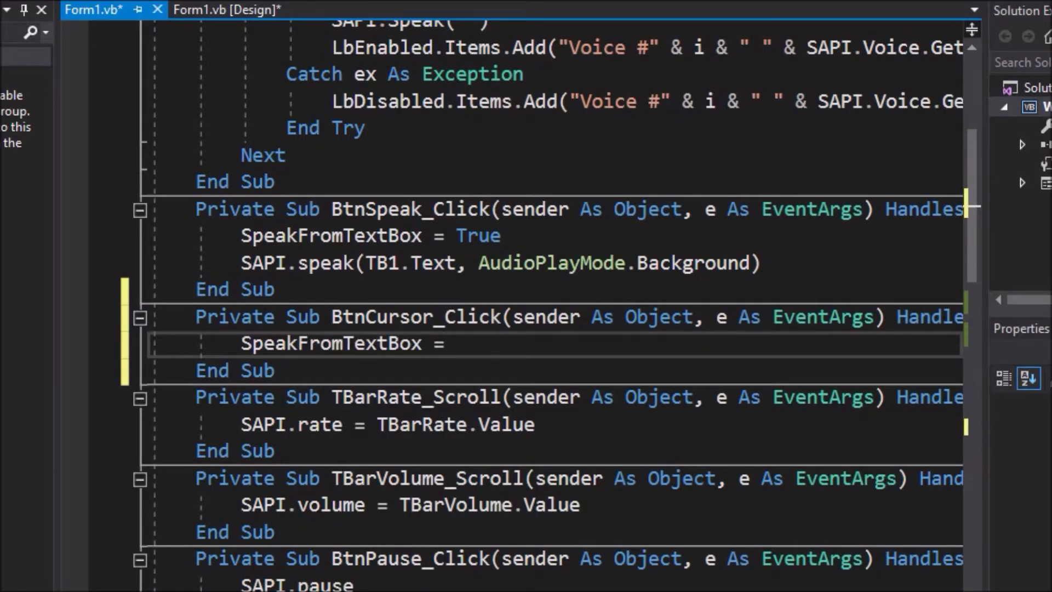
pyautogui.write('True')
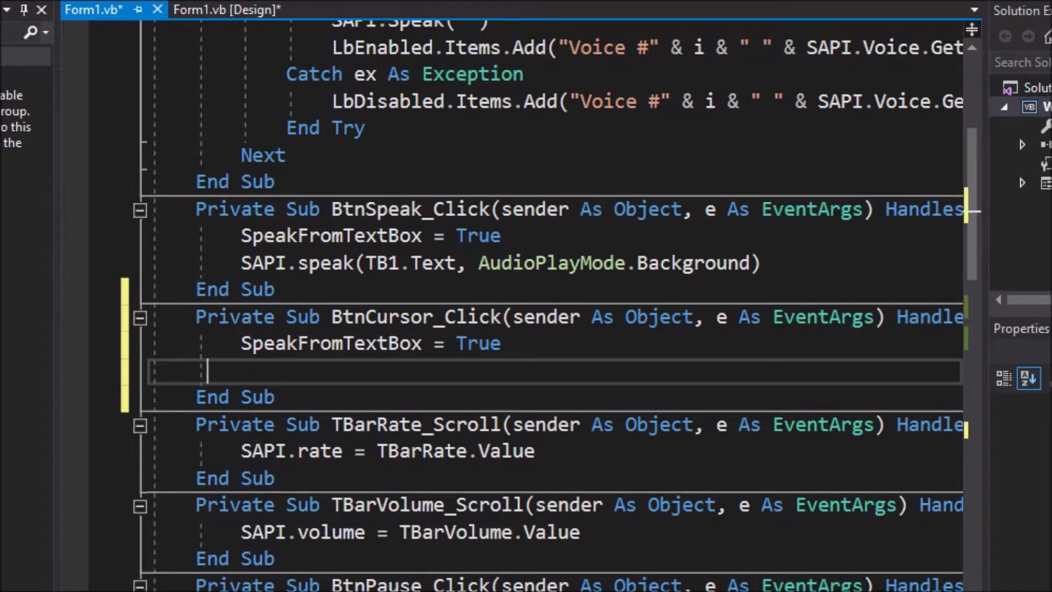
# Call SAPI.Speak on TB1's text from SelectionStart onward with AudioPlayMode.Background.
pyautogui.write('SAPI.Sp')
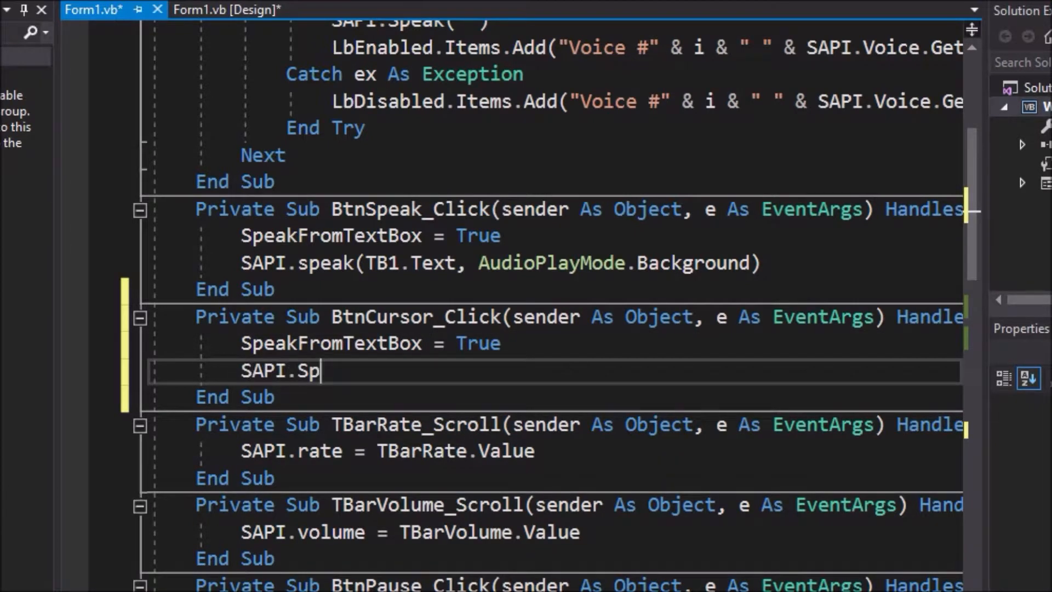
pyautogui.write('eak(TB1.T')
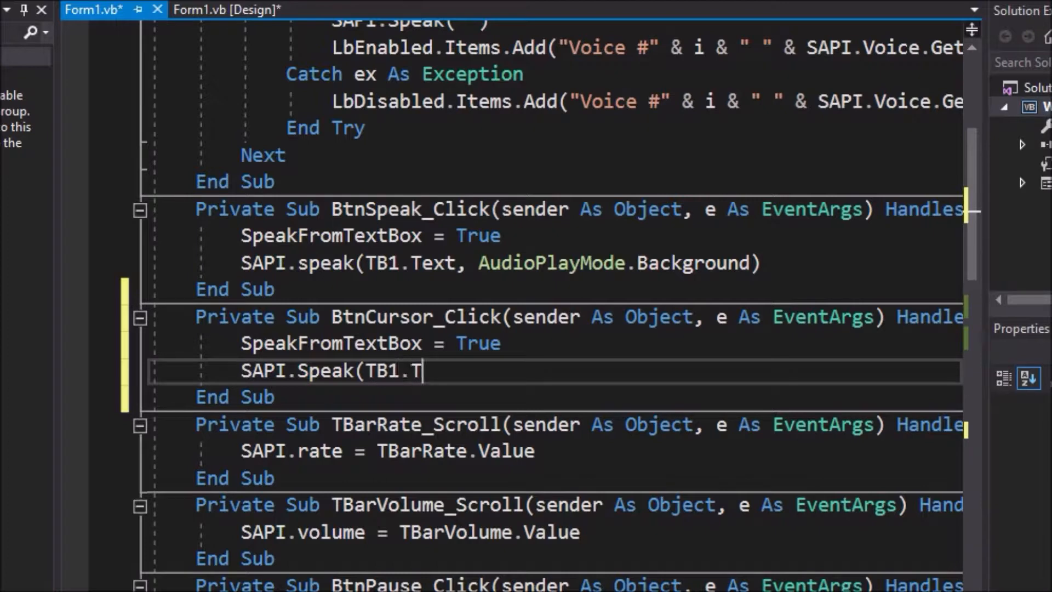
pyautogui.write('ext.Substr')
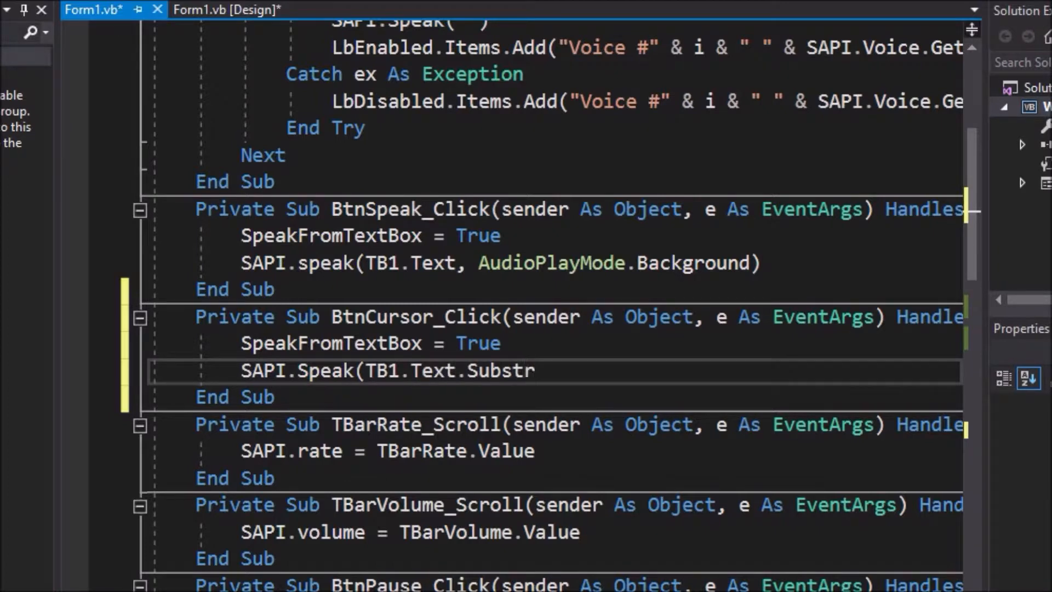
pyautogui.write('ing(TB1.SelectionStar')
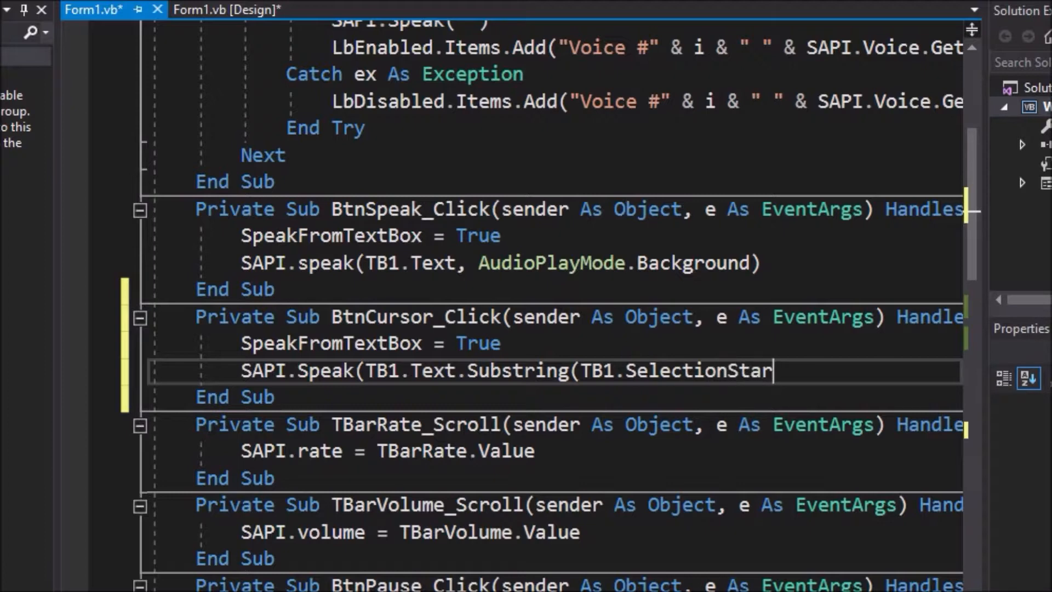
pyautogui.write('t, TB1.Te')
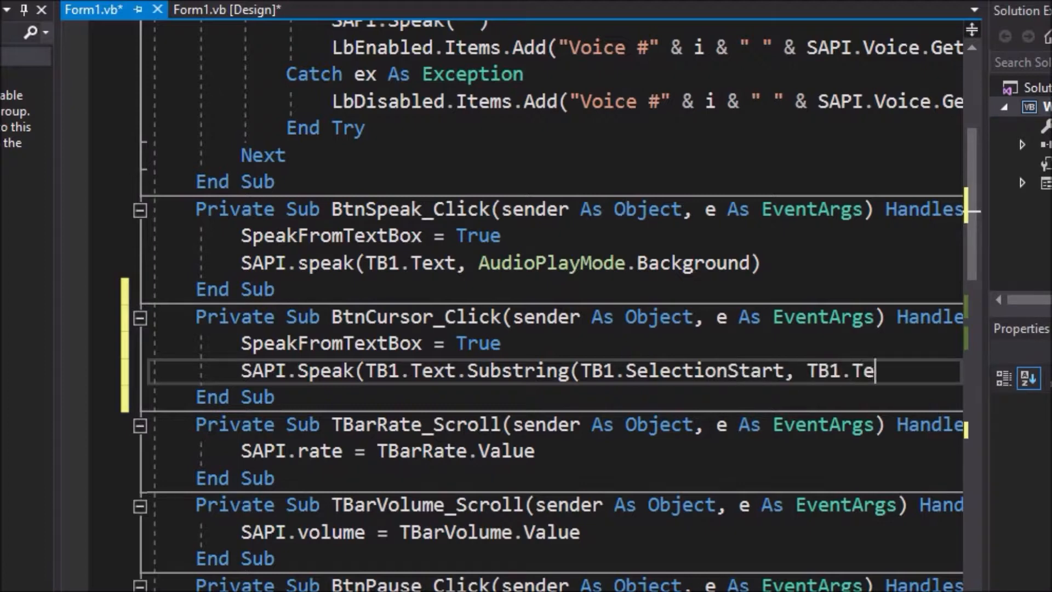
pyautogui.write('xt.Length')
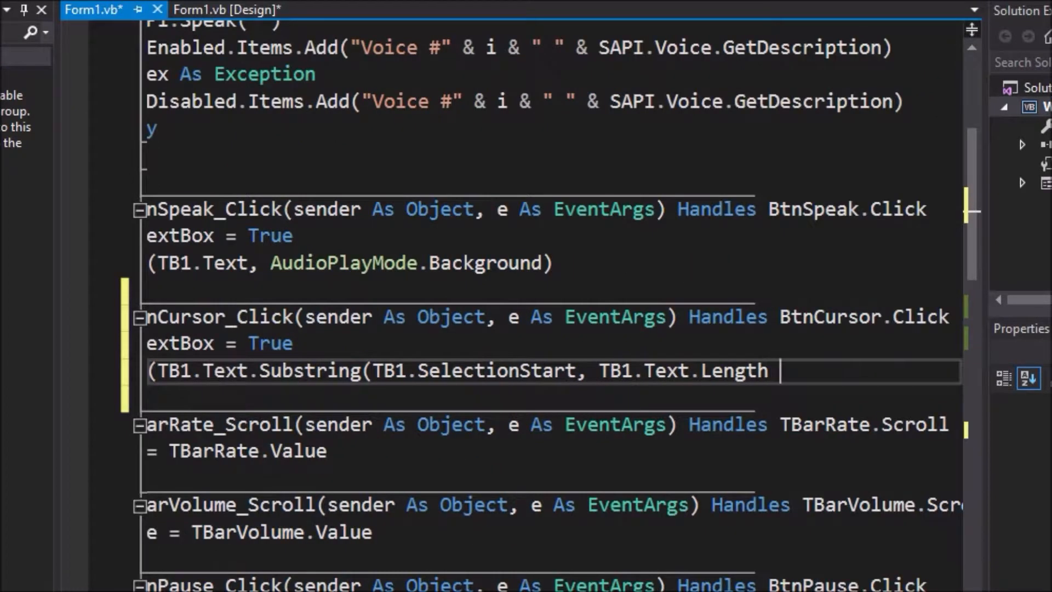
pyautogui.write('- TB1.SelectionS')
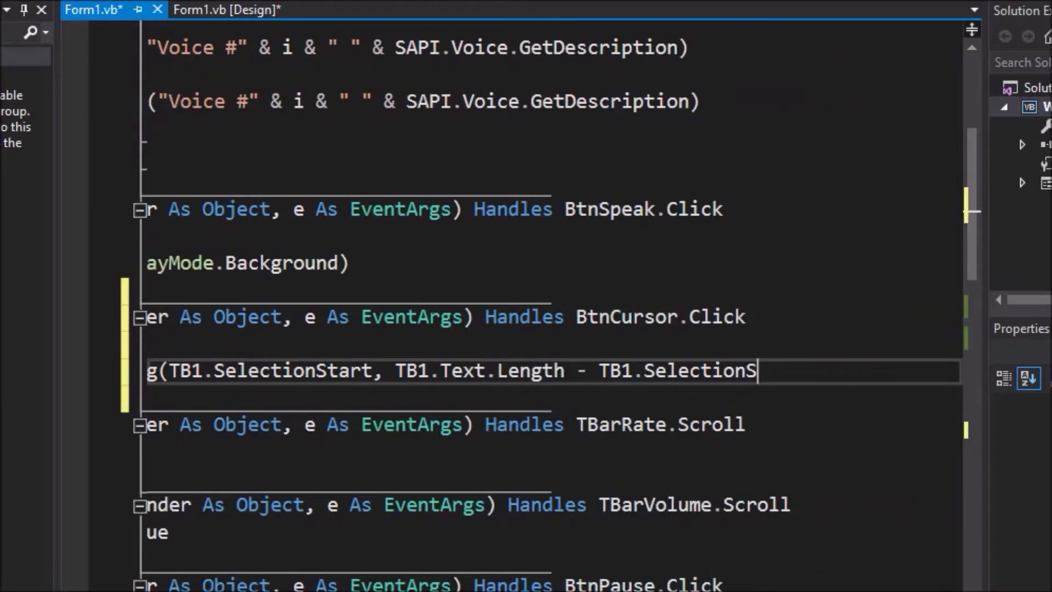
pyautogui.write('tart),')
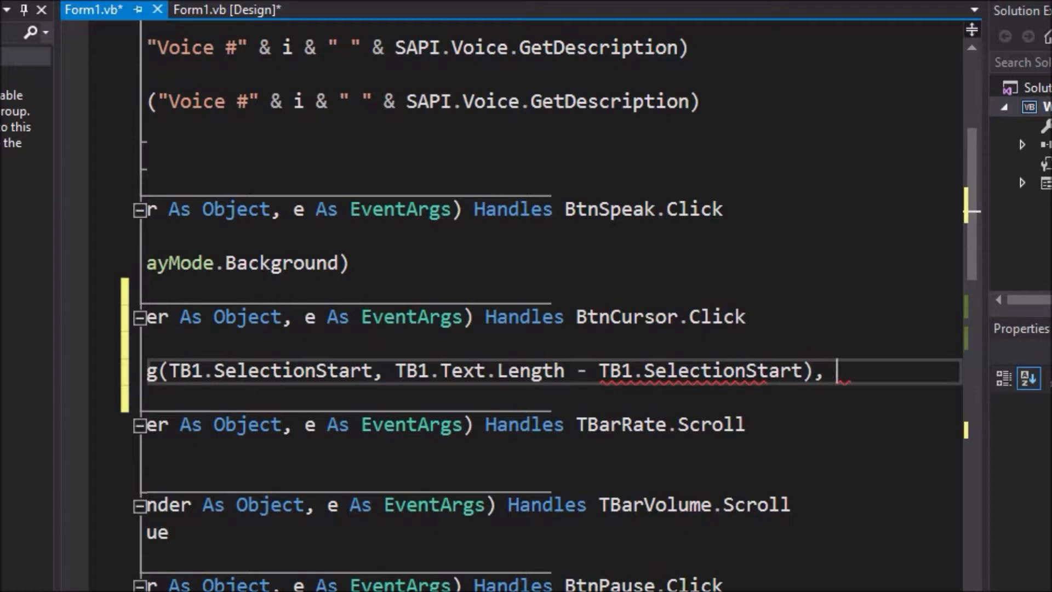
pyautogui.write('AudioPlay')
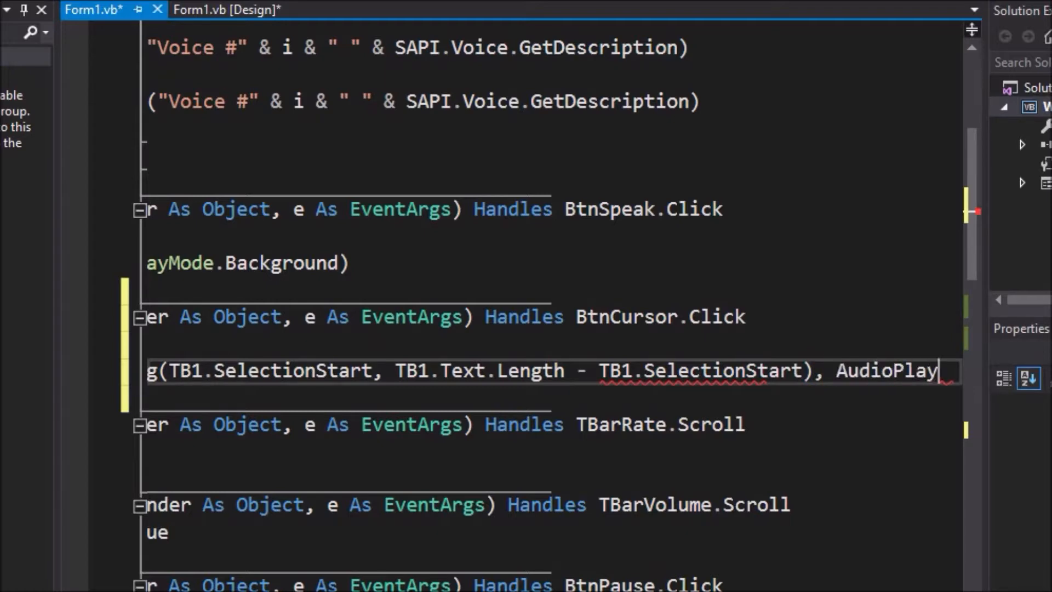
pyautogui.hscroll(3)
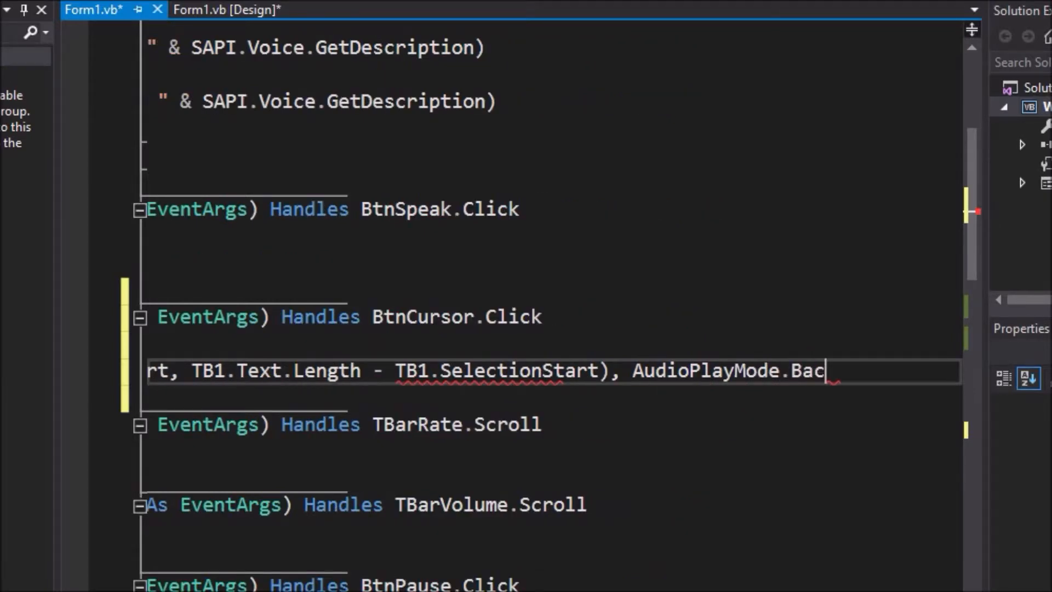
pyautogui.write('kground')
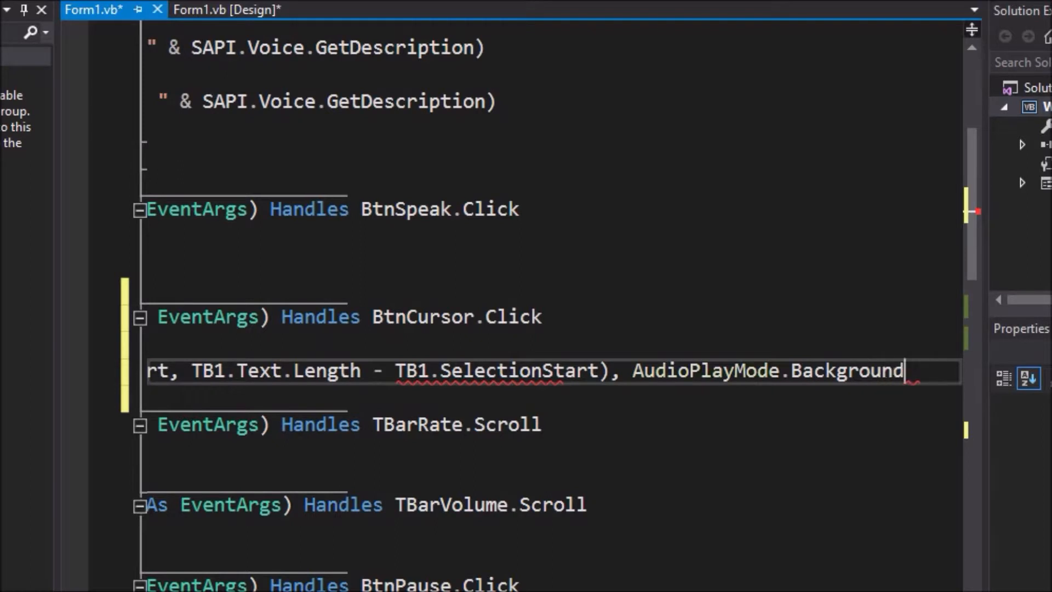
pyautogui.write(')')
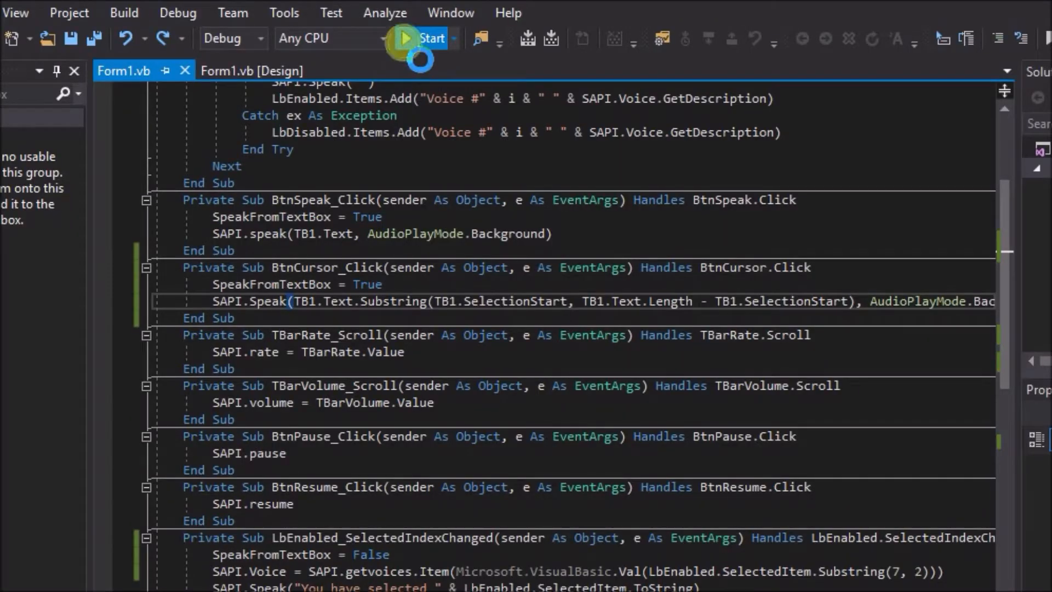
# Run the form, paste the test sentence, pick a voice, and place the caret after 'here,'.
pyautogui.click(405, 38)
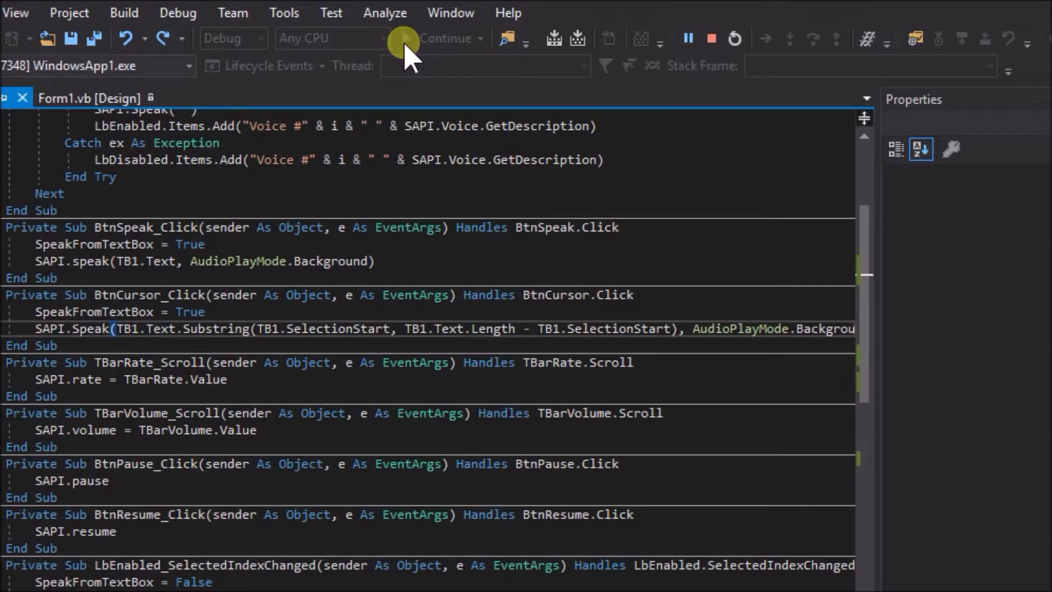
pyautogui.click(402, 38)
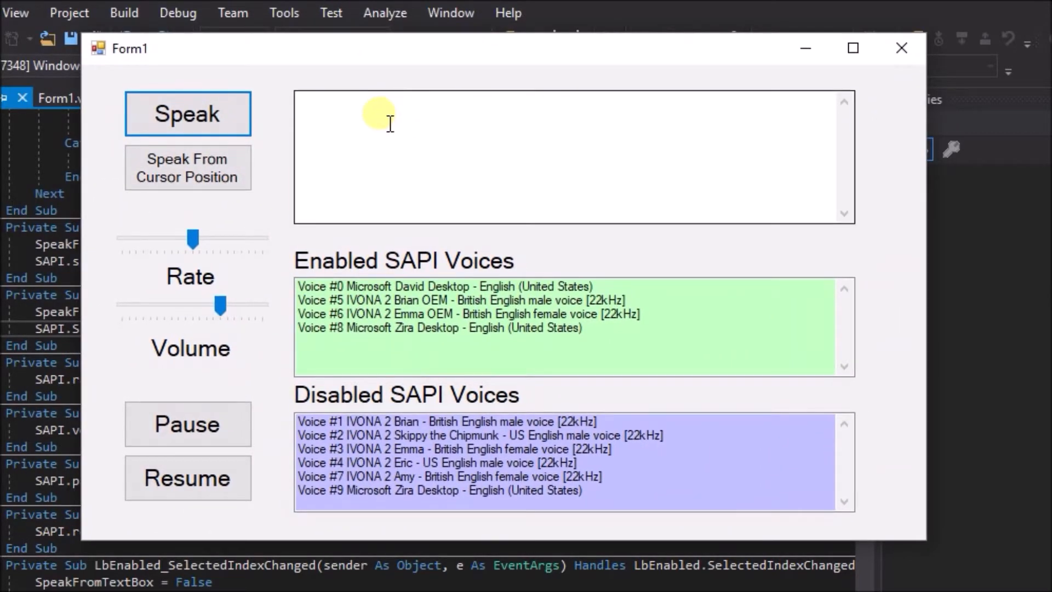
pyautogui.rightClick(379, 114)
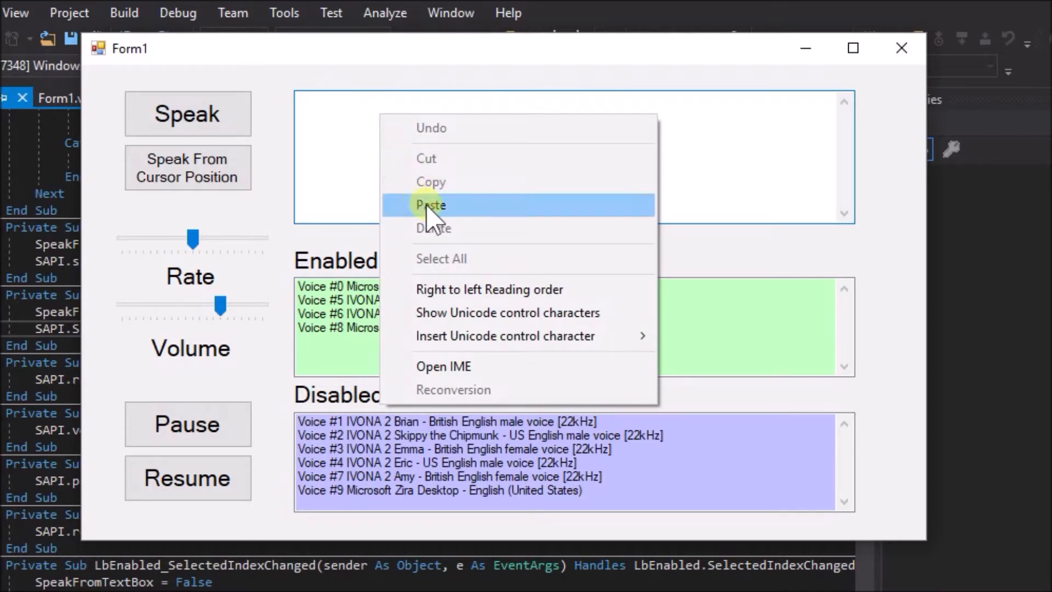
pyautogui.click(431, 204)
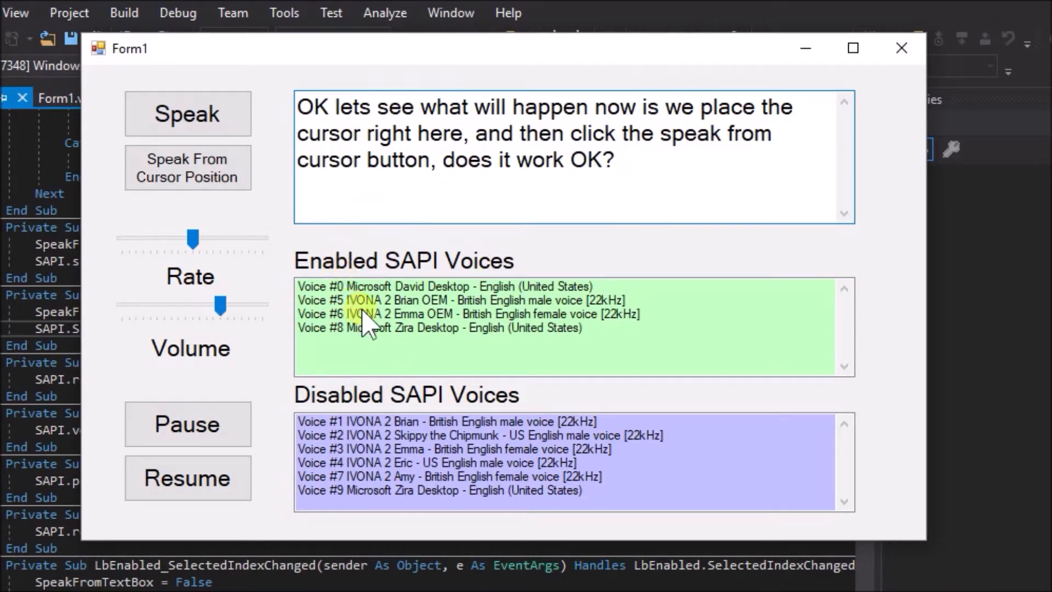
pyautogui.click(436, 286)
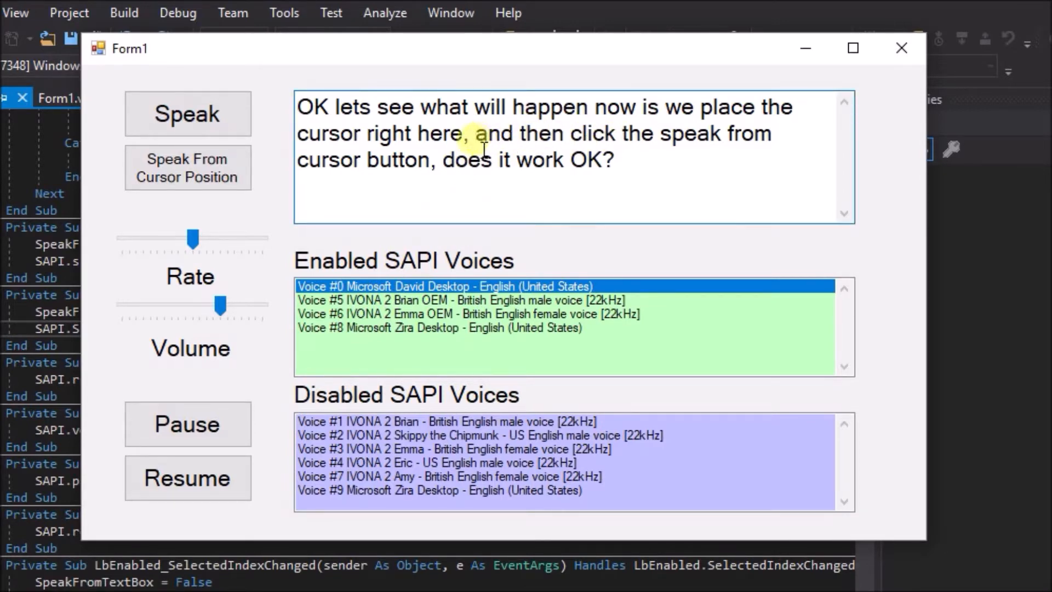
pyautogui.click(188, 168)
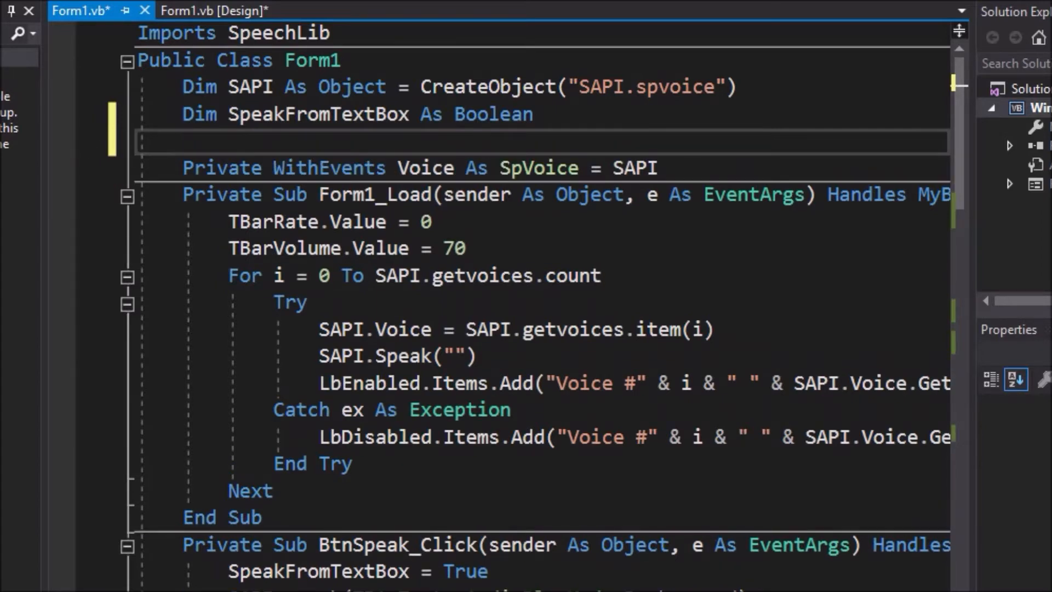
# Declare Dim StartString As String = "" on the empty class-level line.
pyautogui.write('Dim Sta')
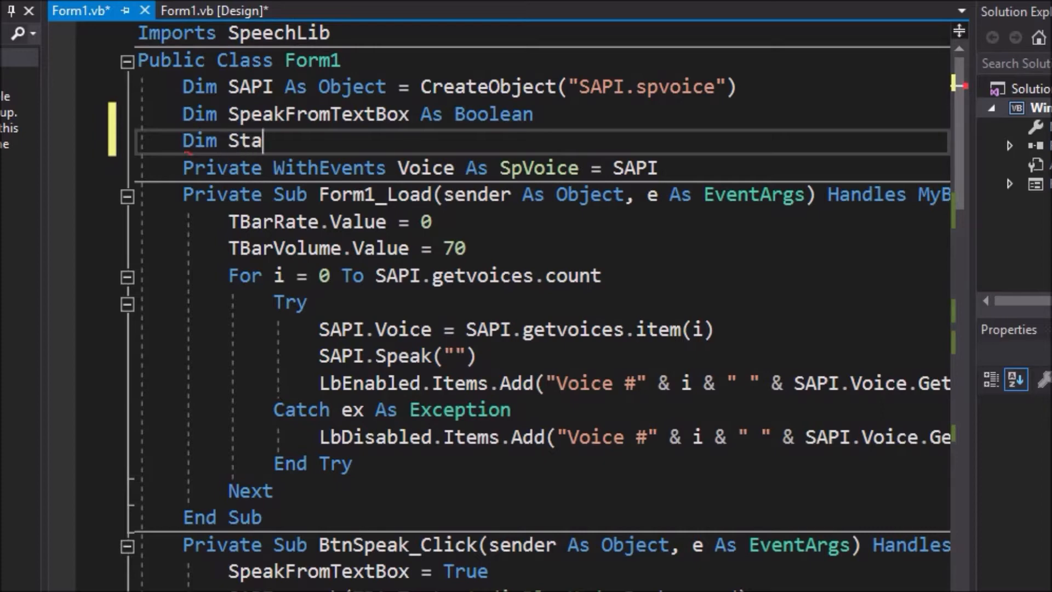
pyautogui.write('rtString')
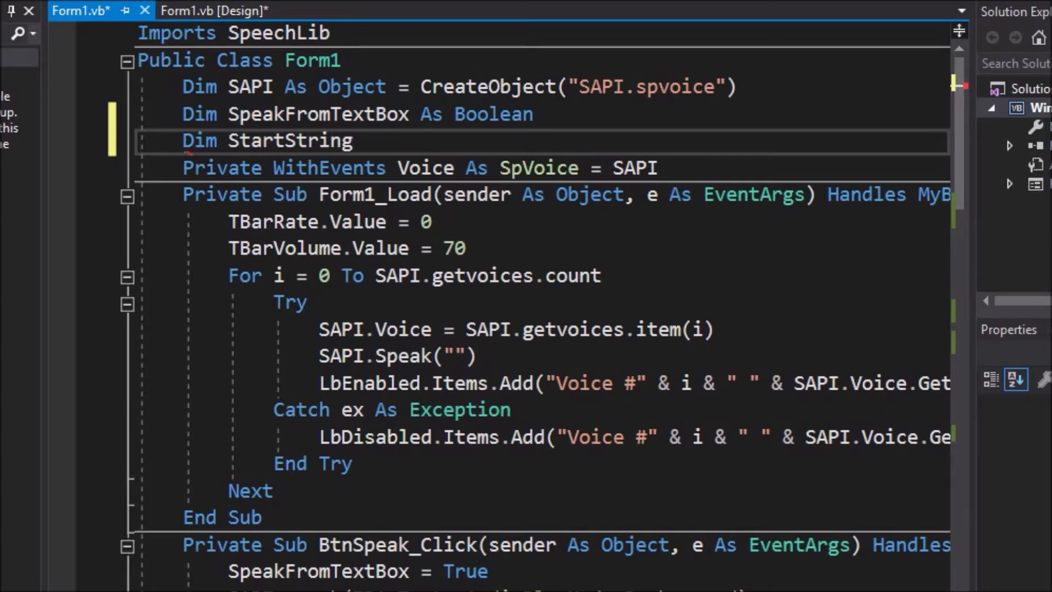
pyautogui.write('As Str')
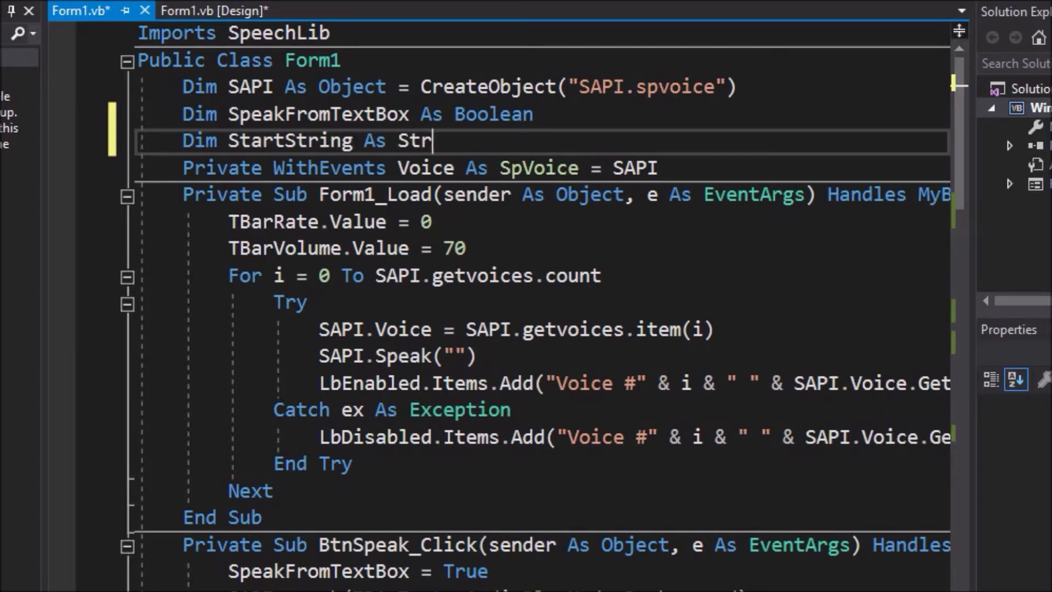
pyautogui.write('ing =')
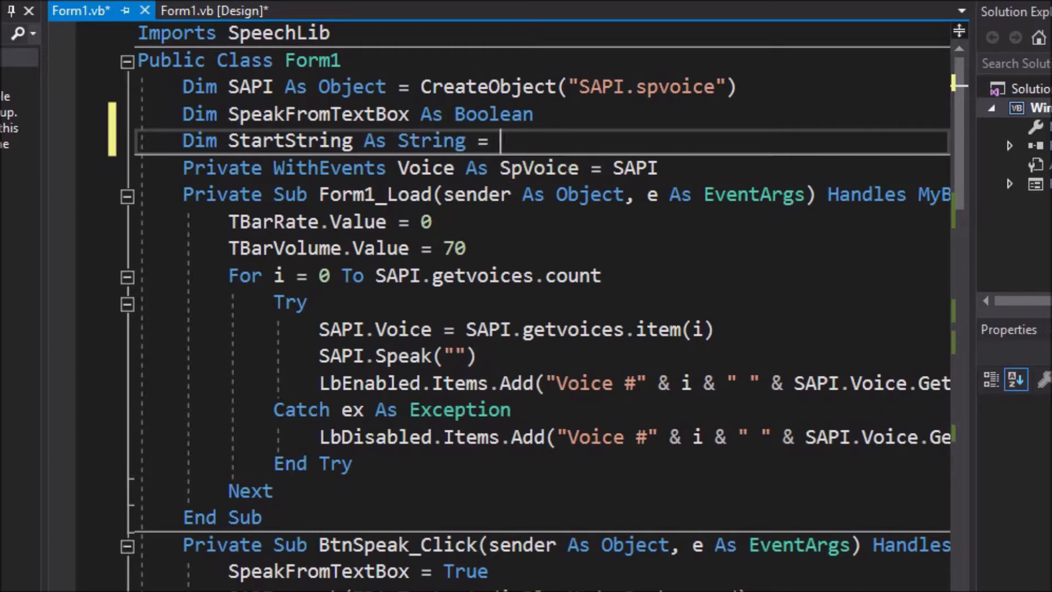
pyautogui.write('""')
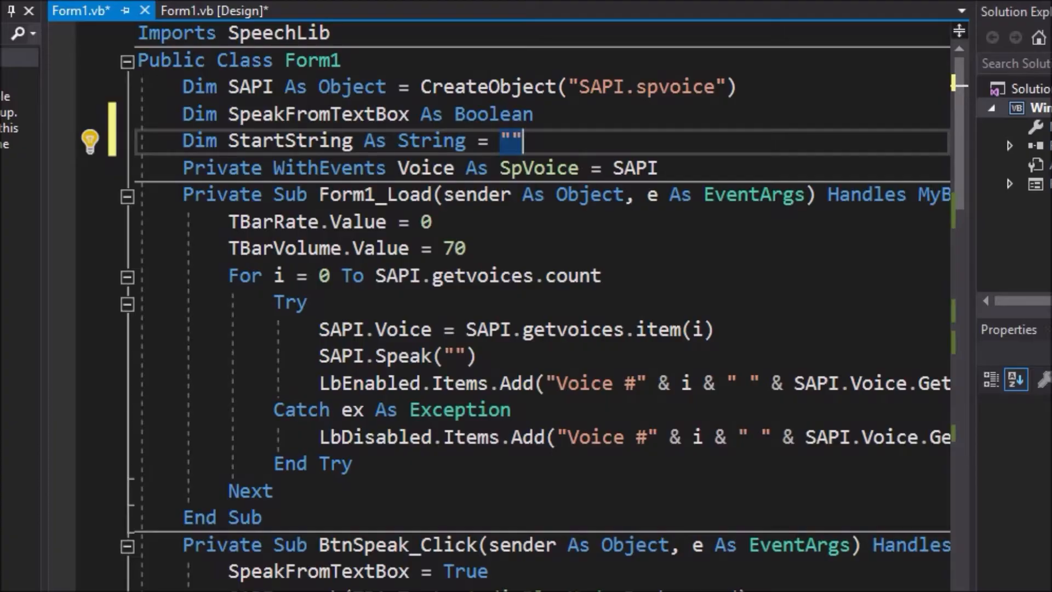
pyautogui.scroll(-3)
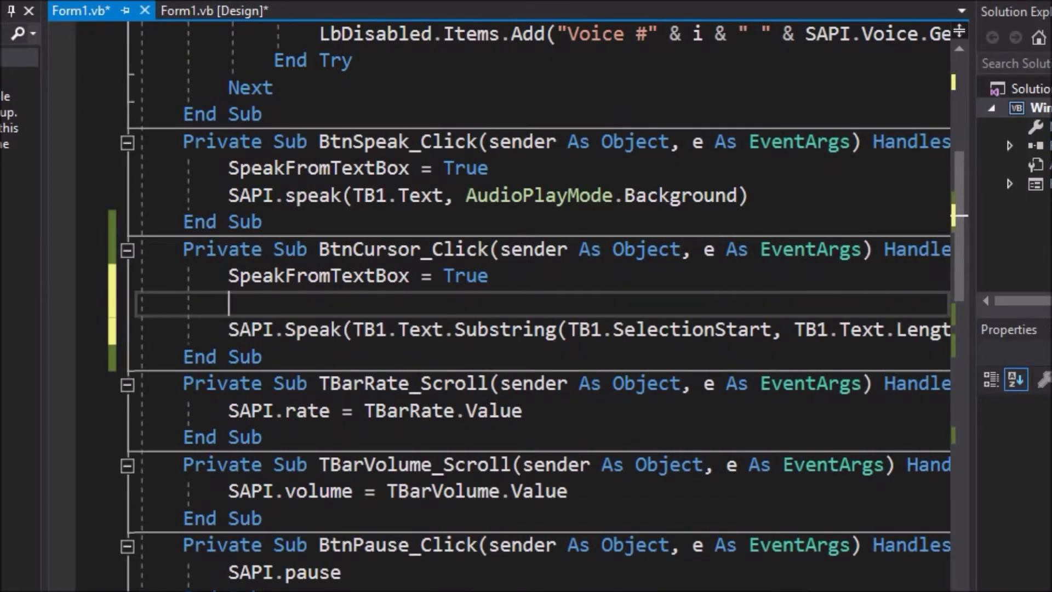
# Pad StartString with SelectionStart spaces and prepend it to the spoken substring.
pyautogui.write('StartStrin')
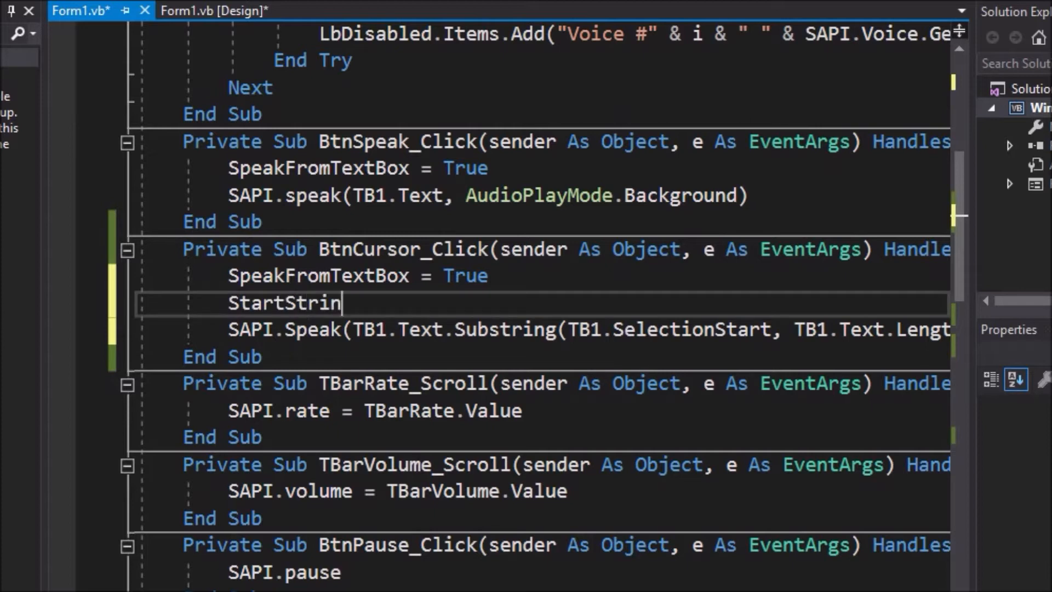
pyautogui.write('g = New String(" ", TB1.S')
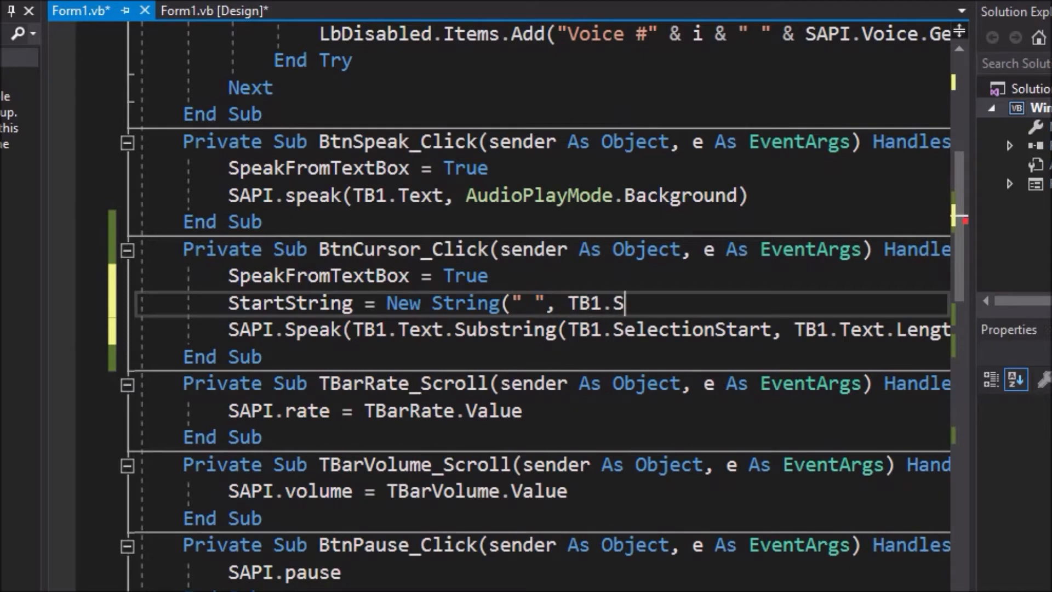
pyautogui.write('election')
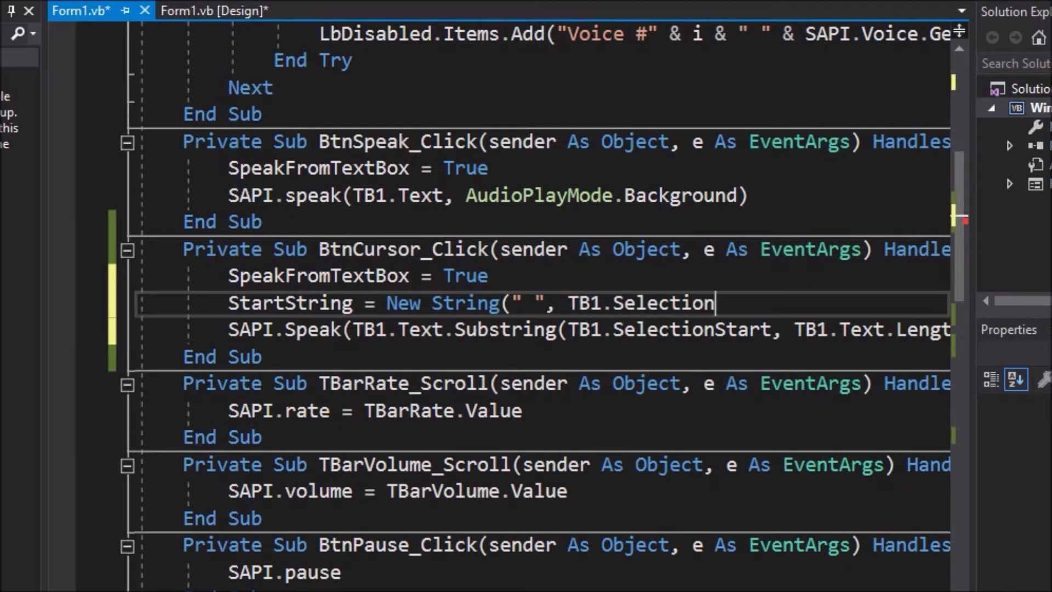
pyautogui.write('Start)')
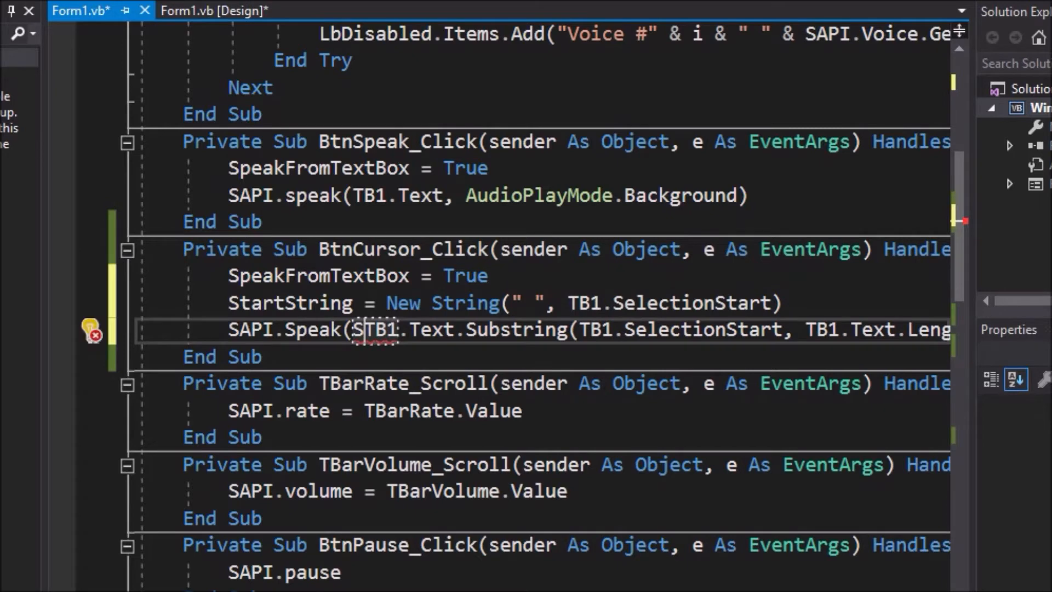
pyautogui.write('tartString &')
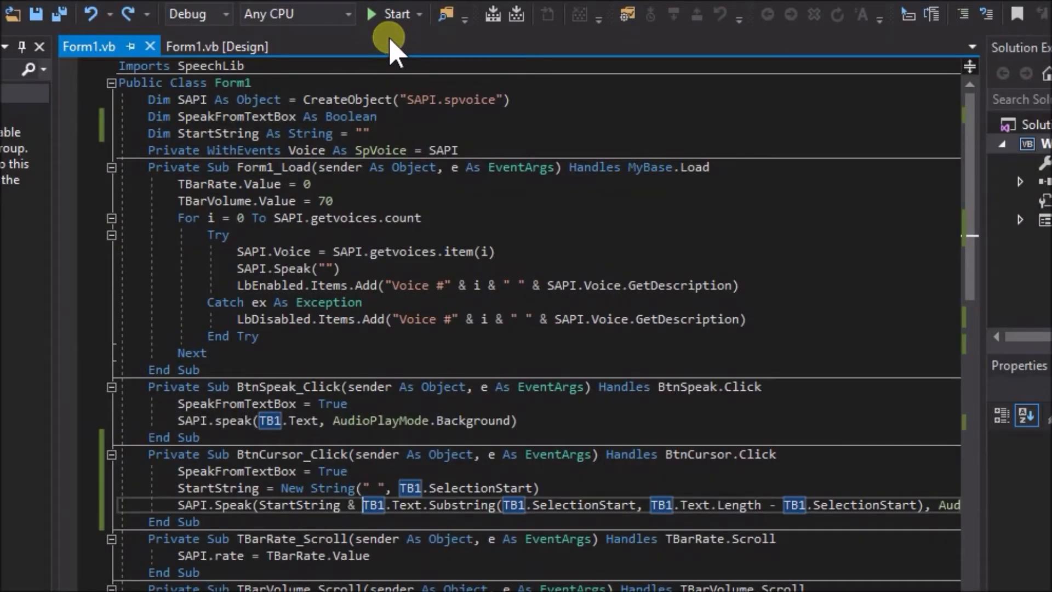
# Relaunch the form, choose Voice #6 IVONA 2 Emma OEM, and focus the text box.
pyautogui.click(392, 13)
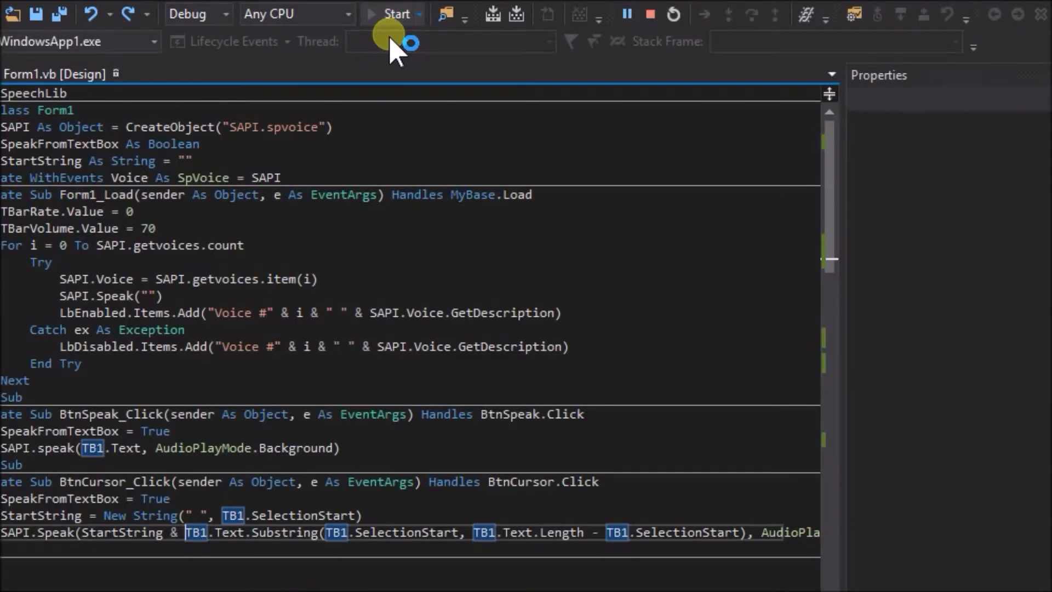
pyautogui.click(395, 14)
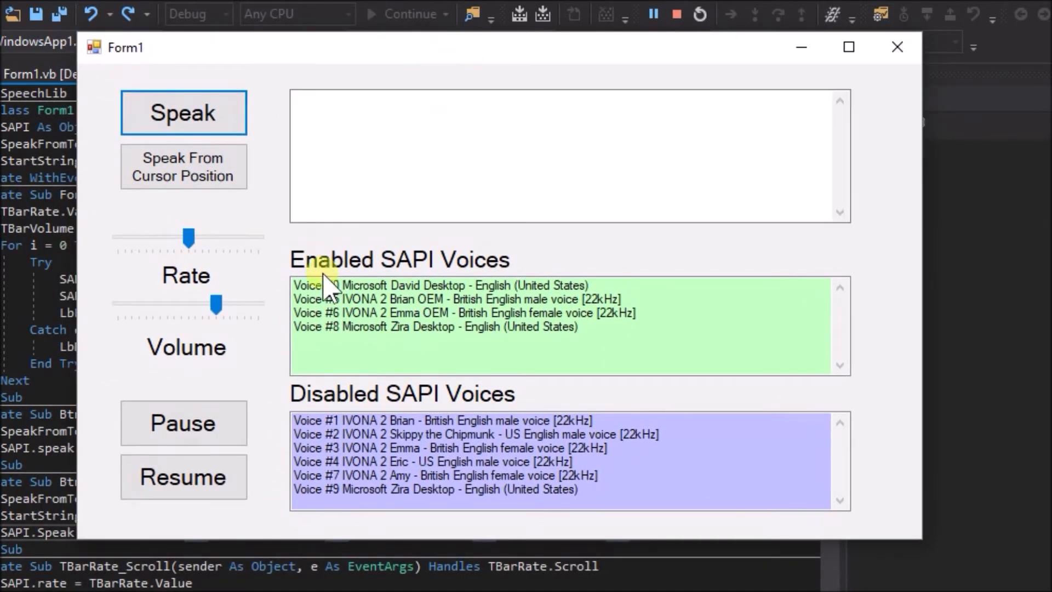
pyautogui.click(463, 313)
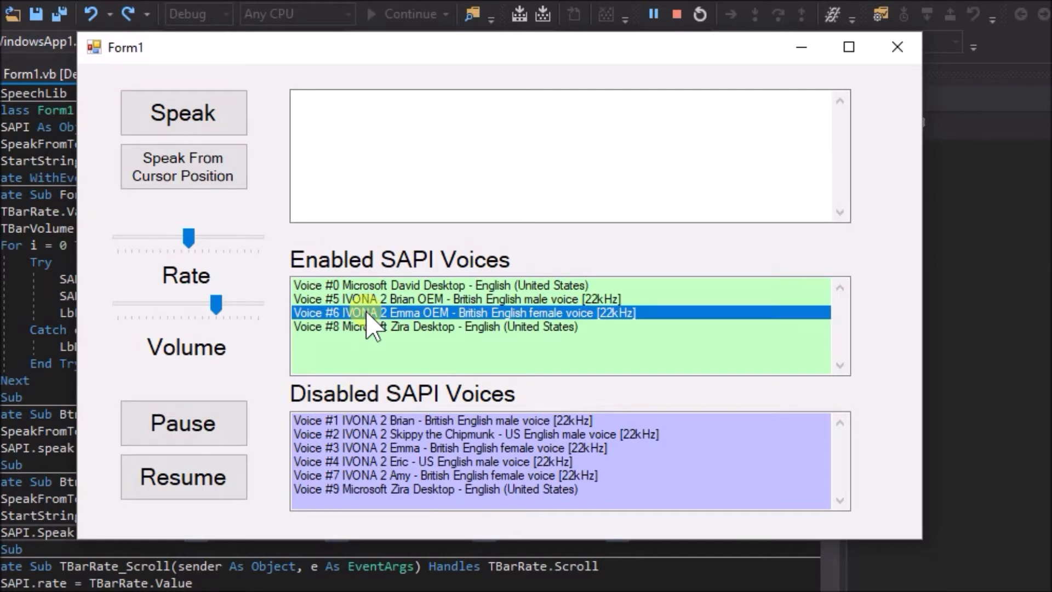
pyautogui.moveTo(325, 285)
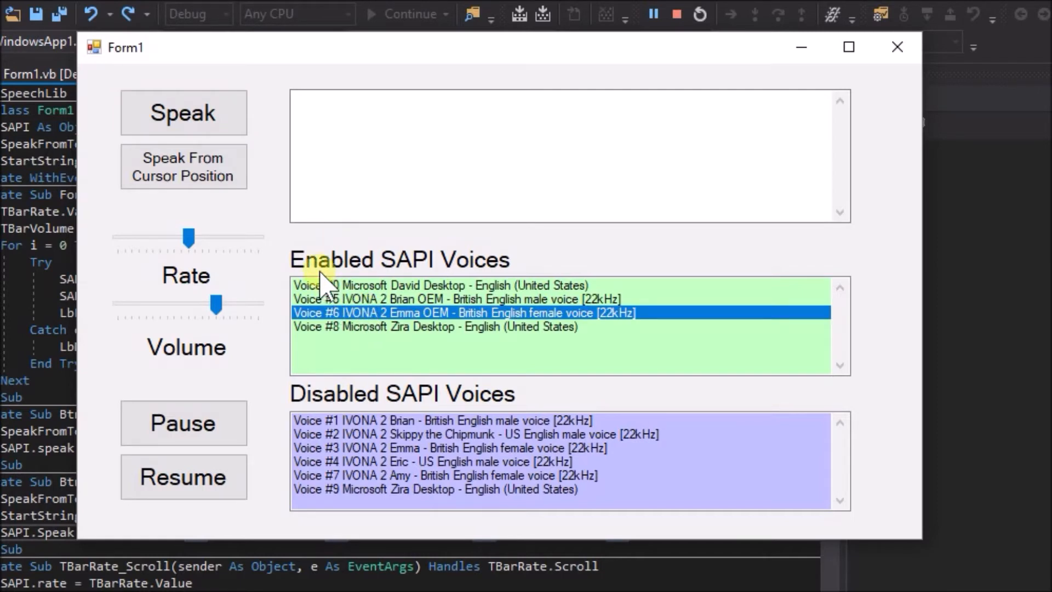
pyautogui.moveTo(308, 111)
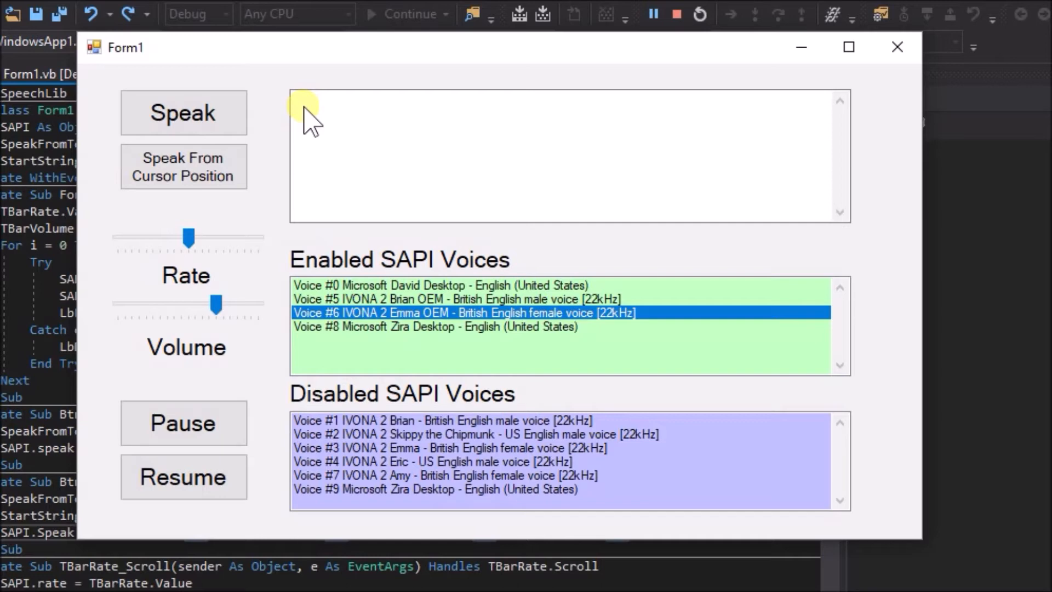
pyautogui.click(308, 117)
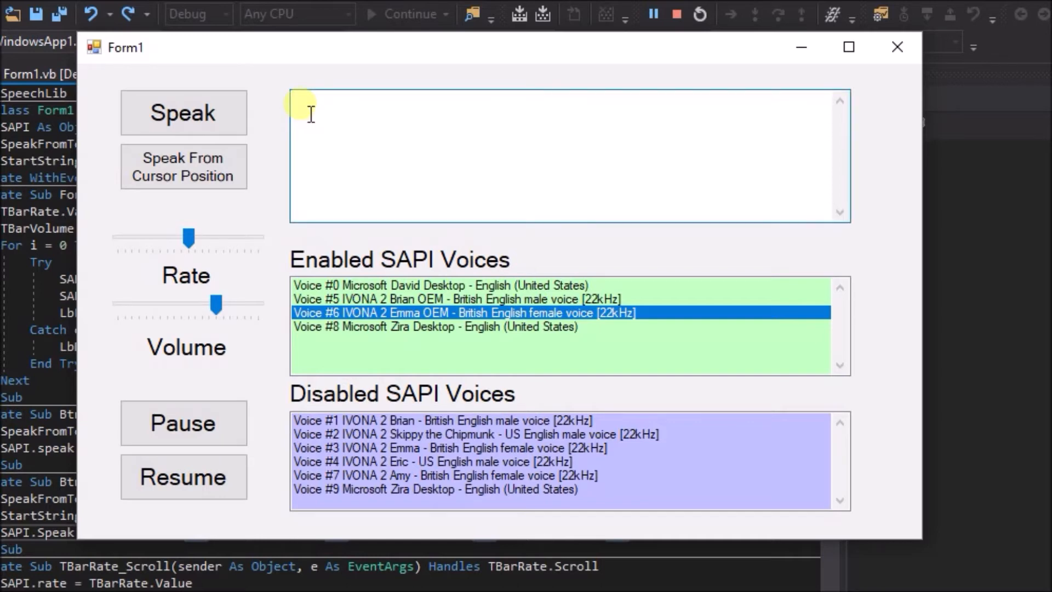
# Paste a sample paragraph into the text box and speak it from the caret with word highlighting.
pyautogui.rightClick(302, 107)
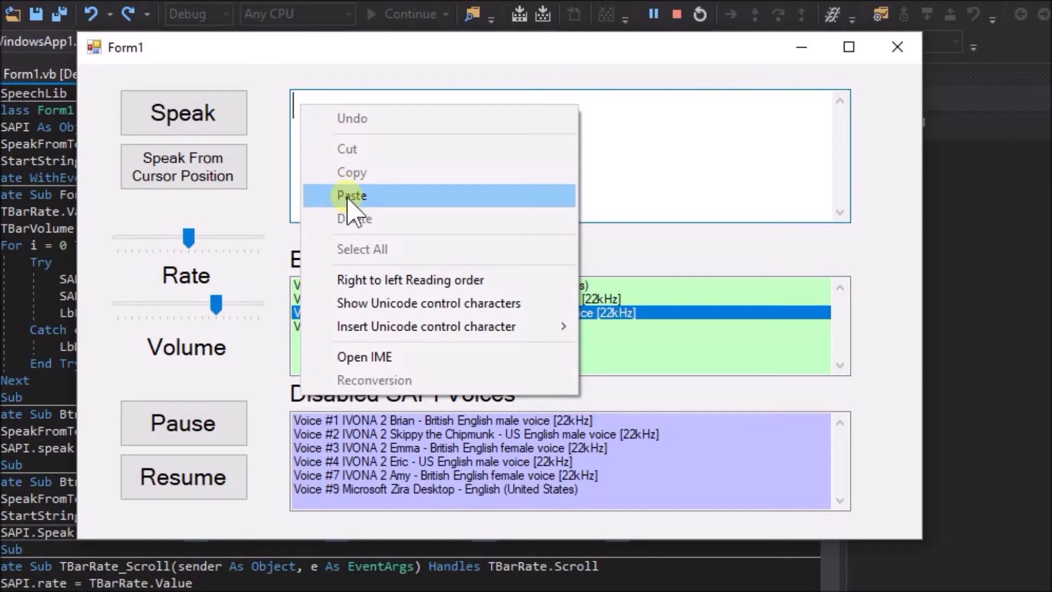
pyautogui.click(352, 195)
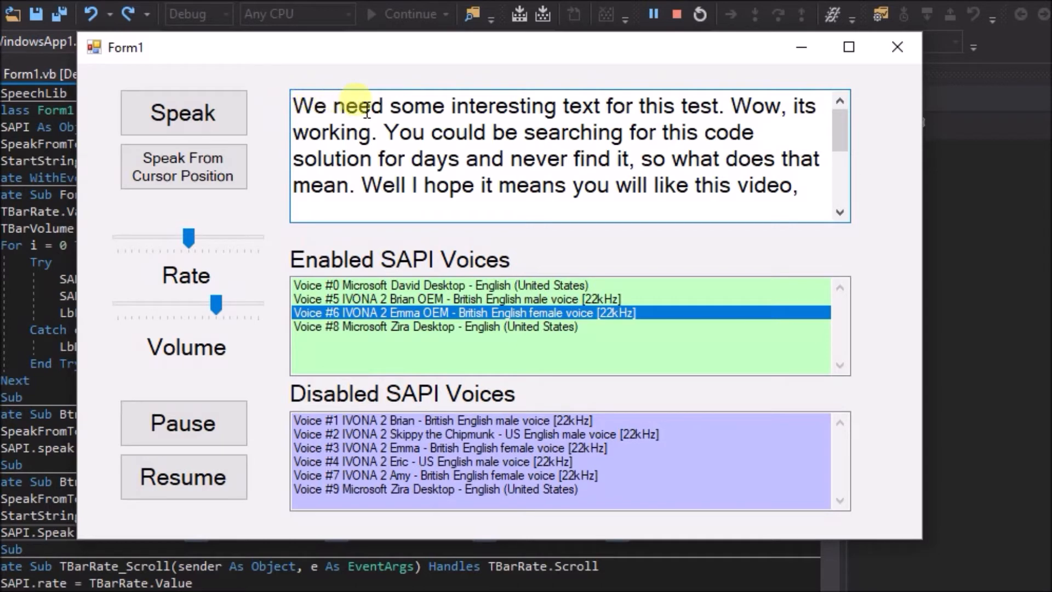
pyautogui.moveTo(570, 114)
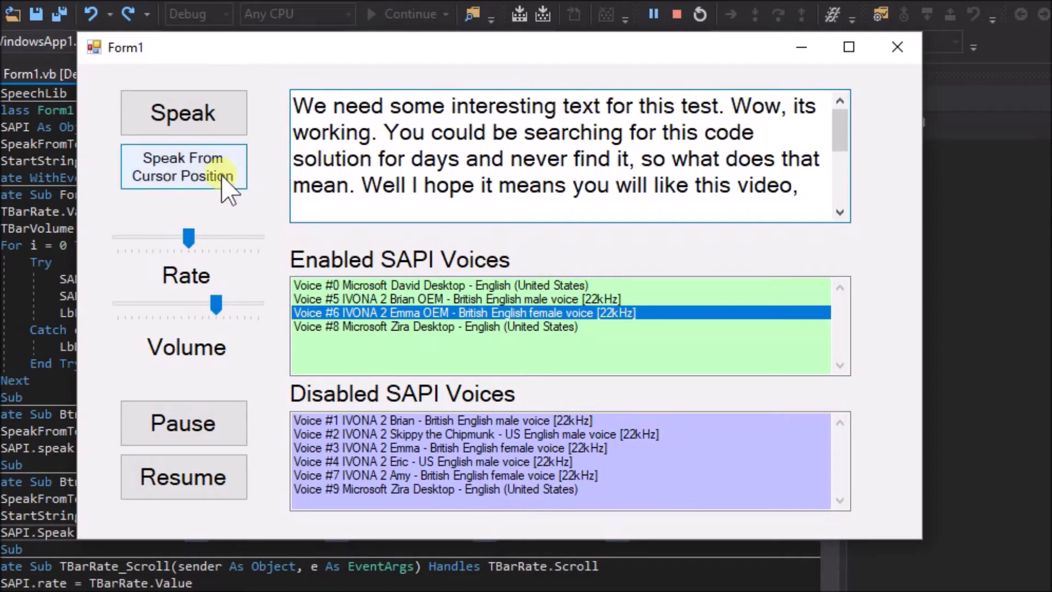
pyautogui.click(183, 166)
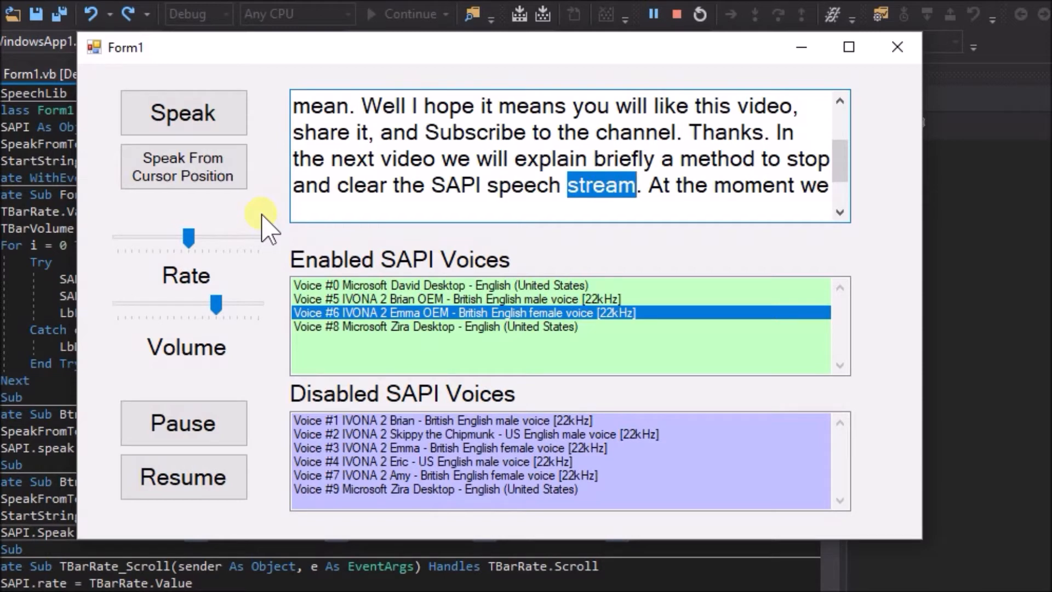
pyautogui.scroll(-3)
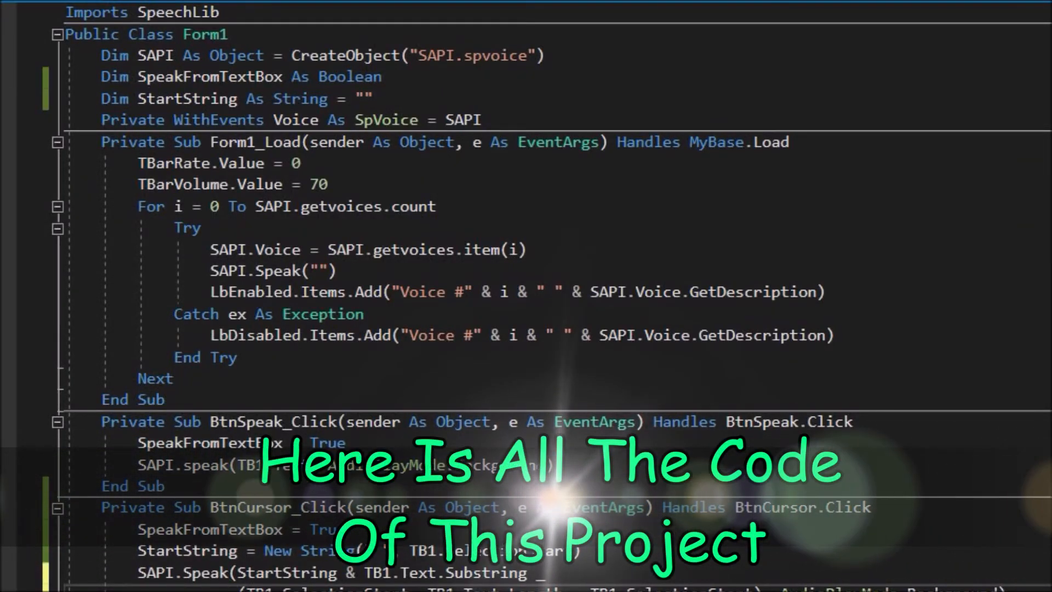
pyautogui.scroll(-3)
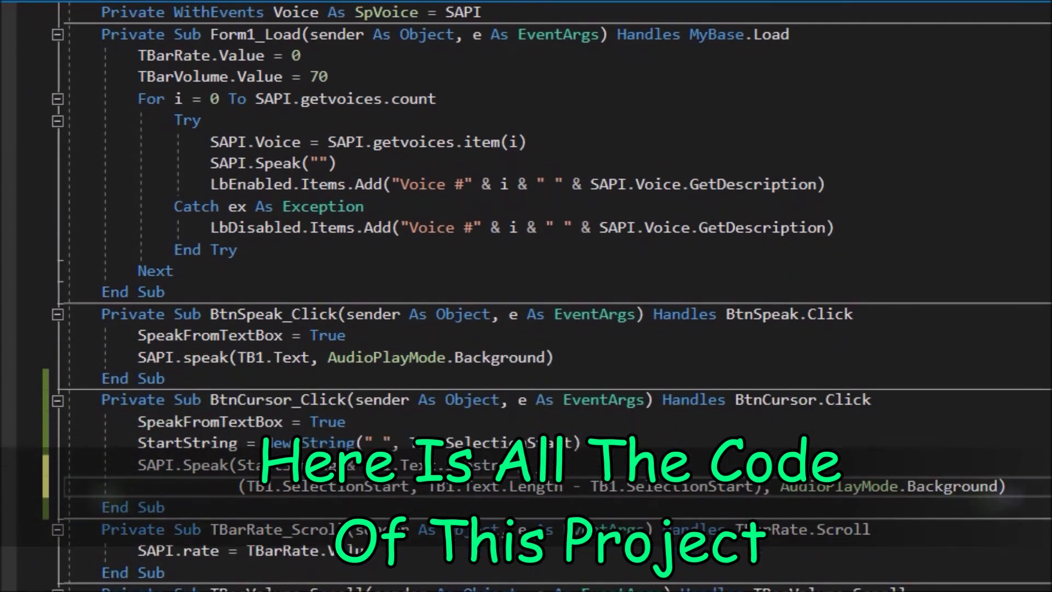
pyautogui.scroll(-3)
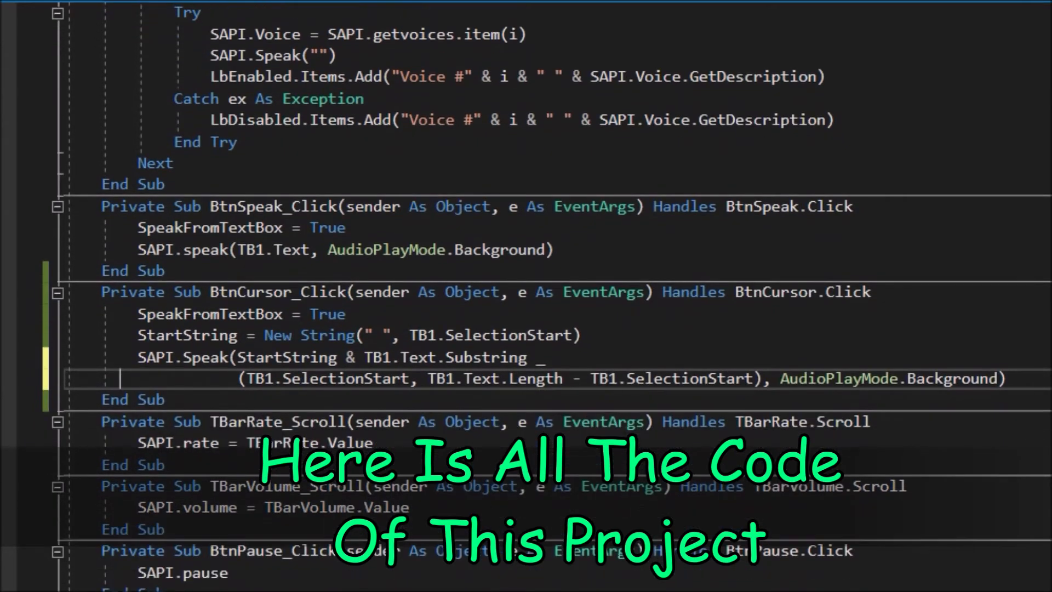
pyautogui.scroll(-3)
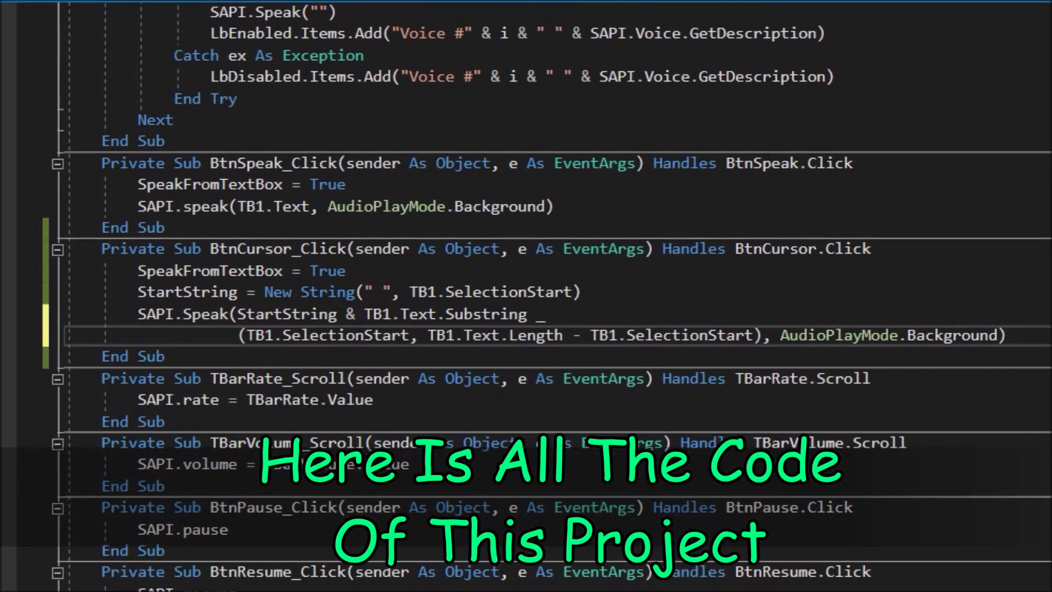
pyautogui.scroll(-3)
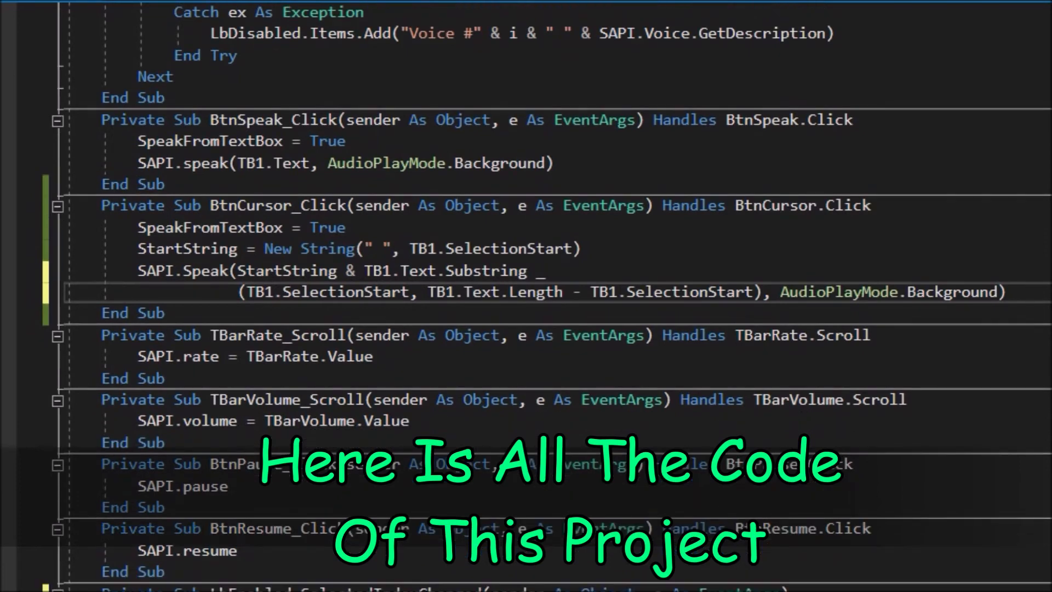
pyautogui.scroll(-3)
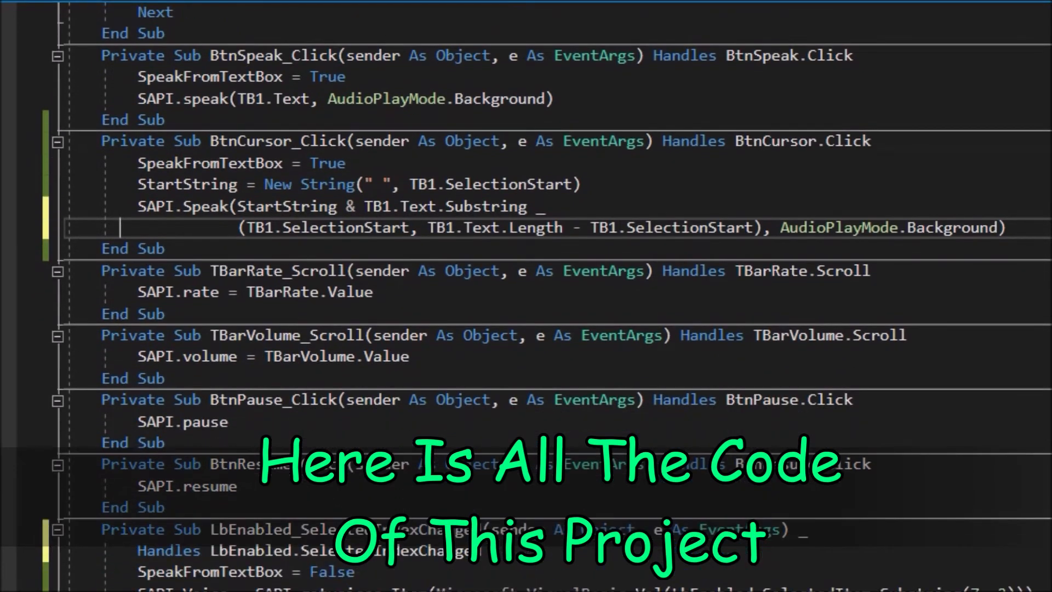
pyautogui.scroll(3)
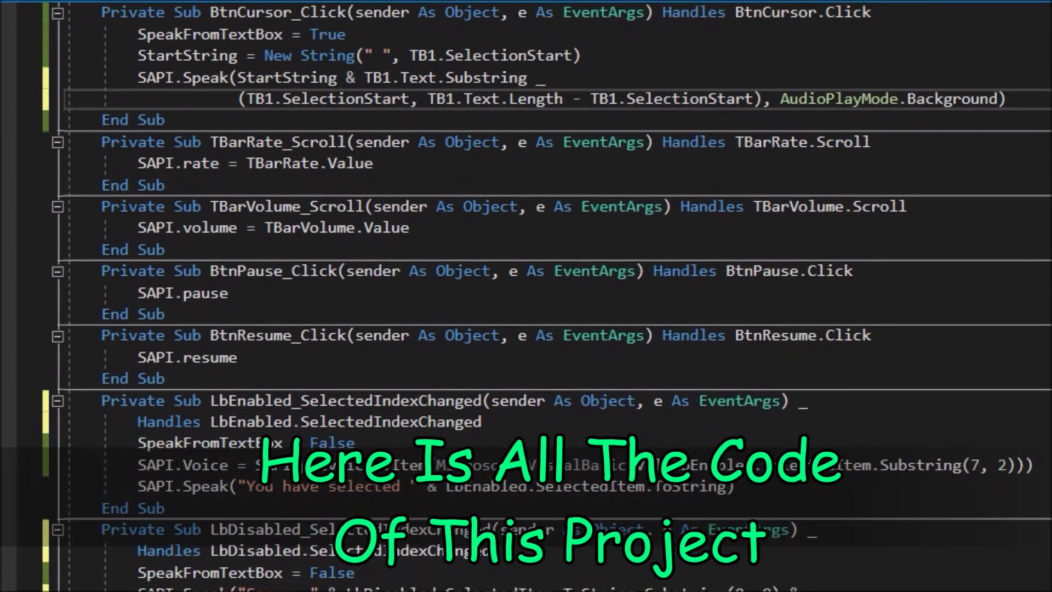
pyautogui.scroll(-3)
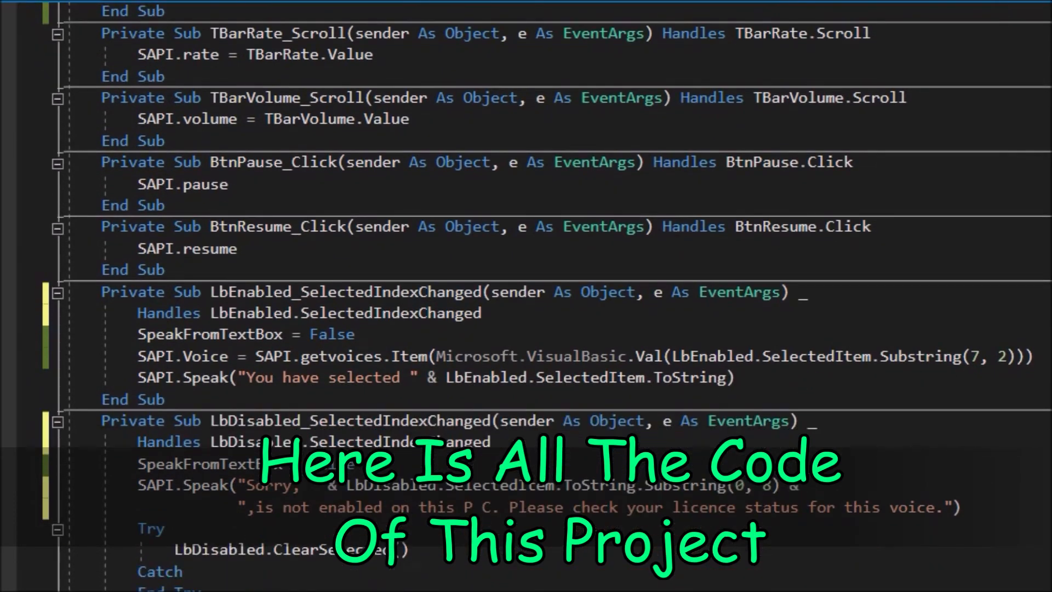
pyautogui.scroll(-3)
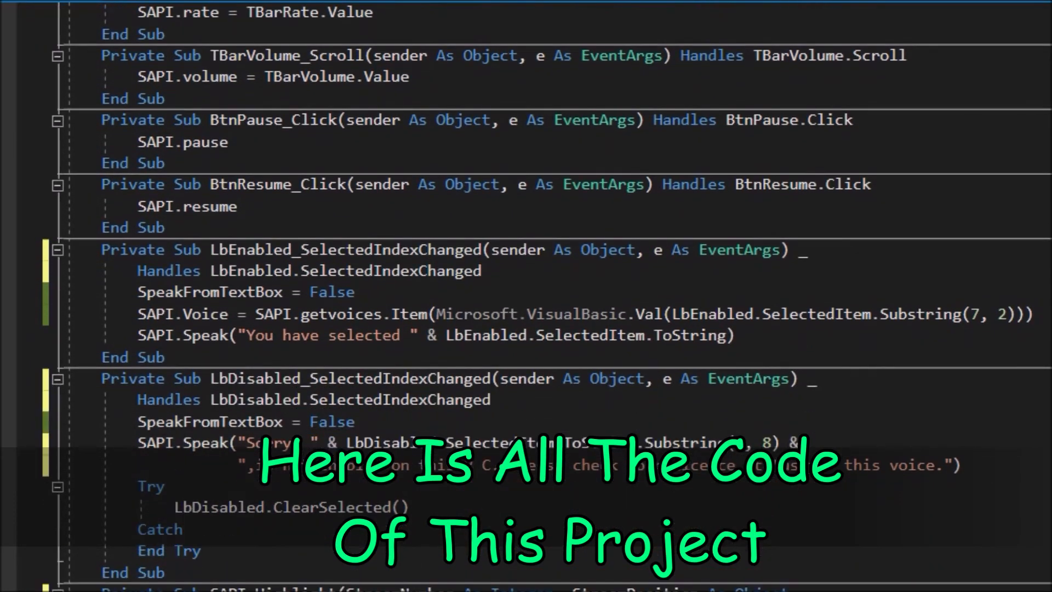
pyautogui.scroll(-3)
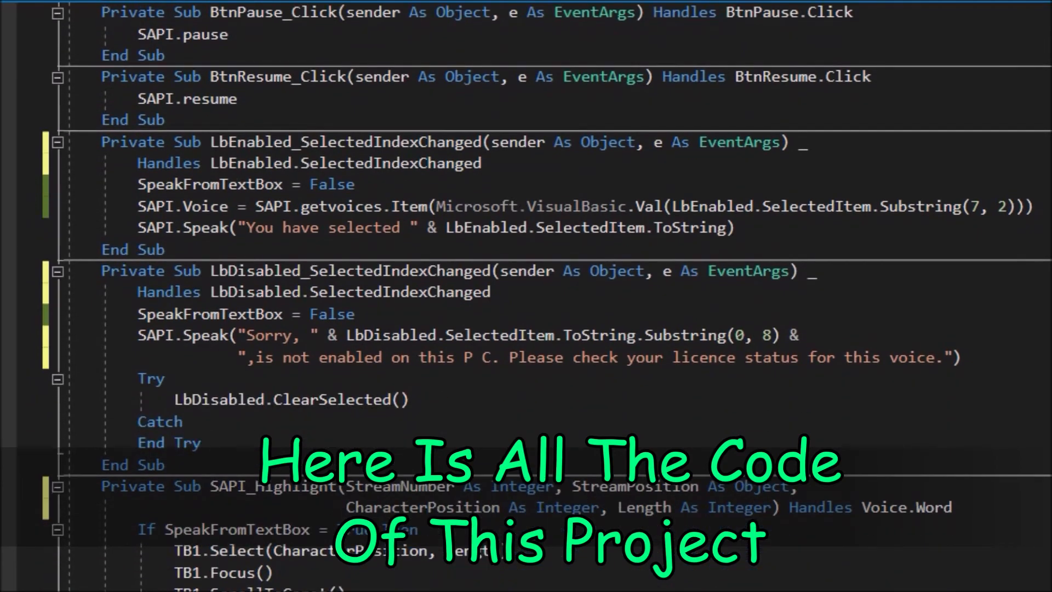
pyautogui.scroll(-3)
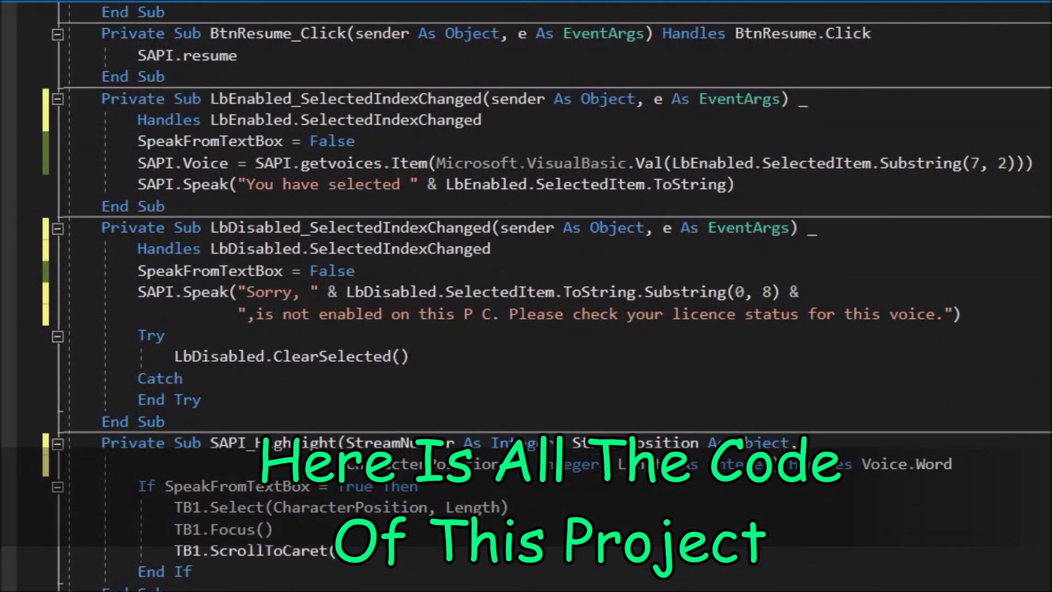
pyautogui.scroll(-3)
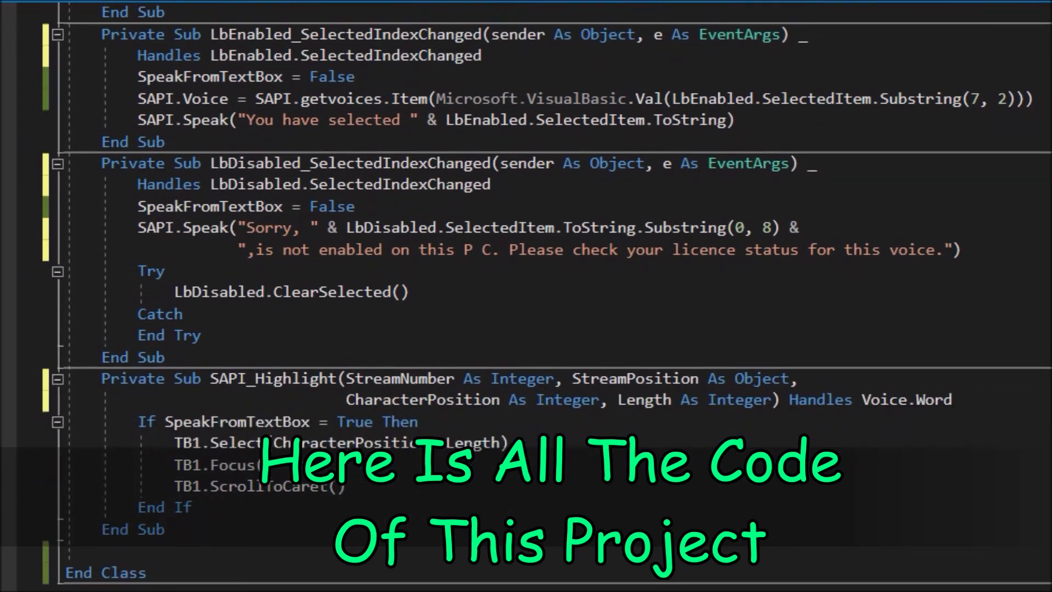
pyautogui.scroll(-3)
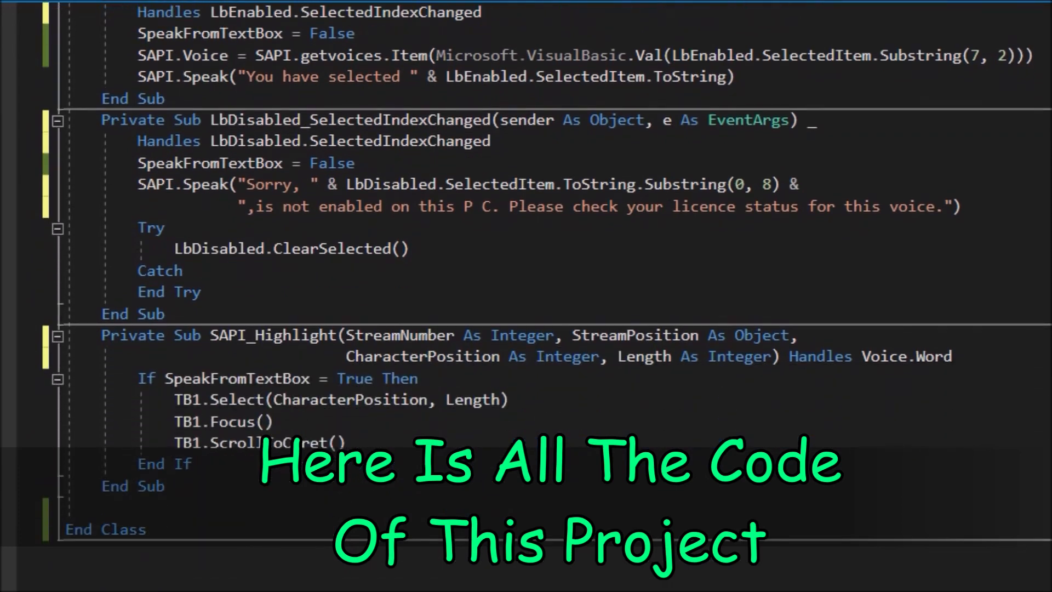
pyautogui.scroll(-3)
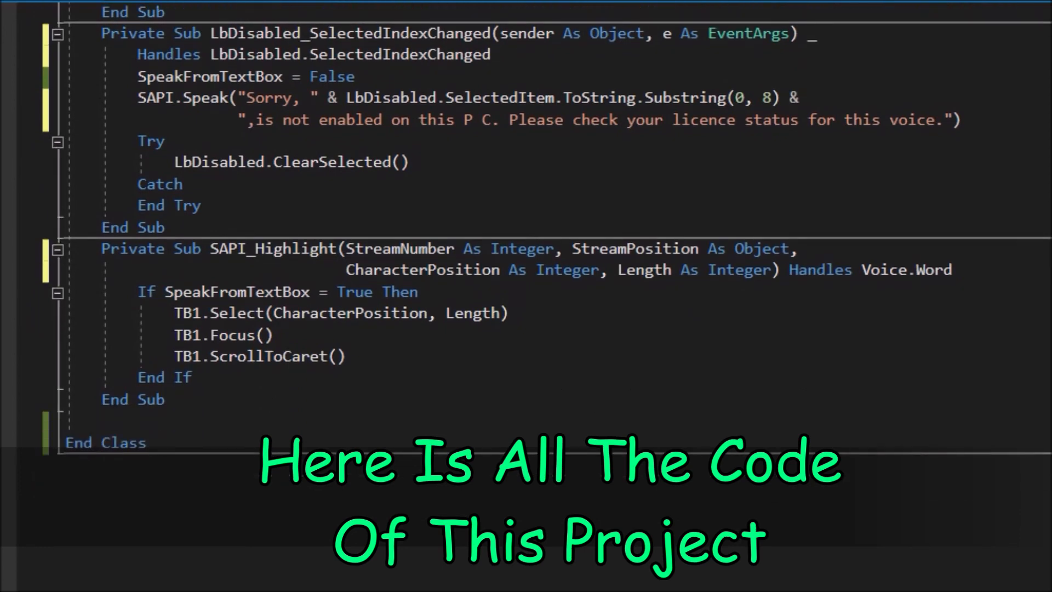
pyautogui.scroll(-3)
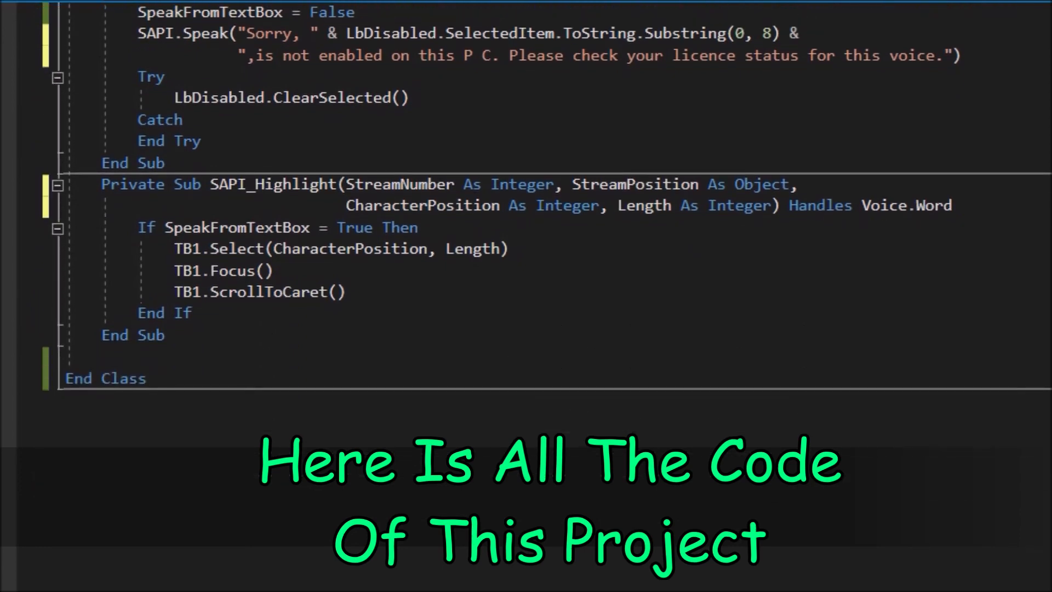